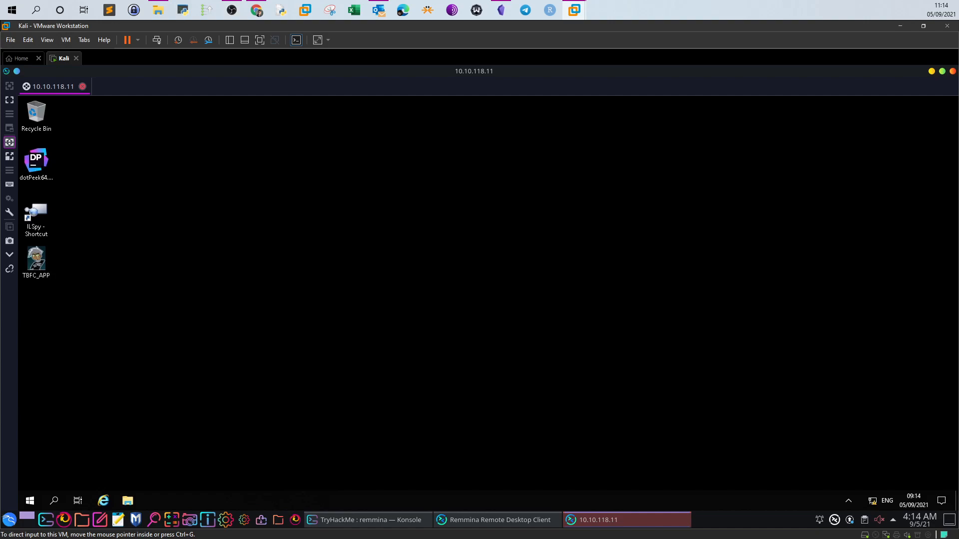
{"action": "mouse_move", "coordinate": [46, 237]}
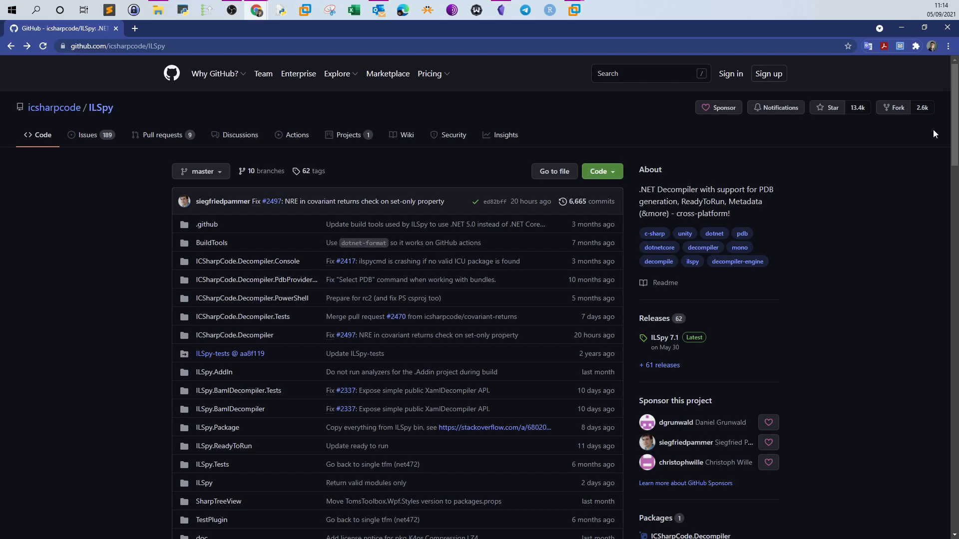
- Scroll through the ILSpy GitHub repository page
{"action": "scroll", "scroll_direction": "down", "scroll_amount": 3}
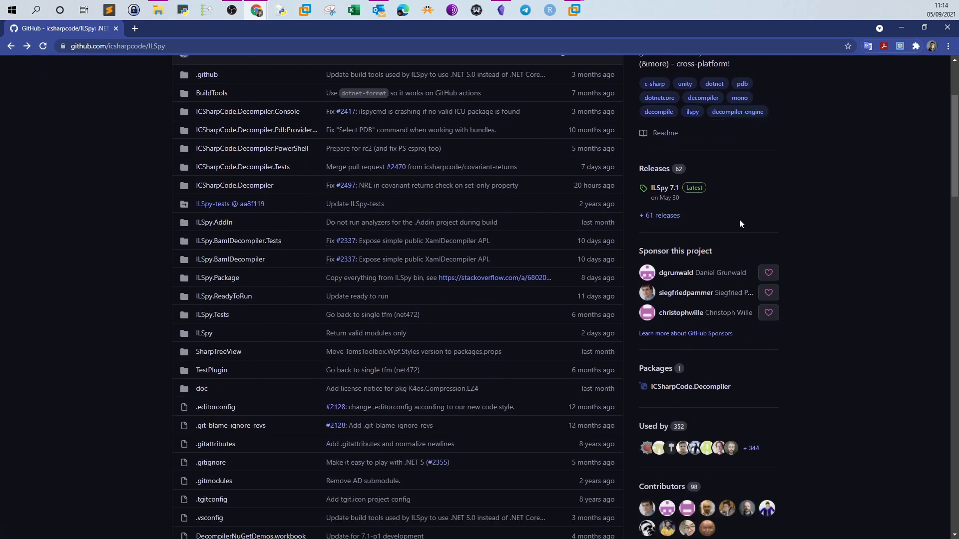
{"action": "mouse_move", "coordinate": [401, 269]}
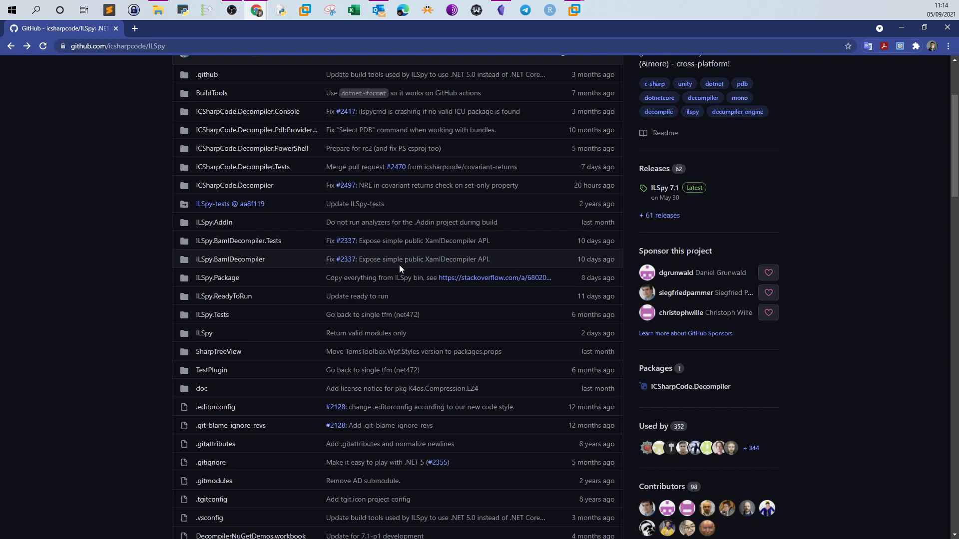
{"action": "scroll", "scroll_direction": "up", "scroll_amount": 3}
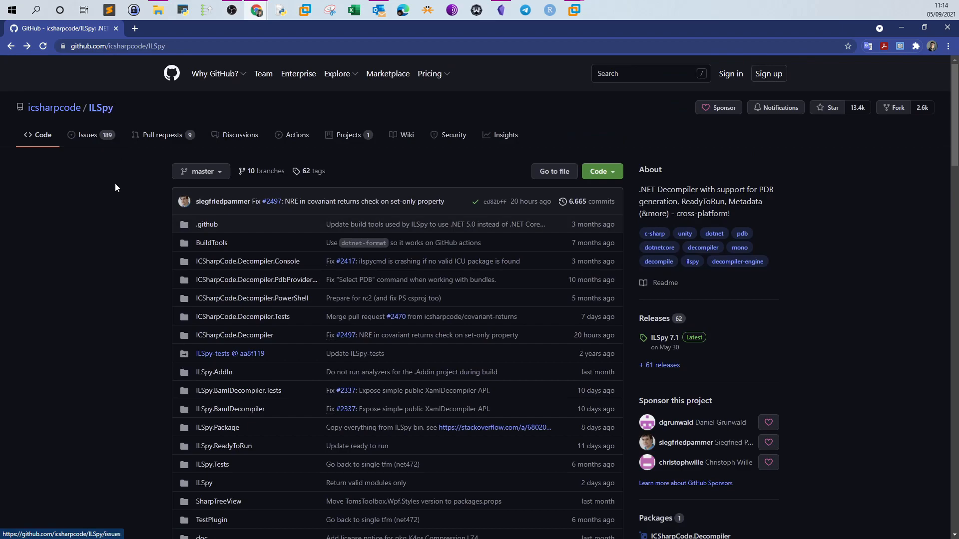
{"action": "scroll", "scroll_direction": "down", "scroll_amount": 3}
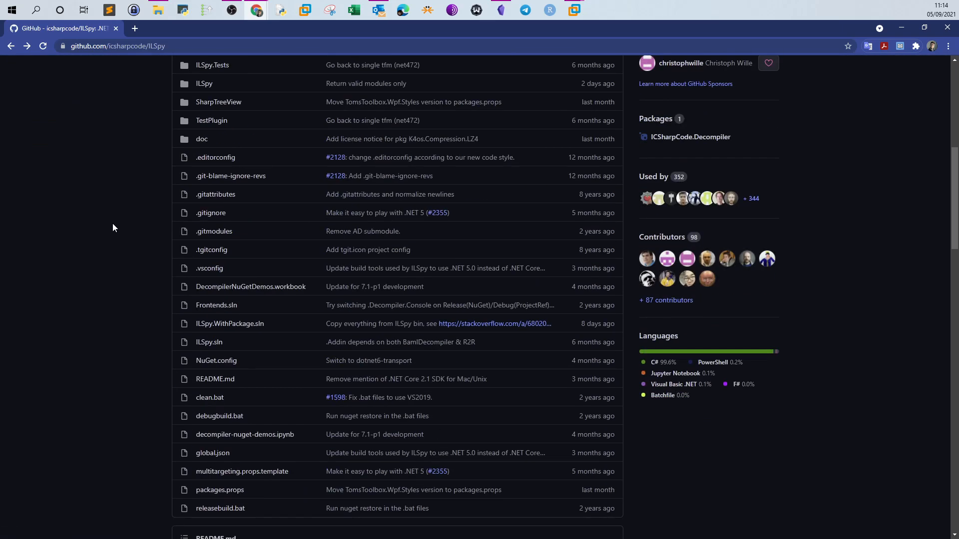
{"action": "scroll", "scroll_direction": "up", "scroll_amount": 3}
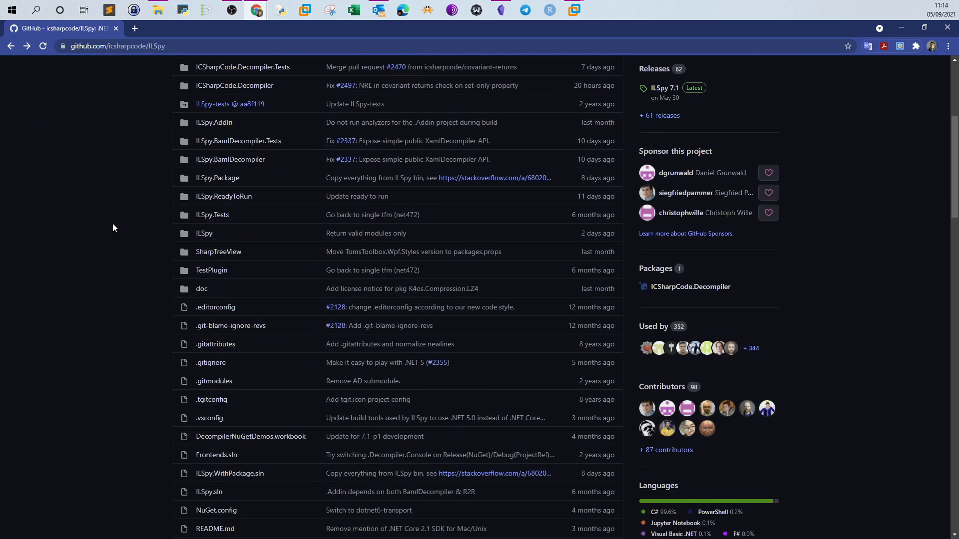
{"action": "scroll", "scroll_direction": "down", "scroll_amount": 3}
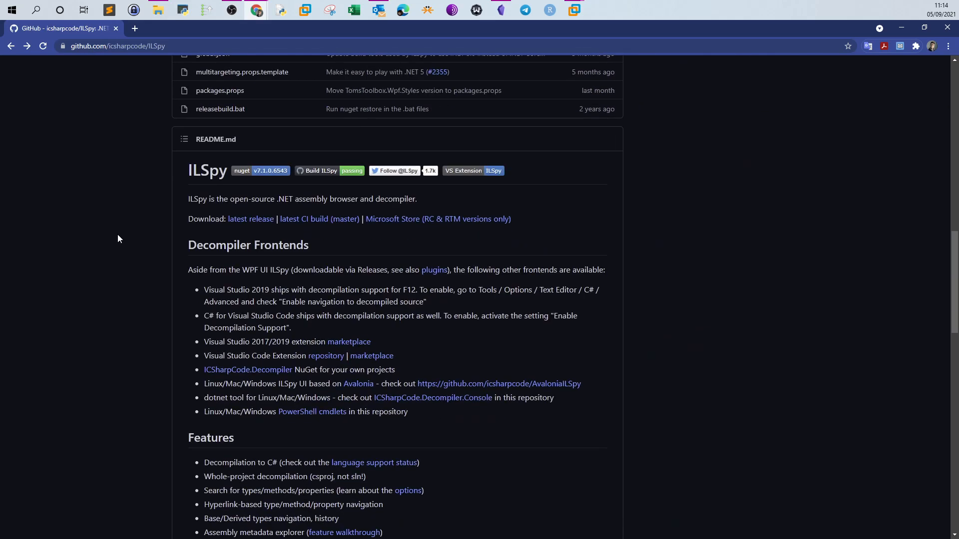
{"action": "mouse_move", "coordinate": [138, 230]}
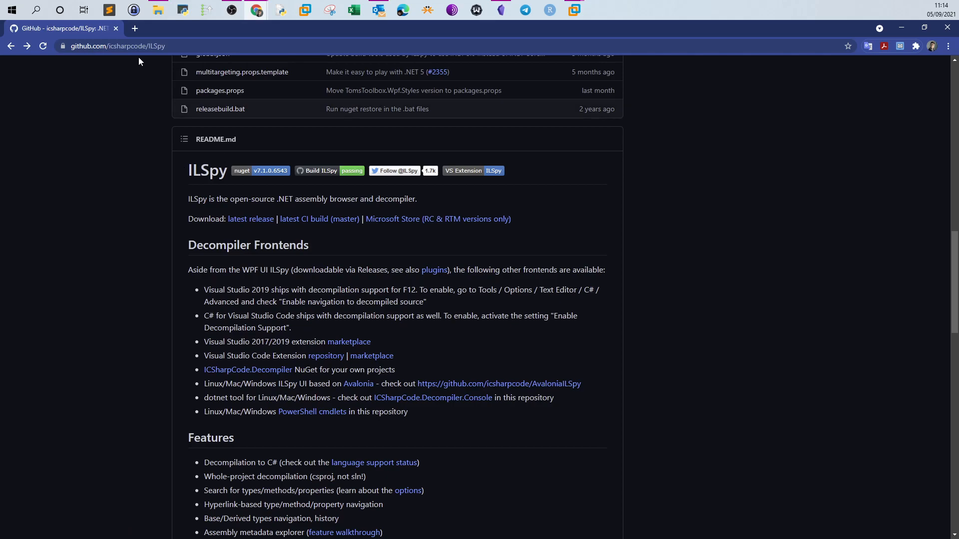
{"action": "mouse_move", "coordinate": [250, 218]}
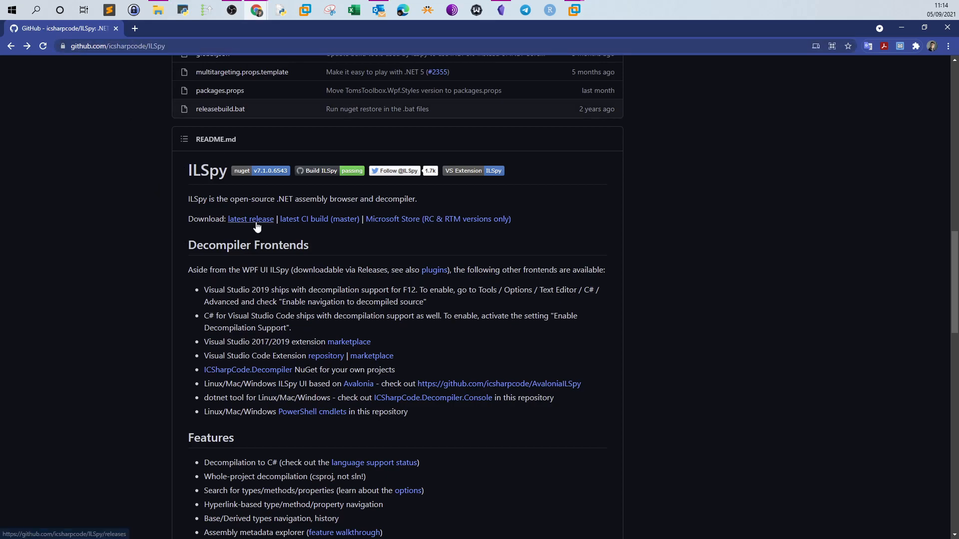
- Look over the latest ILSpy release page, then return to the repository main page
{"action": "left_click", "coordinate": [250, 219]}
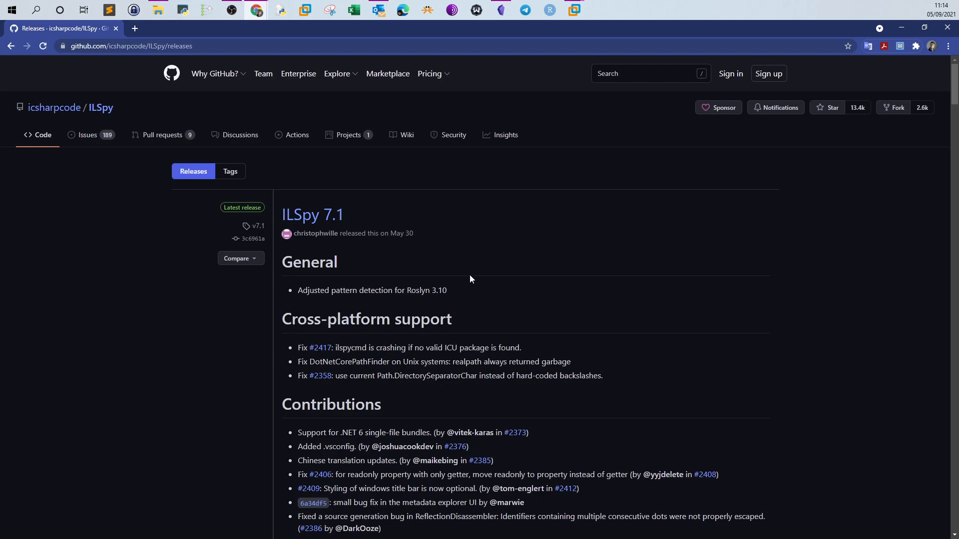
{"action": "scroll", "scroll_direction": "down", "scroll_amount": 3}
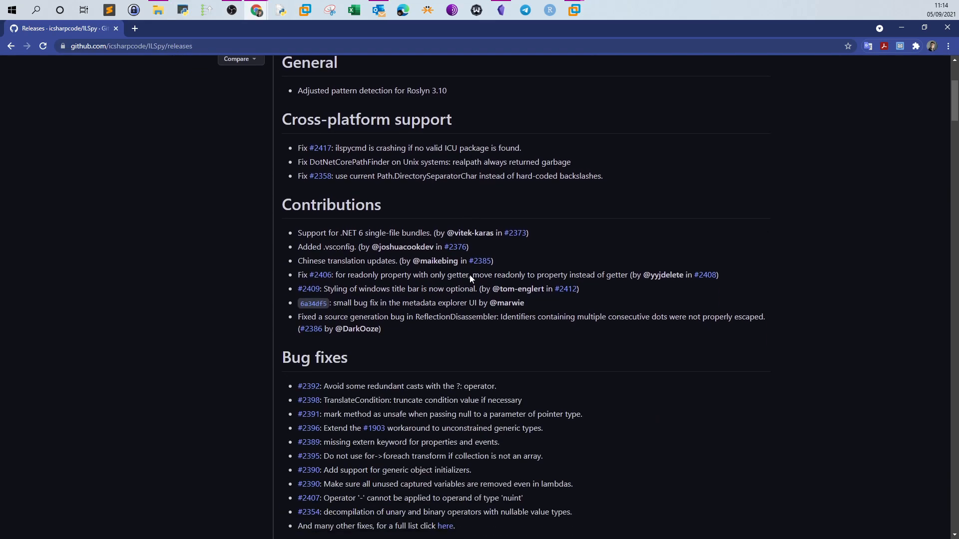
{"action": "scroll", "scroll_direction": "down", "scroll_amount": 3}
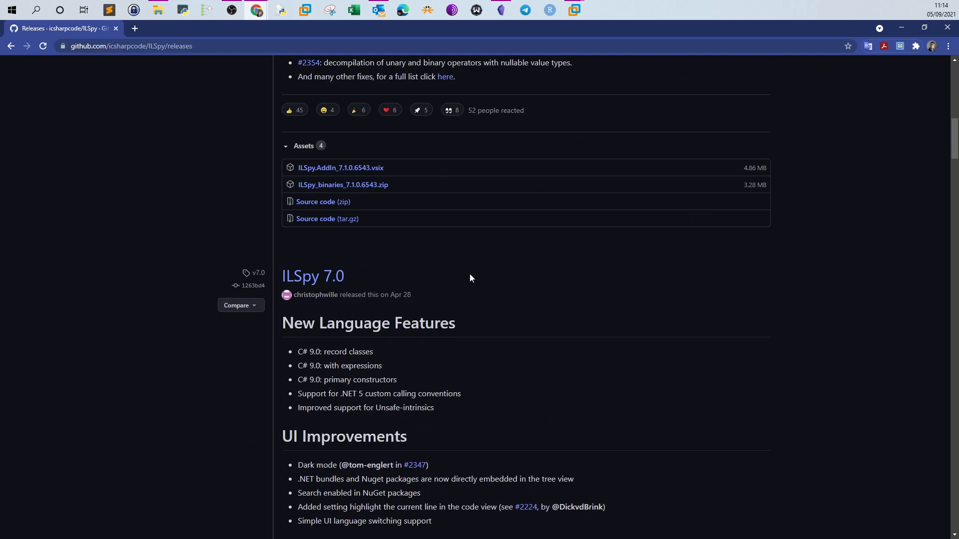
{"action": "scroll", "scroll_direction": "up", "scroll_amount": 3}
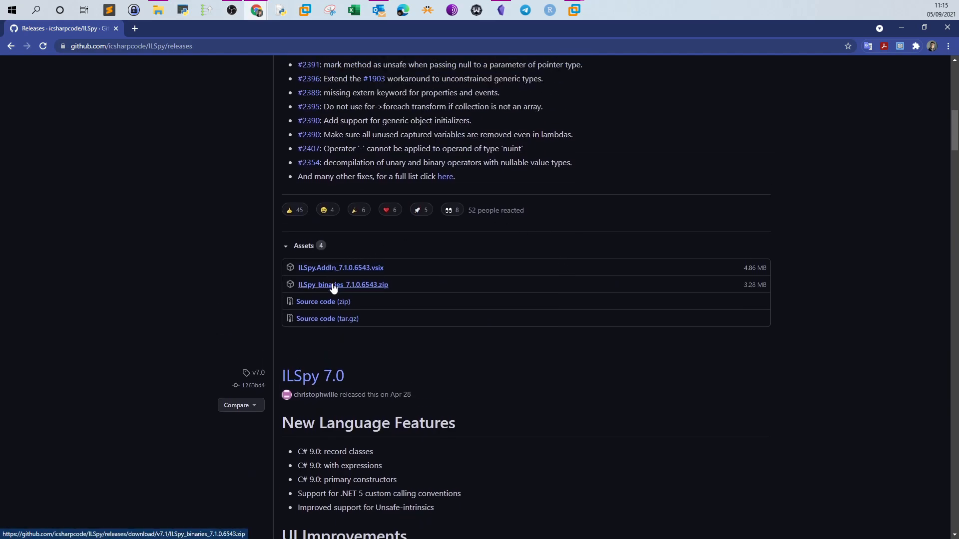
{"action": "scroll", "scroll_direction": "down", "scroll_amount": 3}
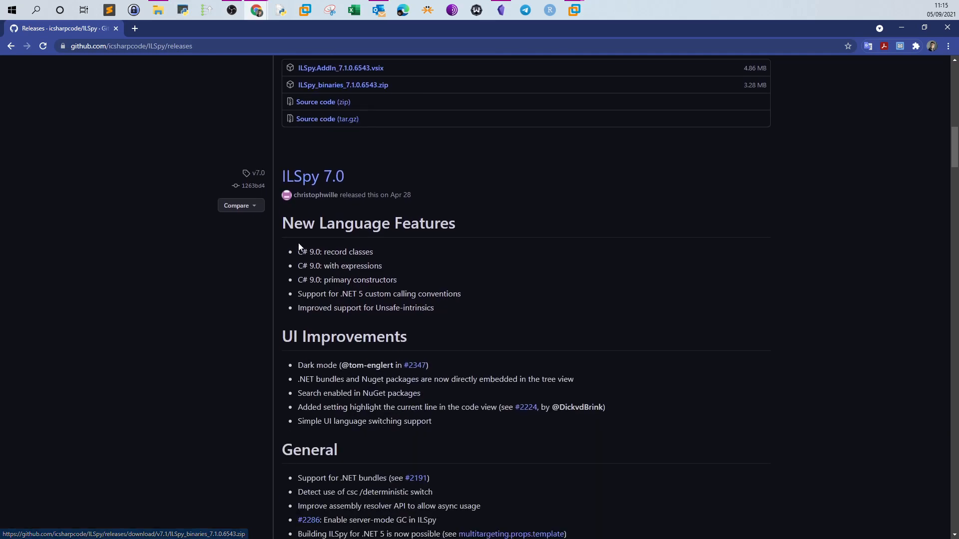
{"action": "double_click", "coordinate": [364, 223]}
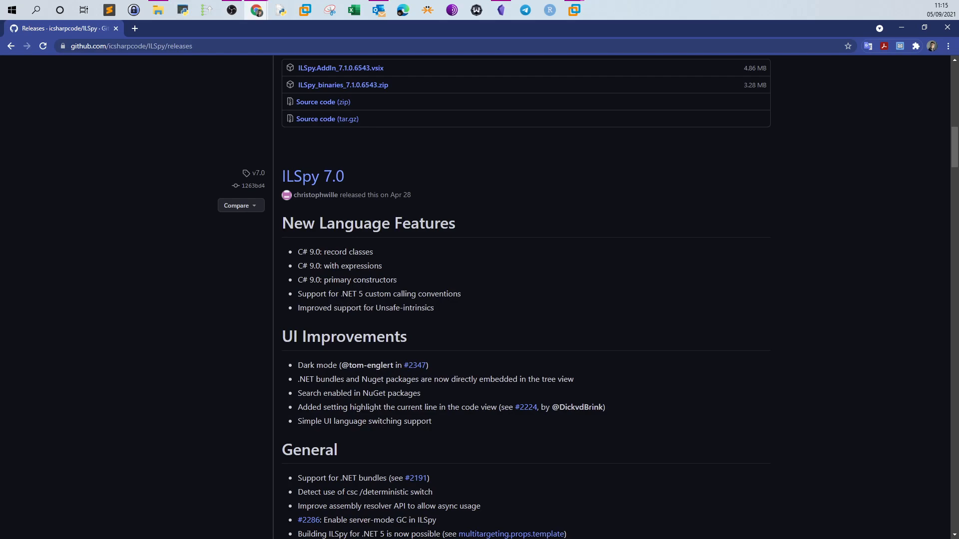
{"action": "scroll", "scroll_direction": "down", "scroll_amount": 3}
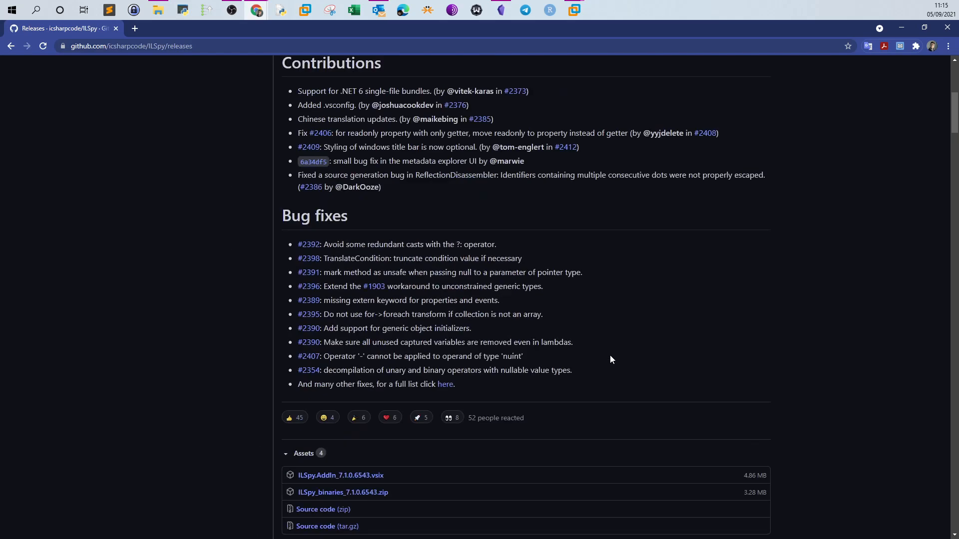
{"action": "scroll", "scroll_direction": "up", "scroll_amount": 3}
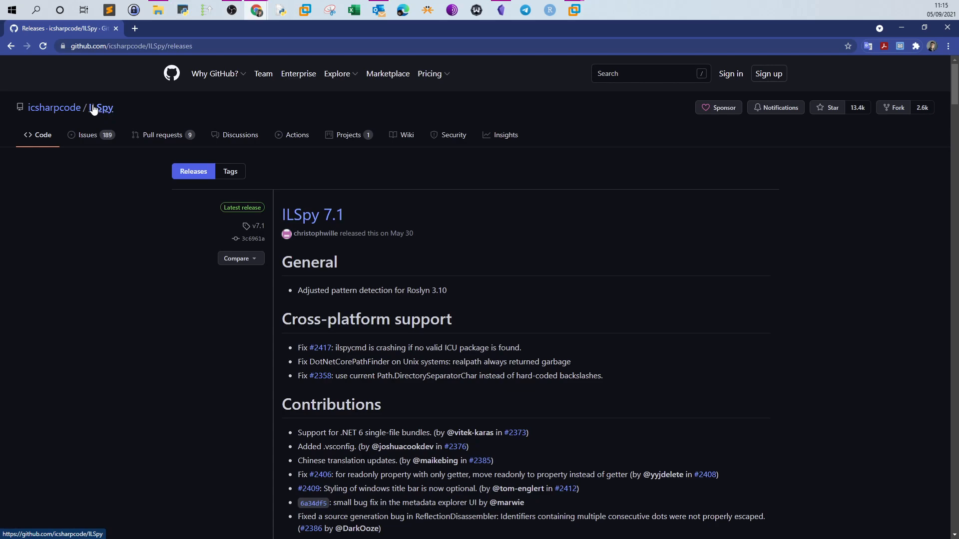
{"action": "left_click", "coordinate": [101, 108]}
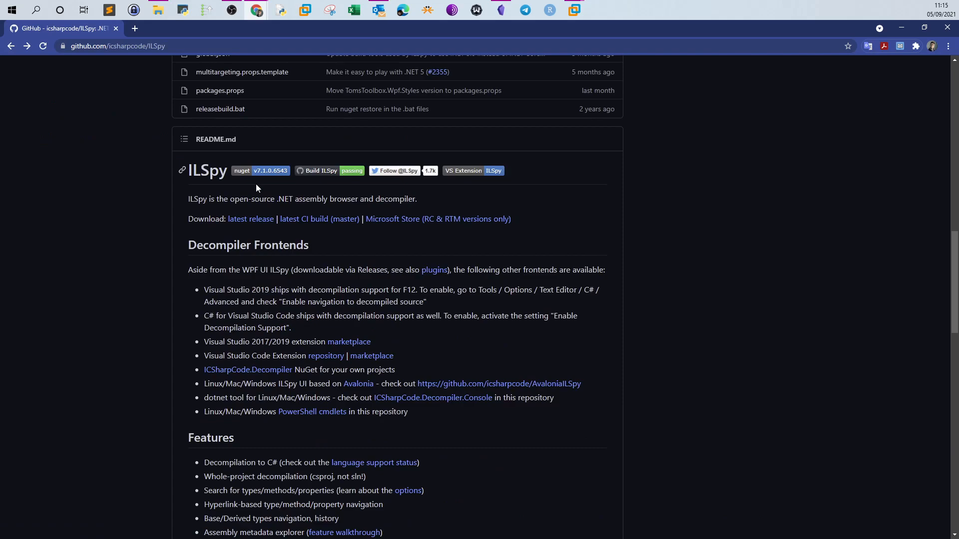
{"action": "mouse_move", "coordinate": [859, 66]}
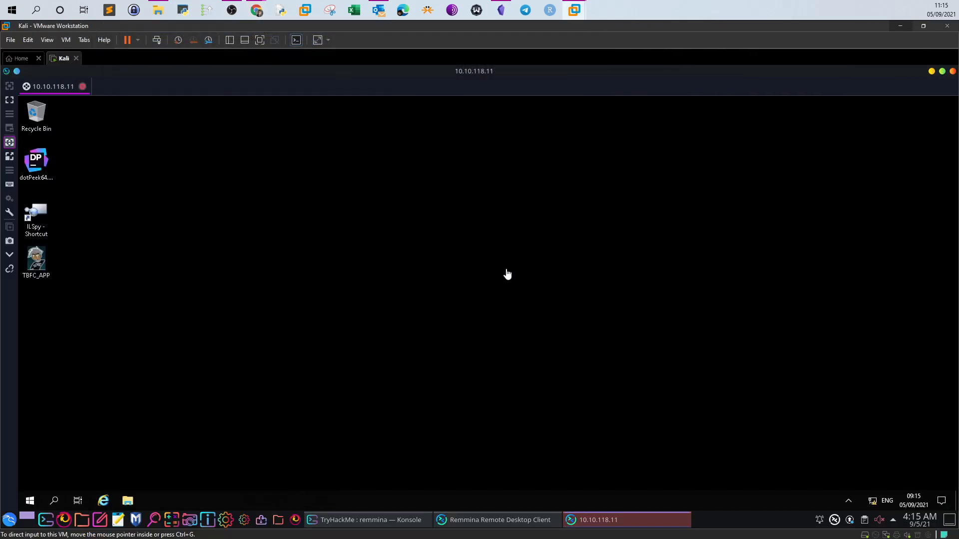
{"action": "mouse_move", "coordinate": [909, 205]}
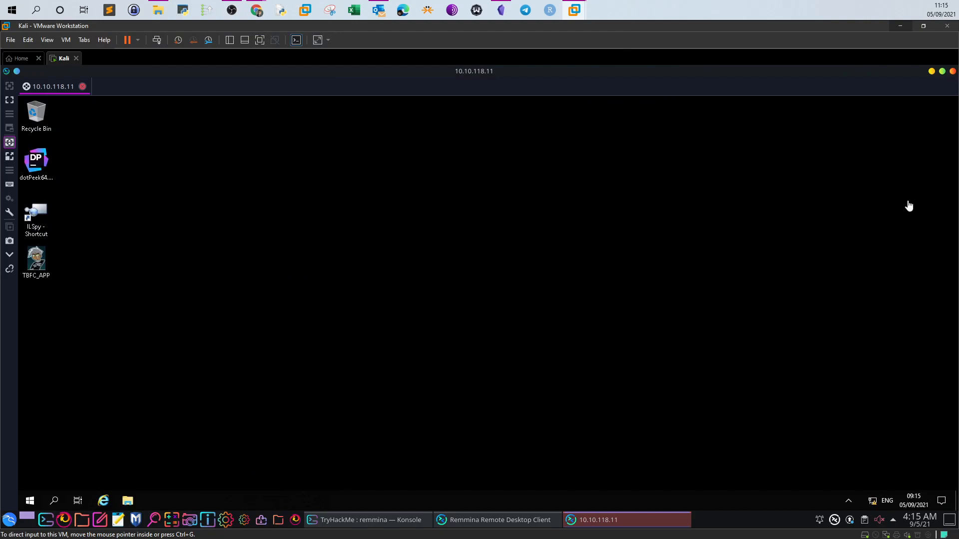
{"action": "mouse_move", "coordinate": [511, 216]}
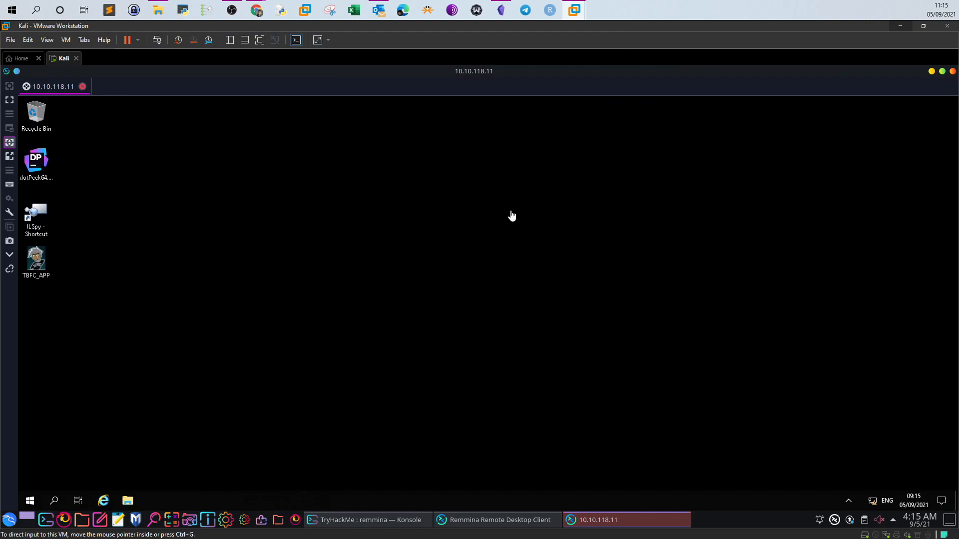
{"action": "mouse_move", "coordinate": [43, 264]}
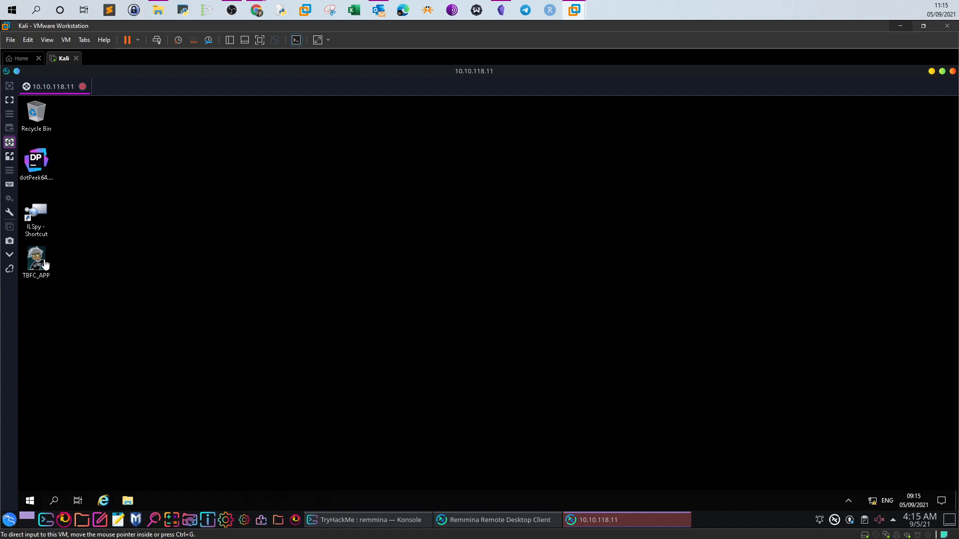
{"action": "mouse_move", "coordinate": [39, 267]}
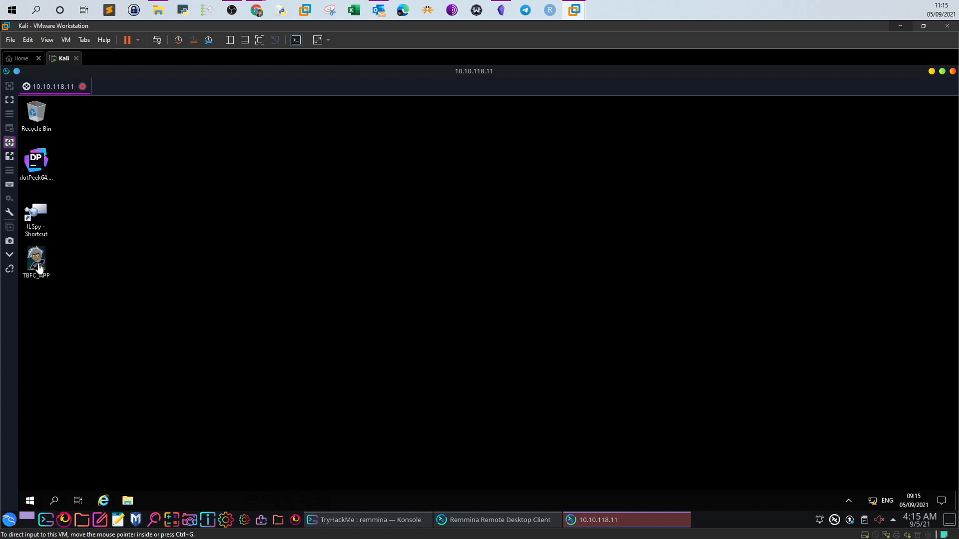
{"action": "mouse_move", "coordinate": [61, 269]}
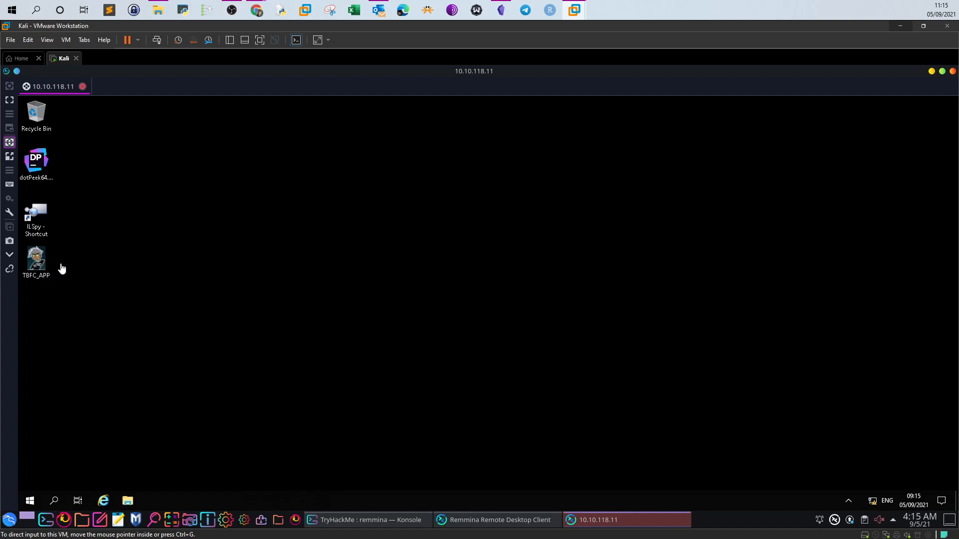
{"action": "mouse_move", "coordinate": [717, 485]}
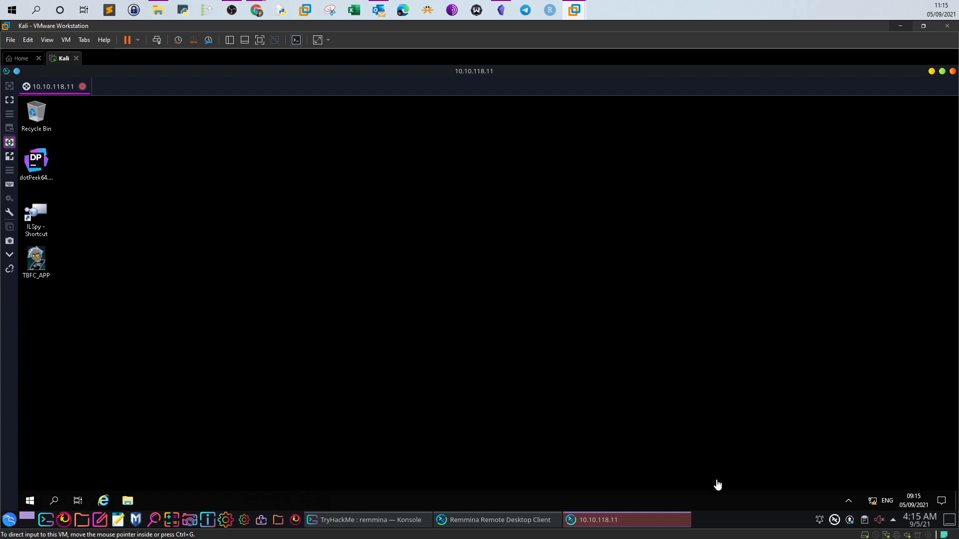
{"action": "mouse_move", "coordinate": [321, 254]}
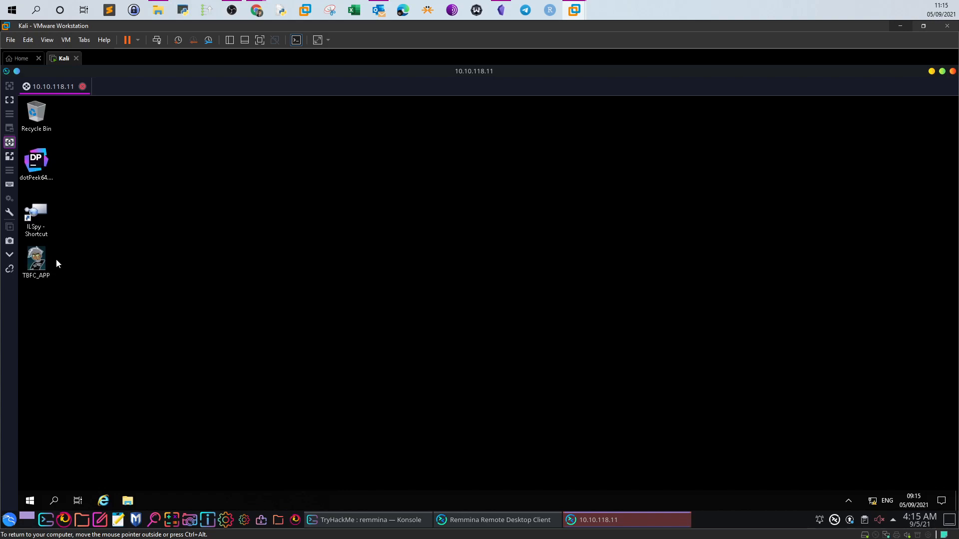
- Launch TBFC_APP, submit the guess 'passw', dismiss the wrong-key error and close the dashboard
{"action": "double_click", "coordinate": [36, 257]}
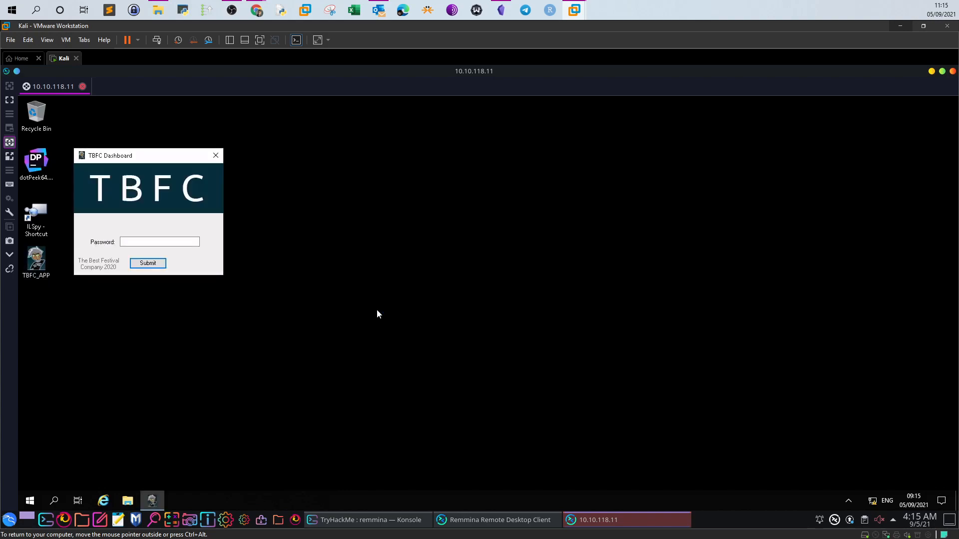
{"action": "mouse_move", "coordinate": [9, 166]}
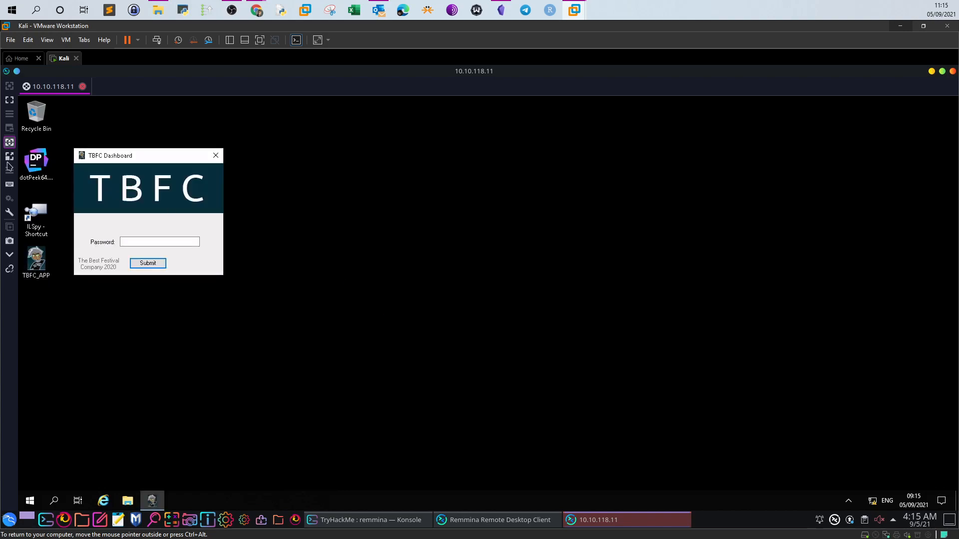
{"action": "left_click_drag", "start_coordinate": [111, 156], "coordinate": [443, 204]}
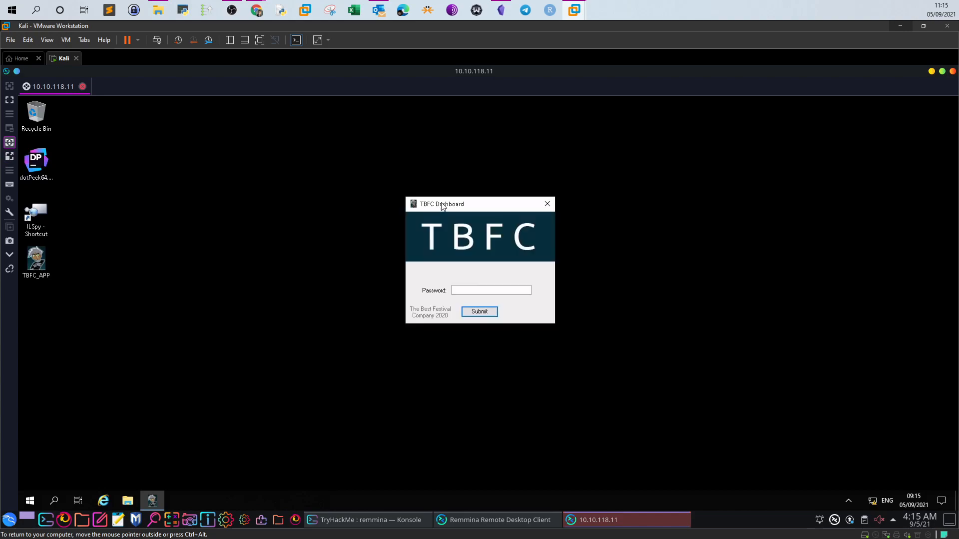
{"action": "mouse_move", "coordinate": [505, 288]}
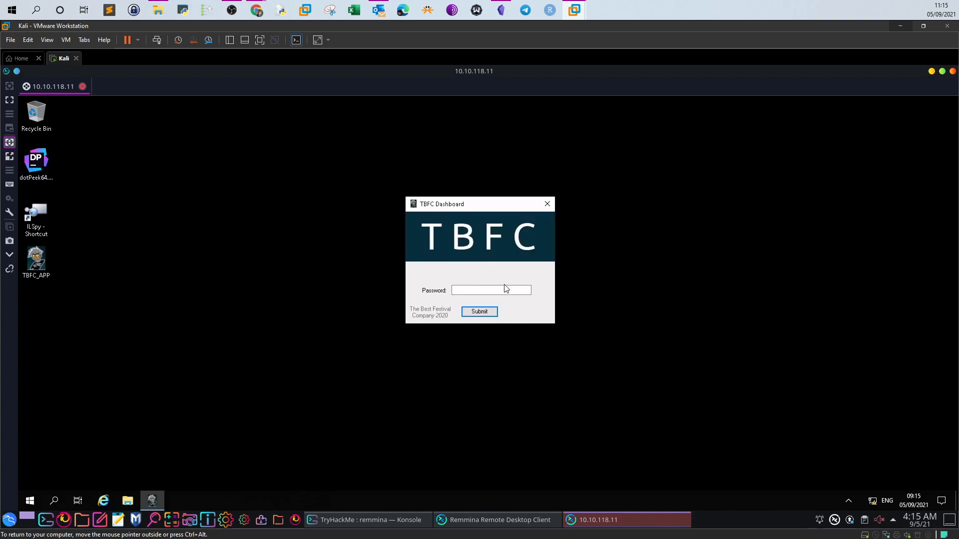
{"action": "left_click", "coordinate": [490, 289]}
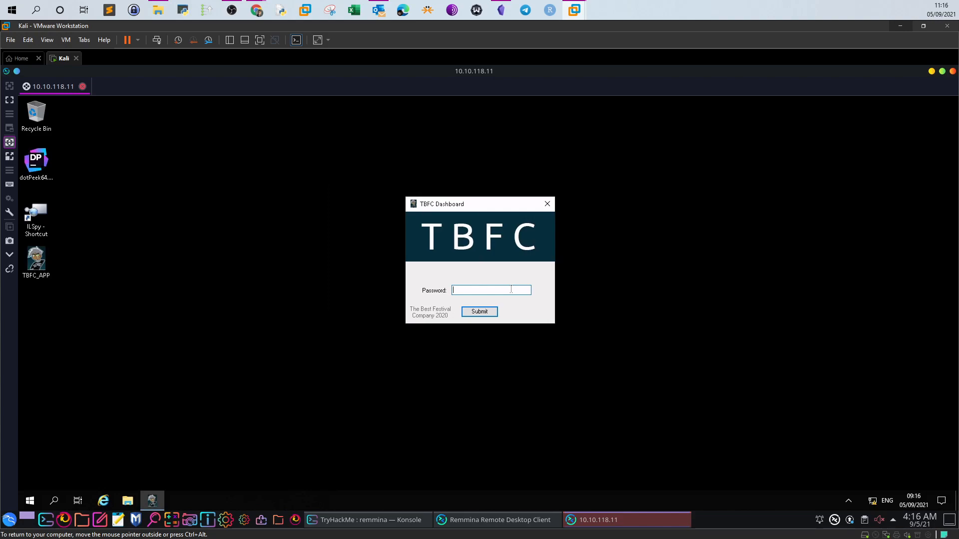
{"action": "type", "text": "passw"}
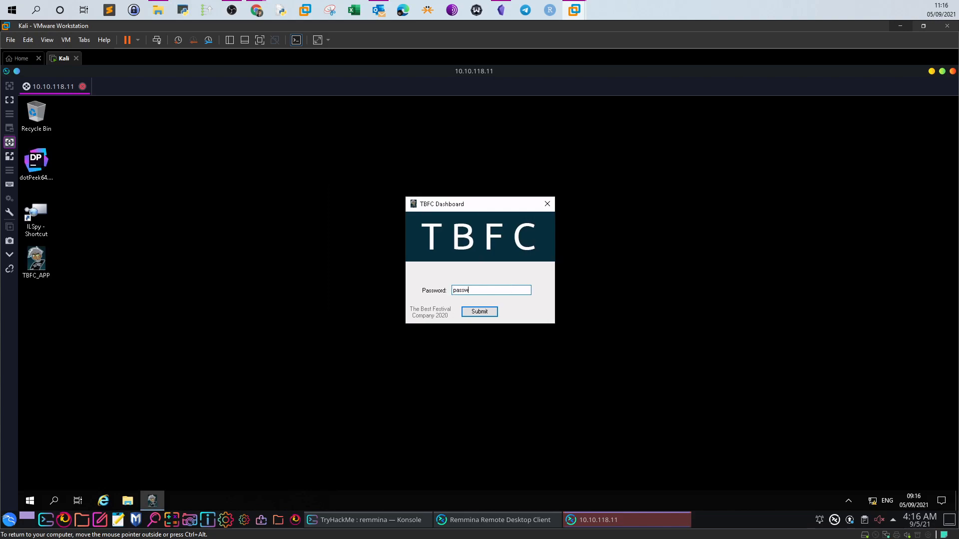
{"action": "left_click", "coordinate": [478, 311]}
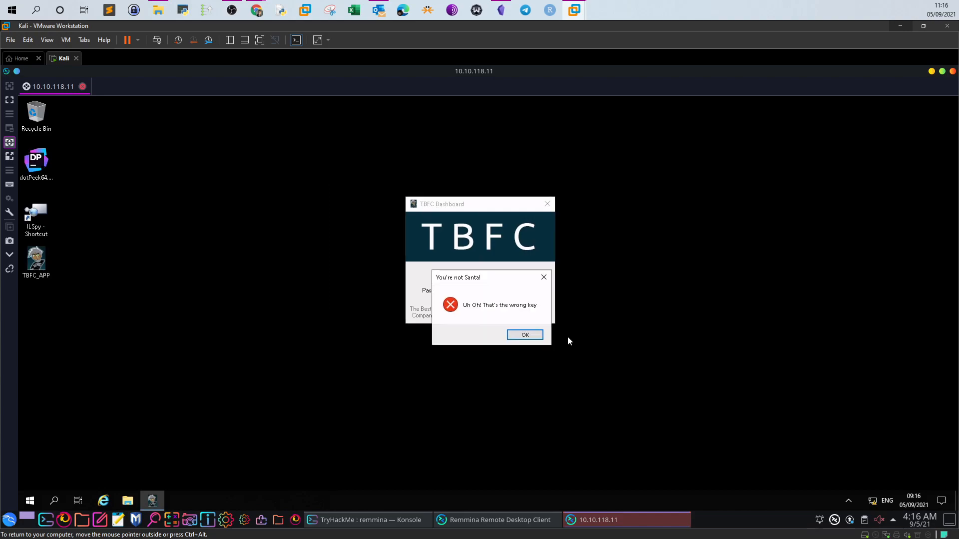
{"action": "left_click", "coordinate": [524, 334]}
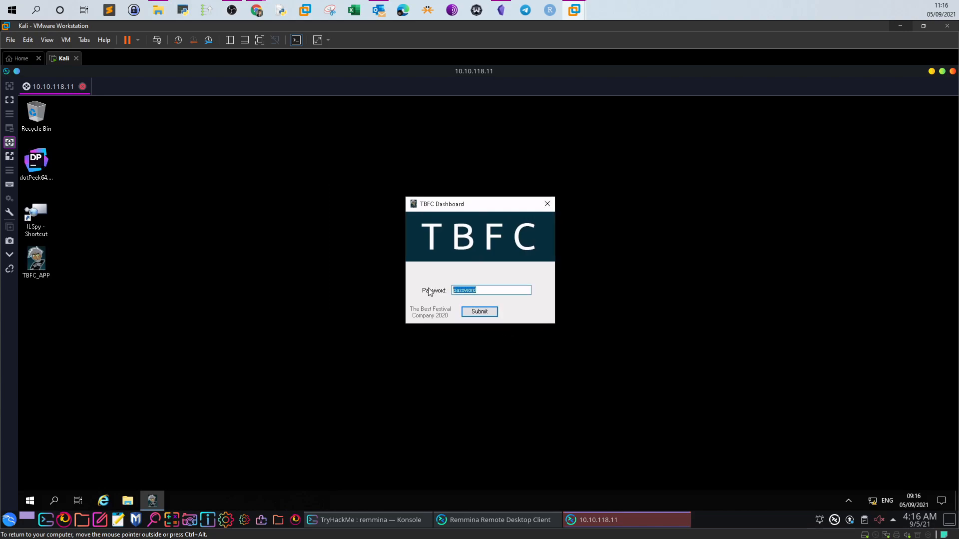
{"action": "mouse_move", "coordinate": [438, 213]}
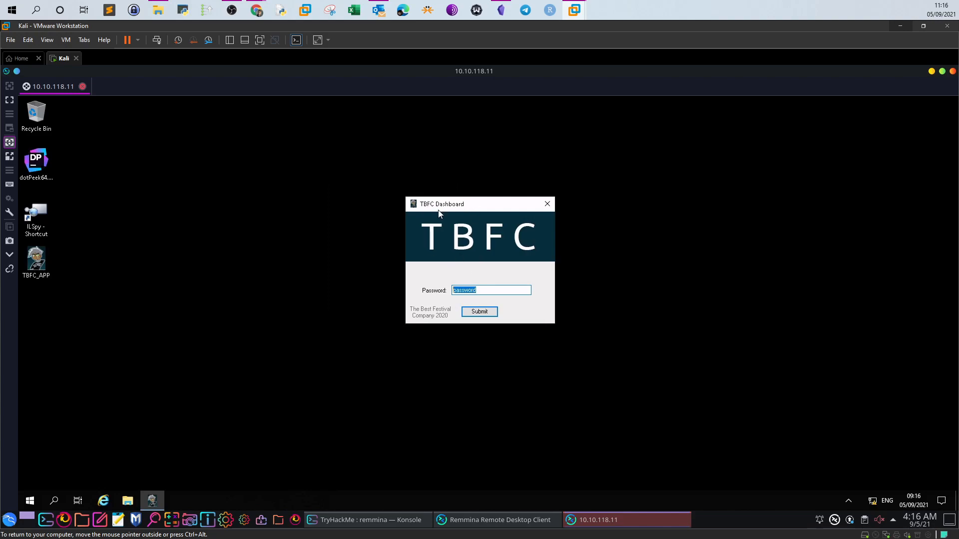
{"action": "left_click", "coordinate": [545, 204]}
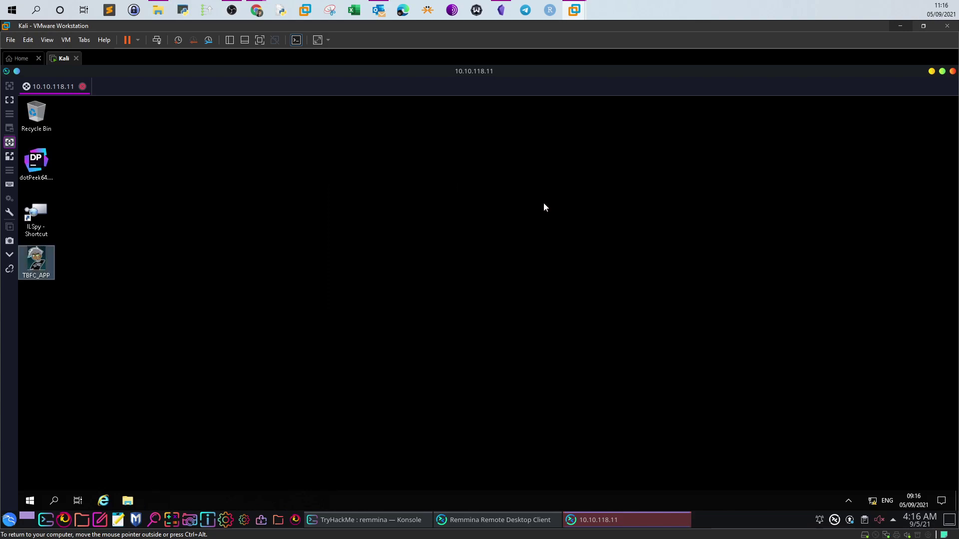
{"action": "right_click", "coordinate": [36, 262]}
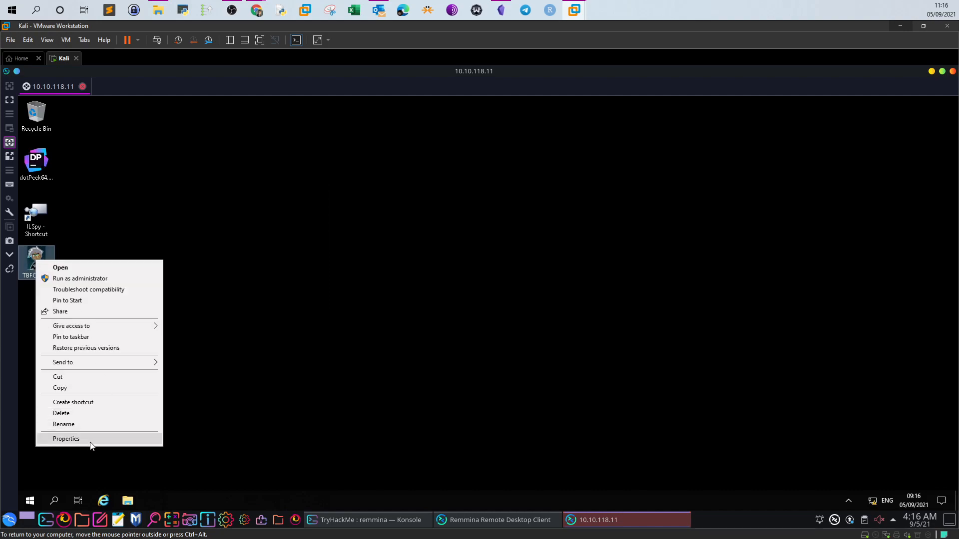
{"action": "left_click", "coordinate": [66, 438]}
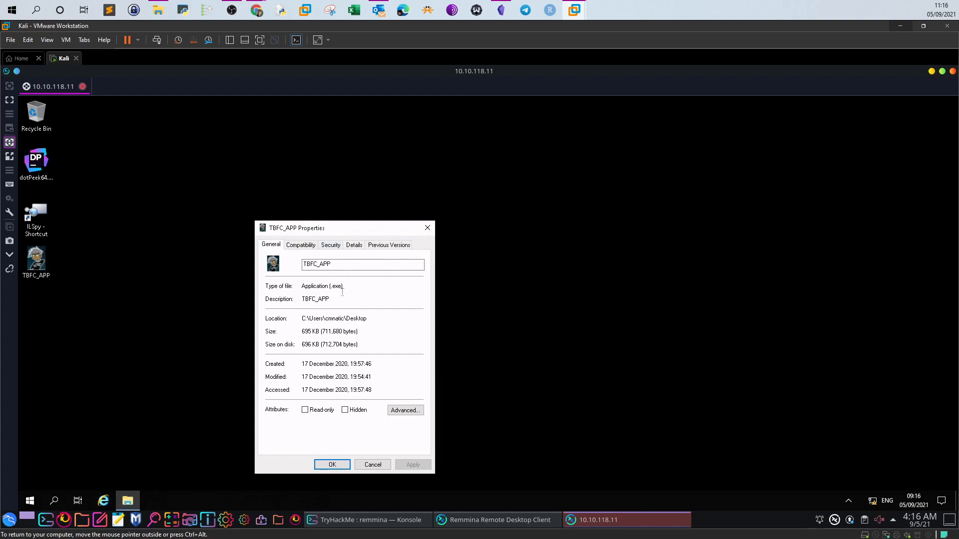
{"action": "mouse_move", "coordinate": [334, 285]}
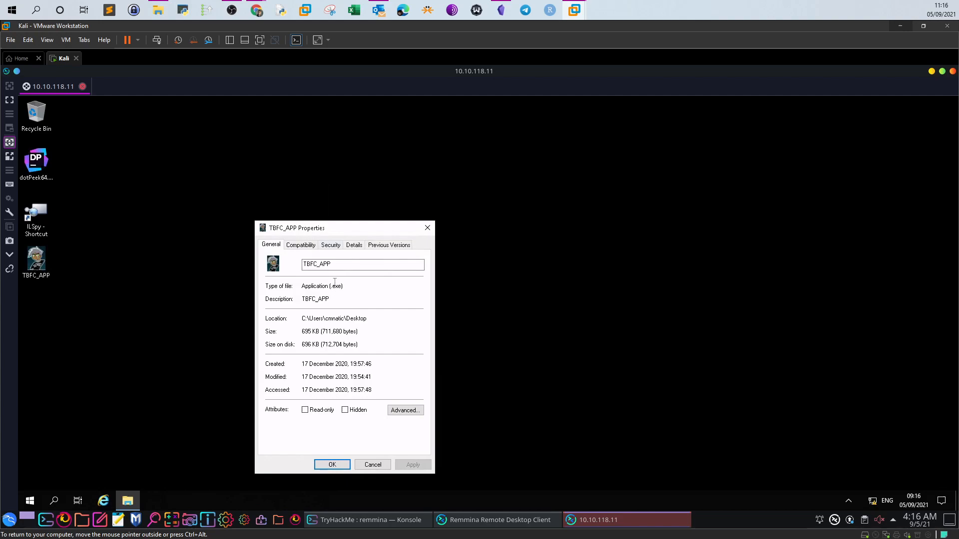
{"action": "left_click", "coordinate": [353, 244]}
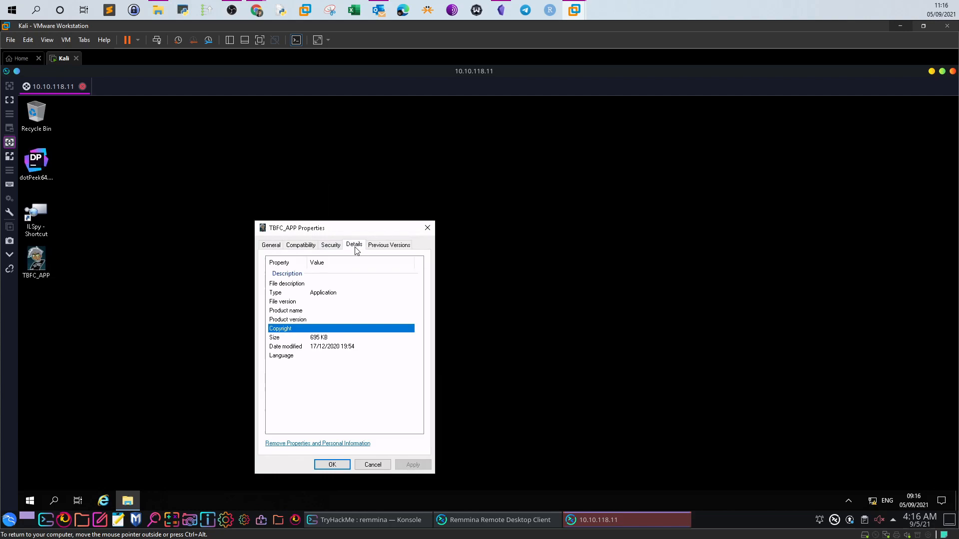
{"action": "mouse_move", "coordinate": [305, 343]}
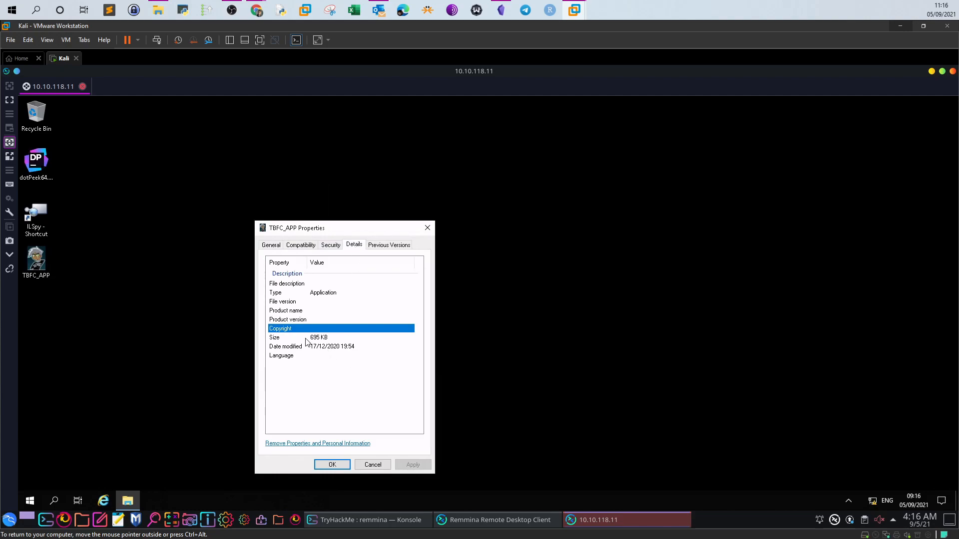
{"action": "mouse_move", "coordinate": [372, 465]}
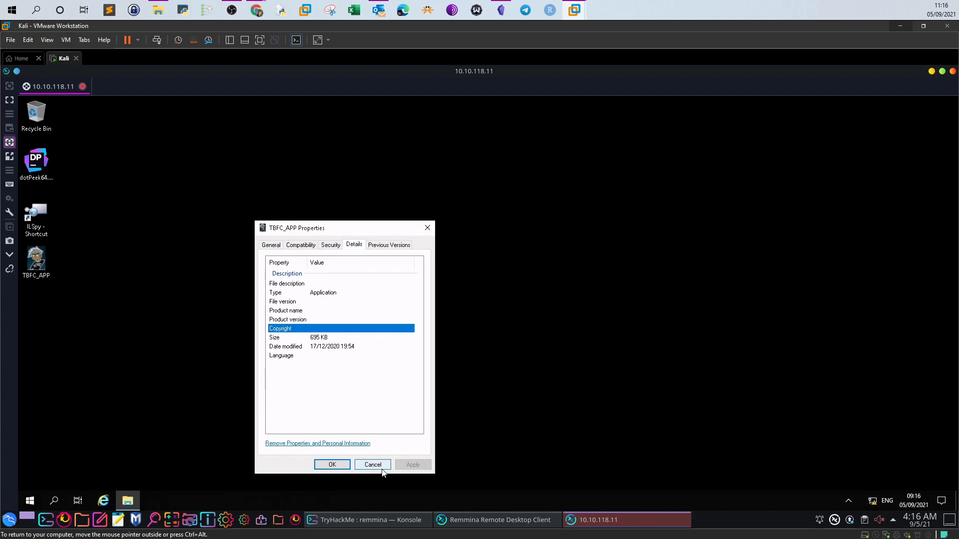
{"action": "left_click", "coordinate": [371, 464]}
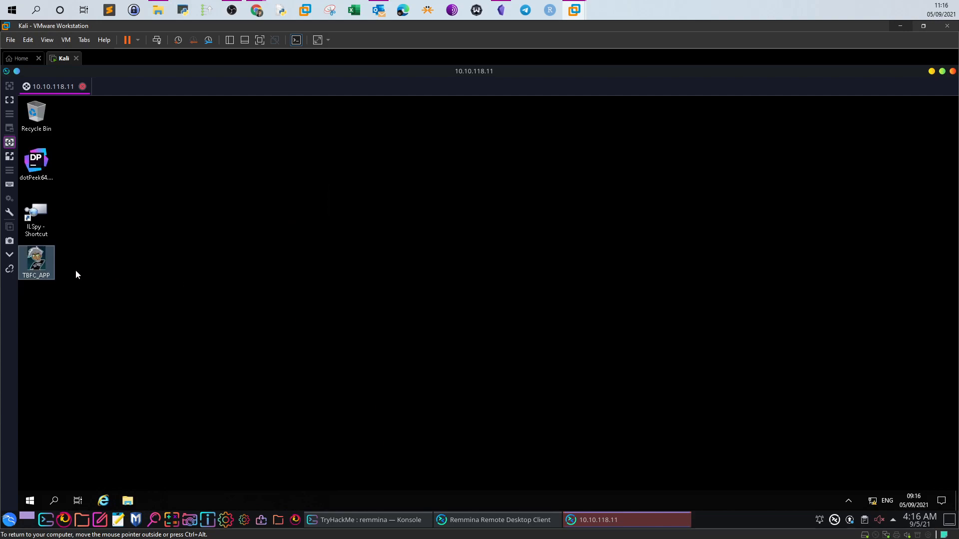
{"action": "left_click", "coordinate": [114, 218]}
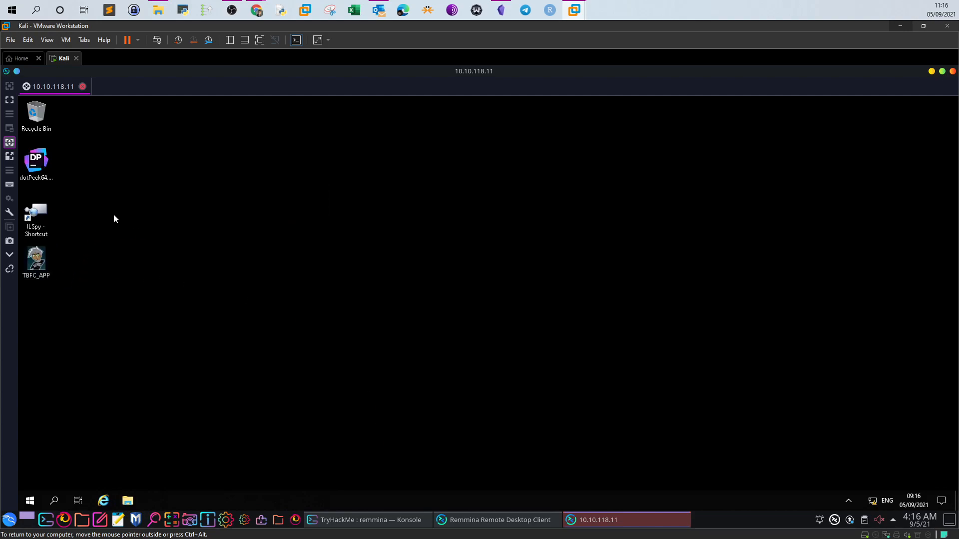
- Launch ILSpy and view TBFC_APP's assembly header (CrackMe, x86, .NET 4.6.1) and PresentationFramework
{"action": "double_click", "coordinate": [36, 217]}
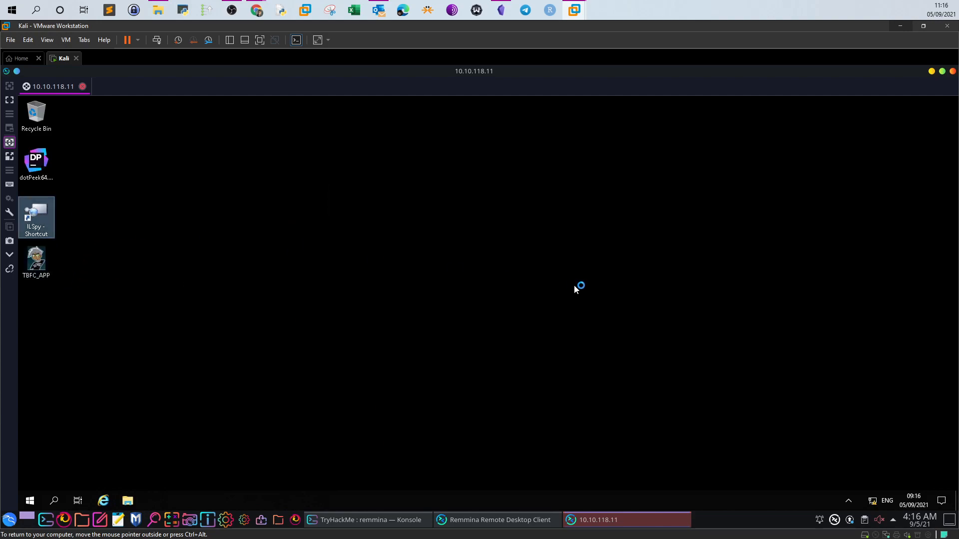
{"action": "double_click", "coordinate": [36, 217]}
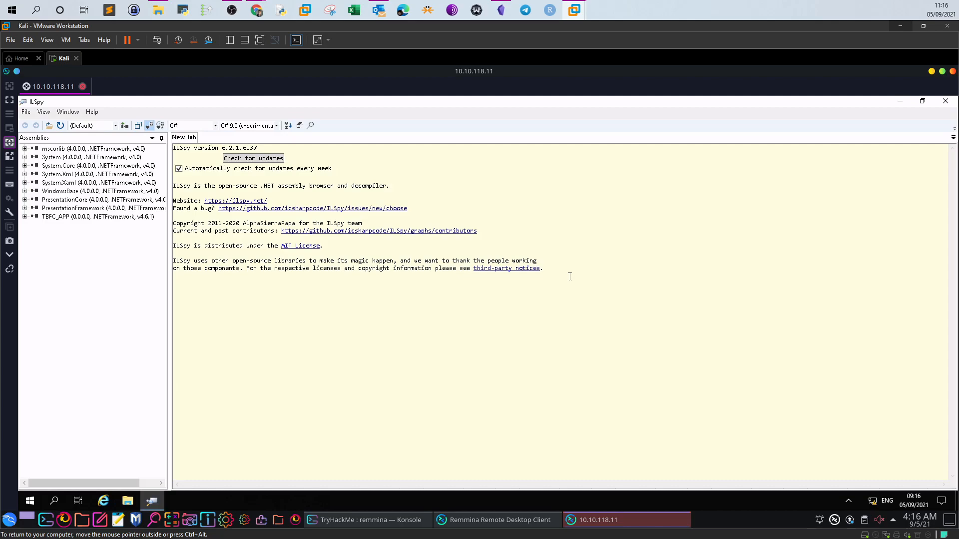
{"action": "mouse_move", "coordinate": [193, 183]}
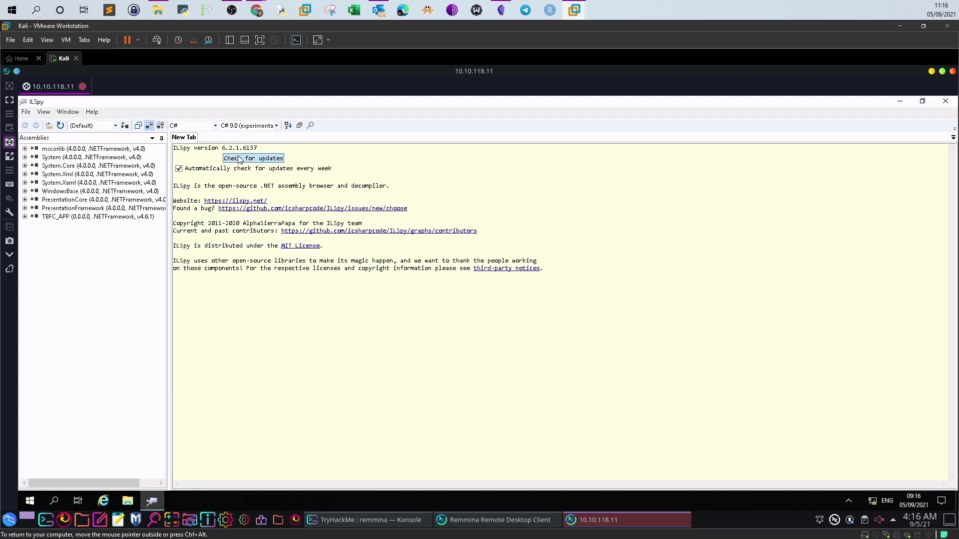
{"action": "mouse_move", "coordinate": [88, 184]}
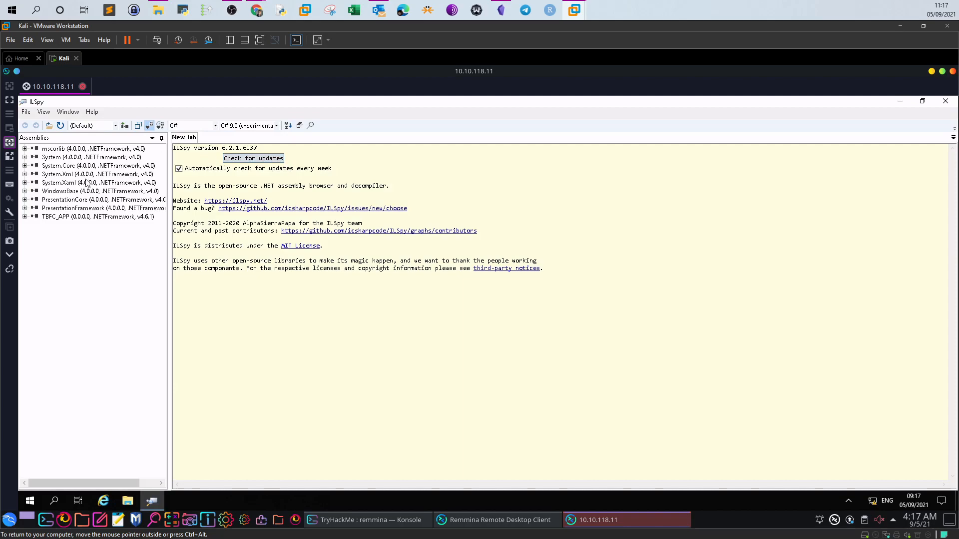
{"action": "left_click", "coordinate": [86, 217]}
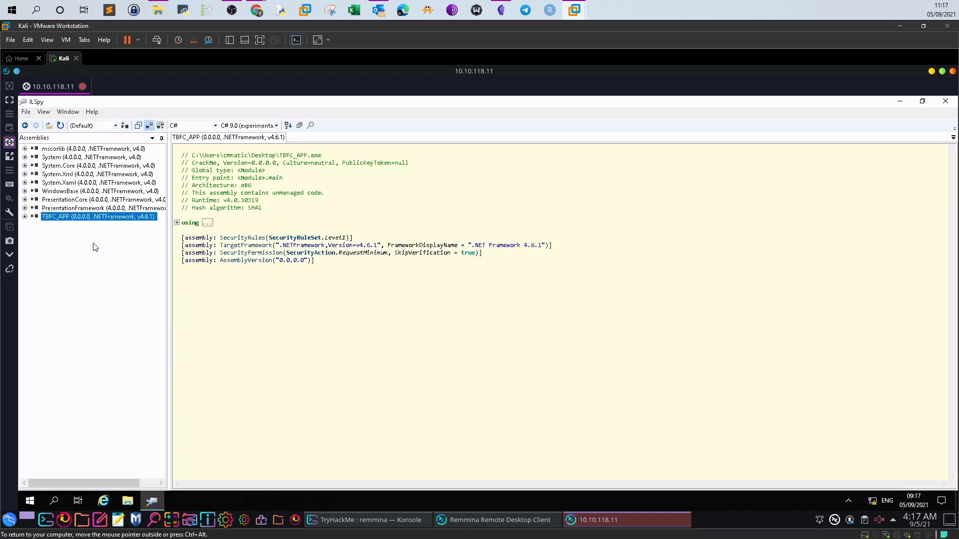
{"action": "left_click", "coordinate": [75, 208]}
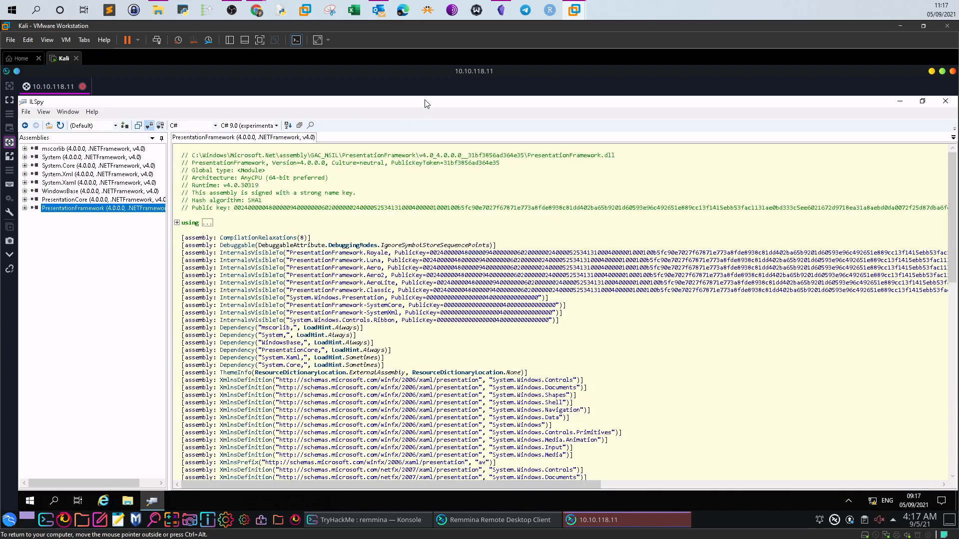
{"action": "left_click", "coordinate": [923, 102]}
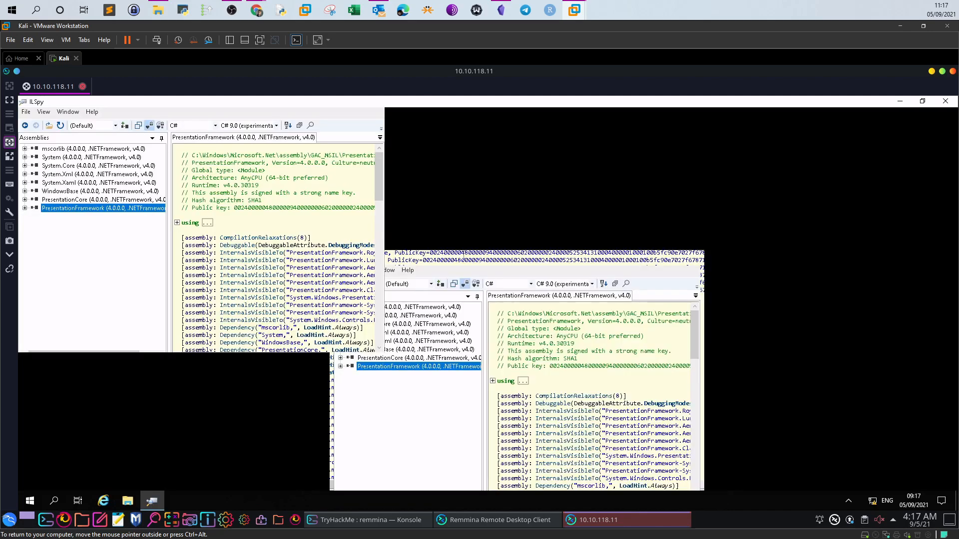
- Load TBFC_APP from the Desktop through File > Open to show its assembly header
{"action": "left_click", "coordinate": [26, 112]}
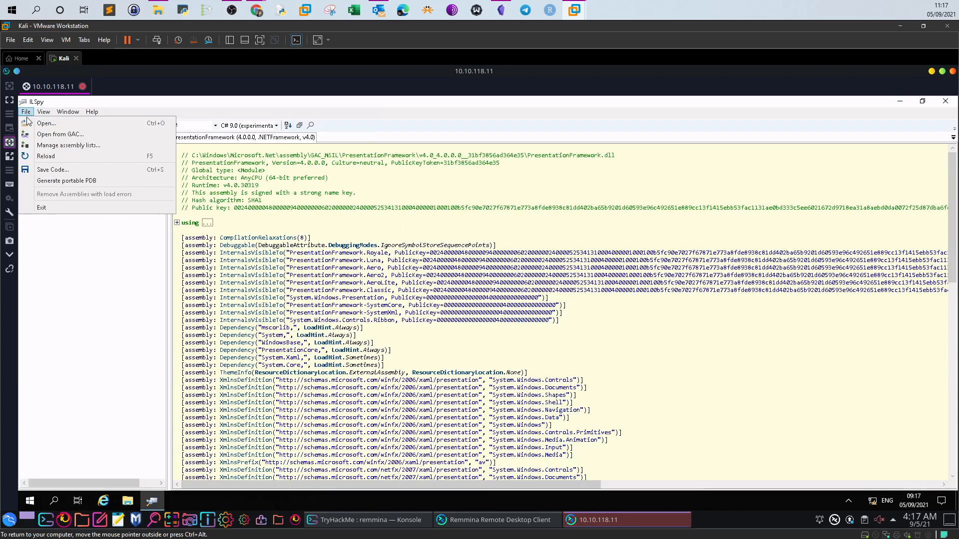
{"action": "left_click", "coordinate": [46, 123]}
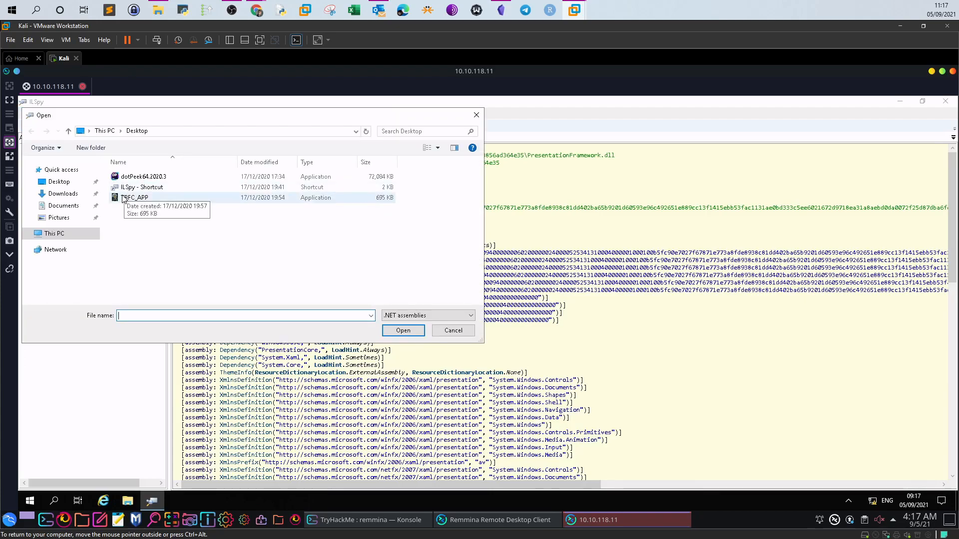
{"action": "left_click", "coordinate": [403, 330]}
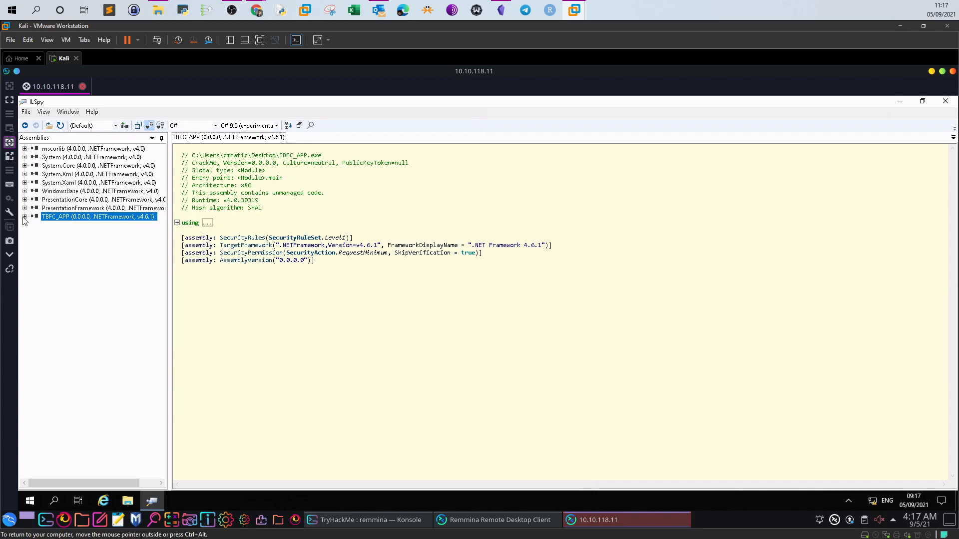
- Expand TBFC_APP to list Metadata, References, Resources and CrackMe; re-maximize ILSpy
{"action": "left_click", "coordinate": [25, 217]}
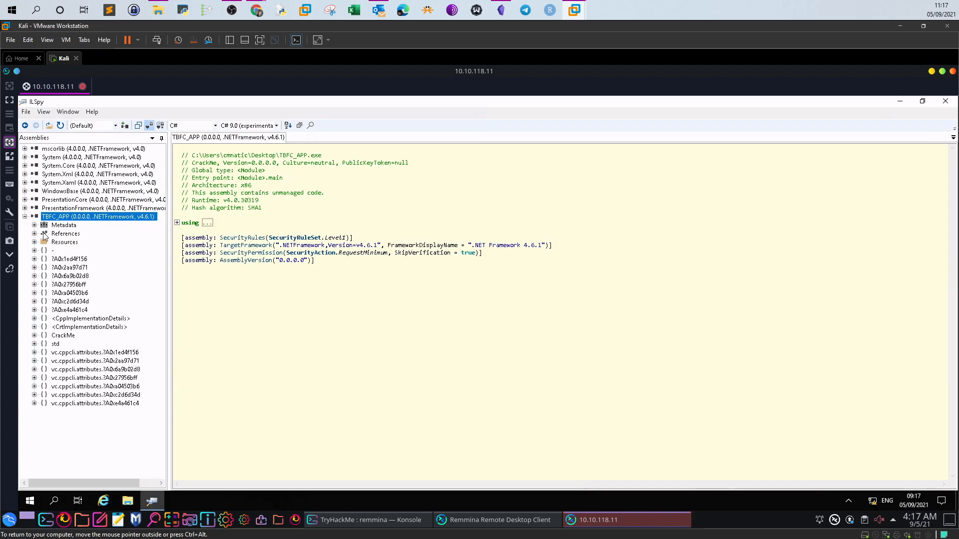
{"action": "mouse_move", "coordinate": [104, 266]}
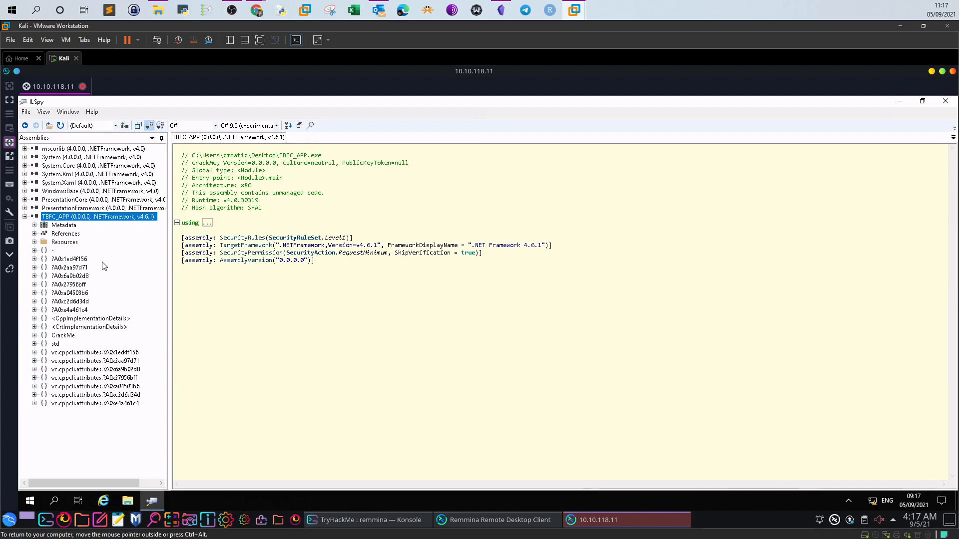
{"action": "mouse_move", "coordinate": [107, 264]}
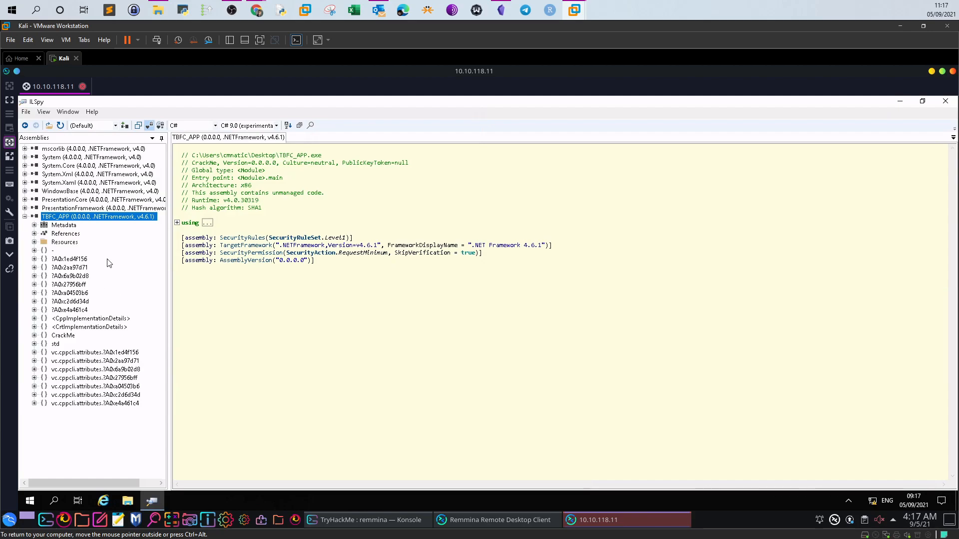
{"action": "mouse_move", "coordinate": [116, 216]}
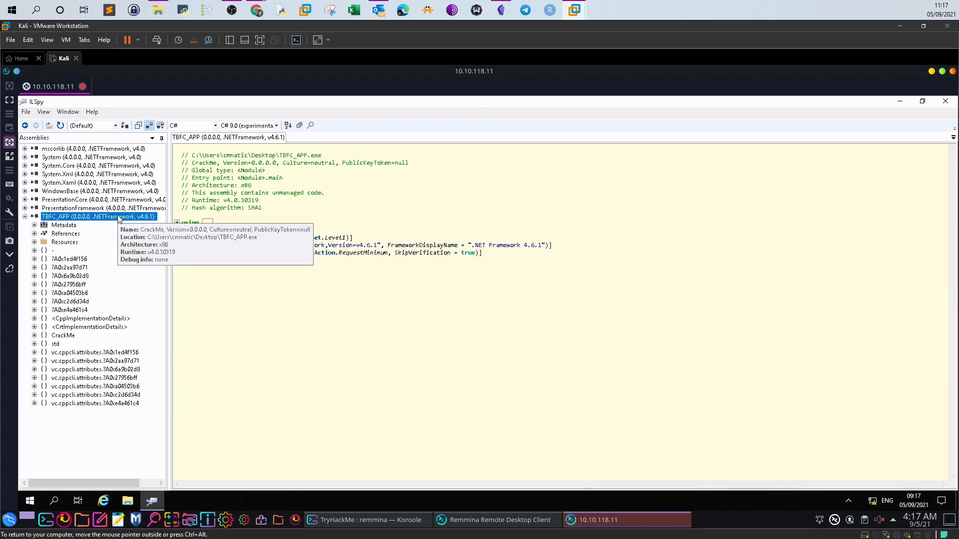
{"action": "mouse_move", "coordinate": [119, 217]}
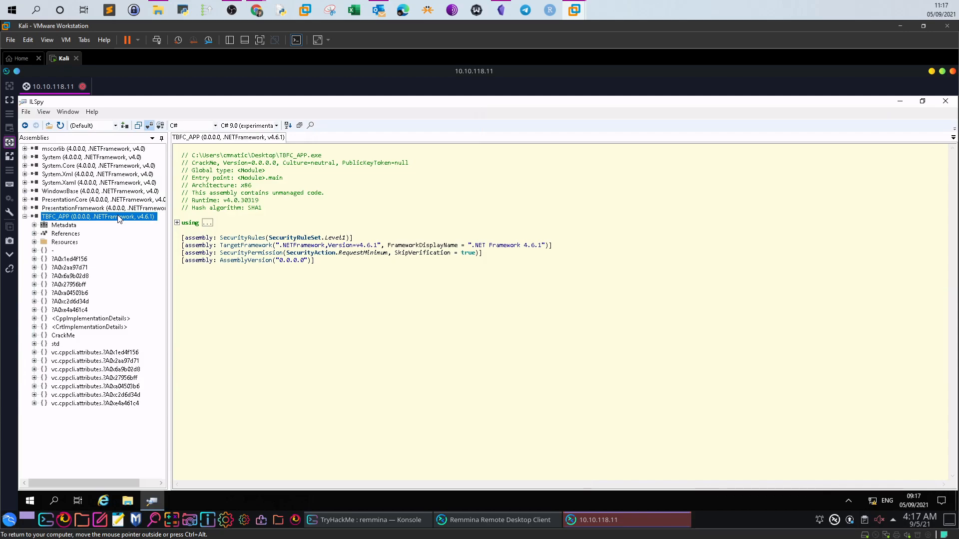
{"action": "mouse_move", "coordinate": [211, 139]}
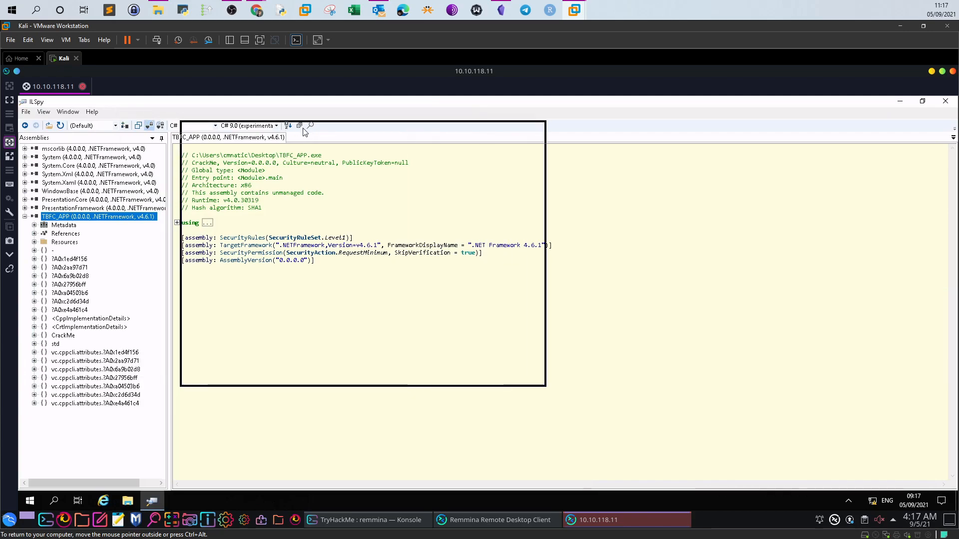
{"action": "left_click", "coordinate": [935, 101]}
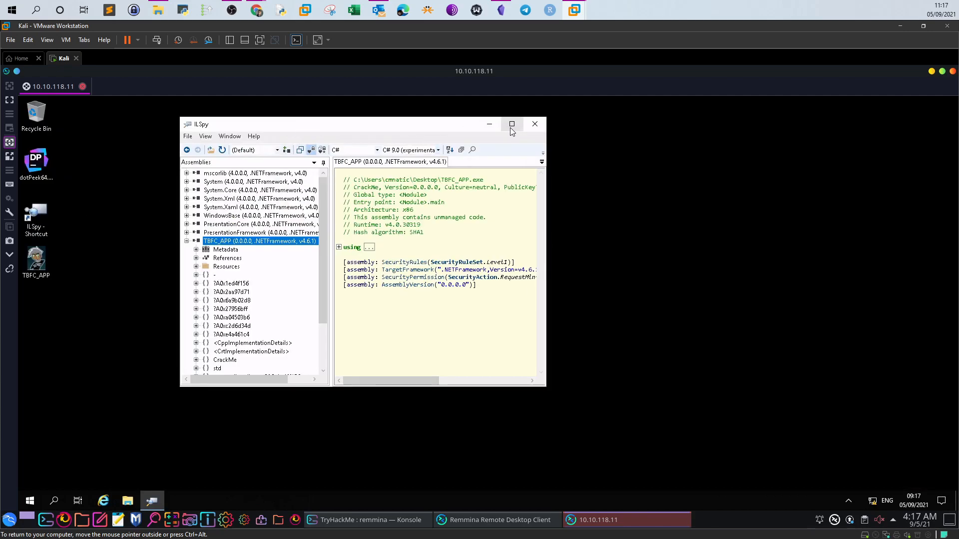
{"action": "left_click", "coordinate": [511, 124]}
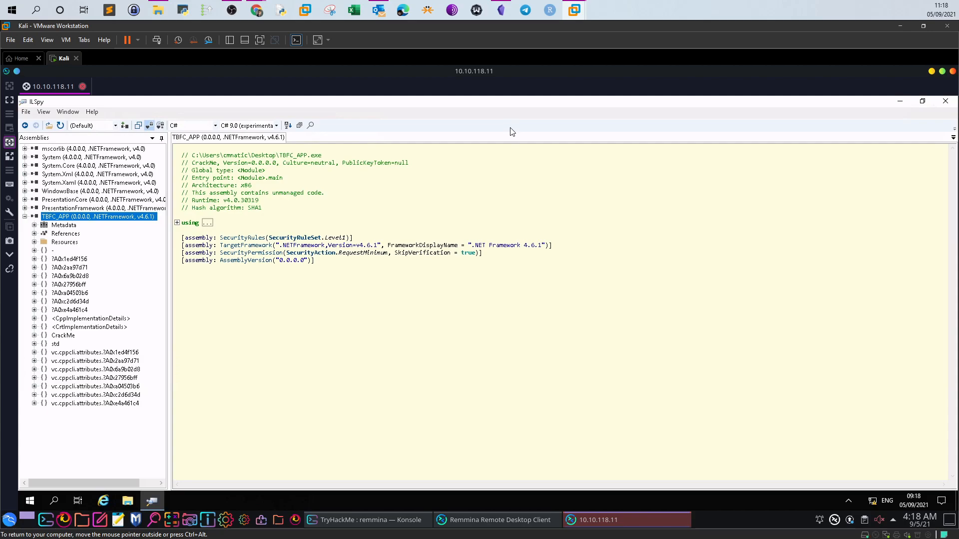
{"action": "mouse_move", "coordinate": [312, 184]}
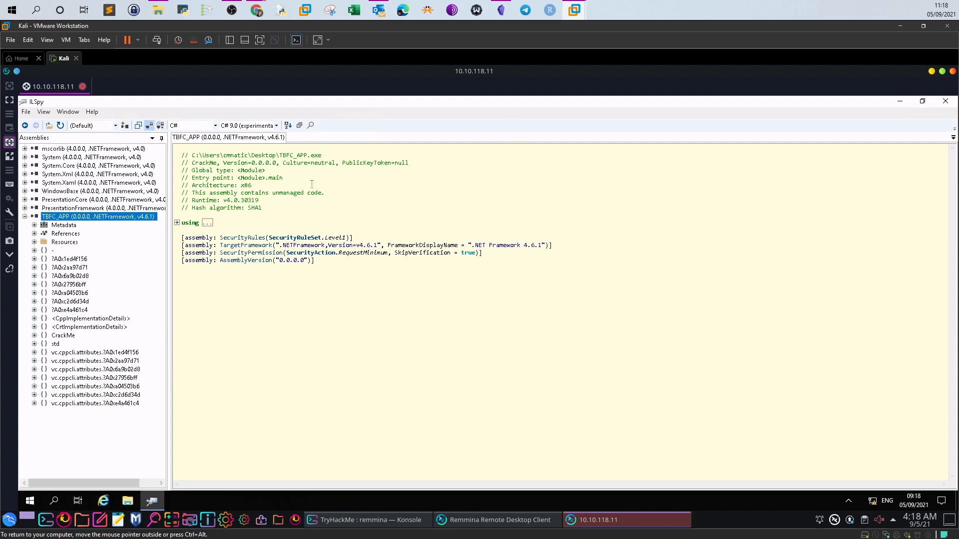
{"action": "mouse_move", "coordinate": [110, 248]}
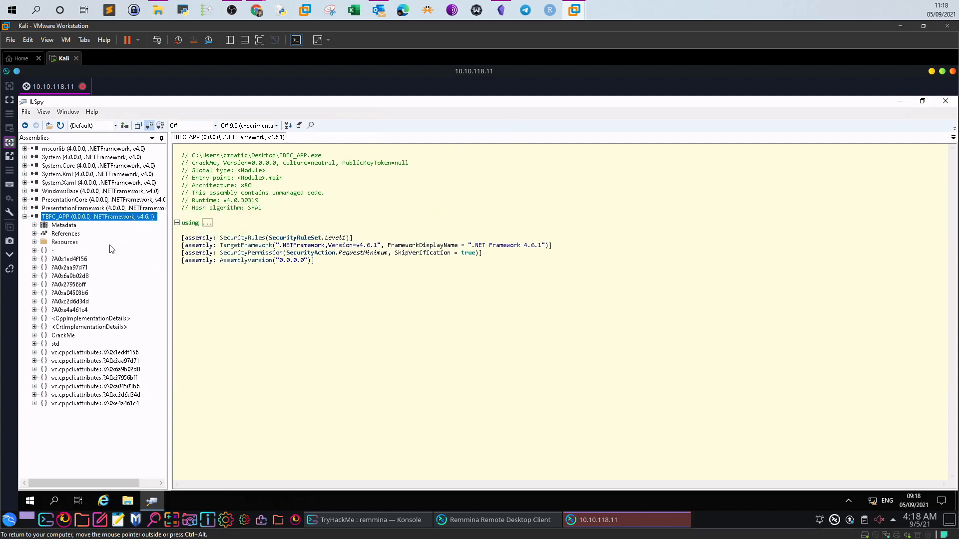
- Expand Resources and view the CrackMe.AboutForm.resources and CrackMe.MainForm.resources entries
{"action": "left_click", "coordinate": [35, 242]}
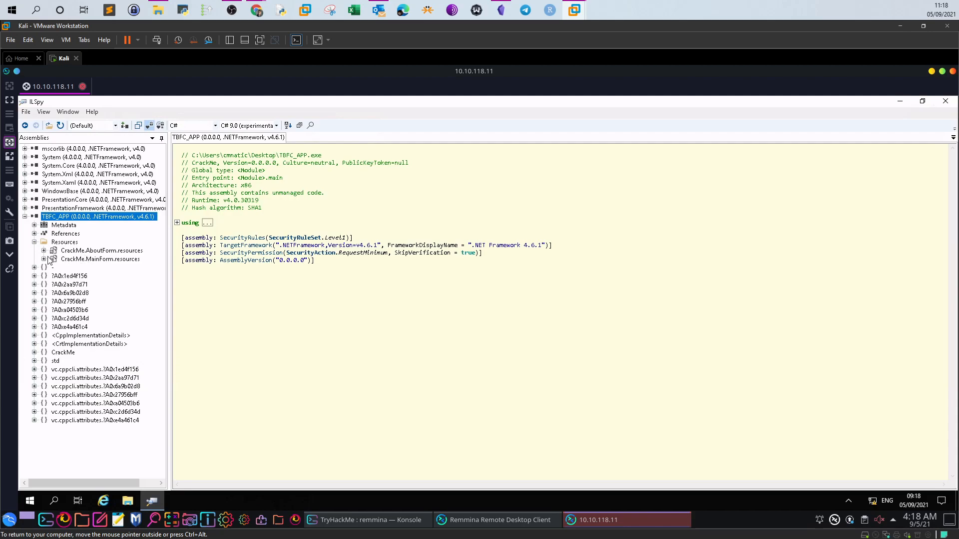
{"action": "left_click", "coordinate": [101, 250]}
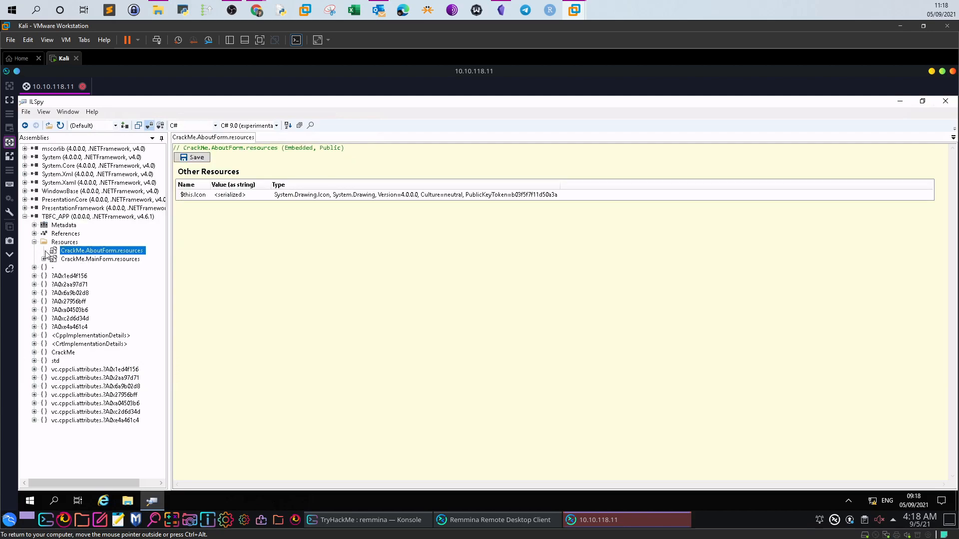
{"action": "left_click", "coordinate": [101, 258]}
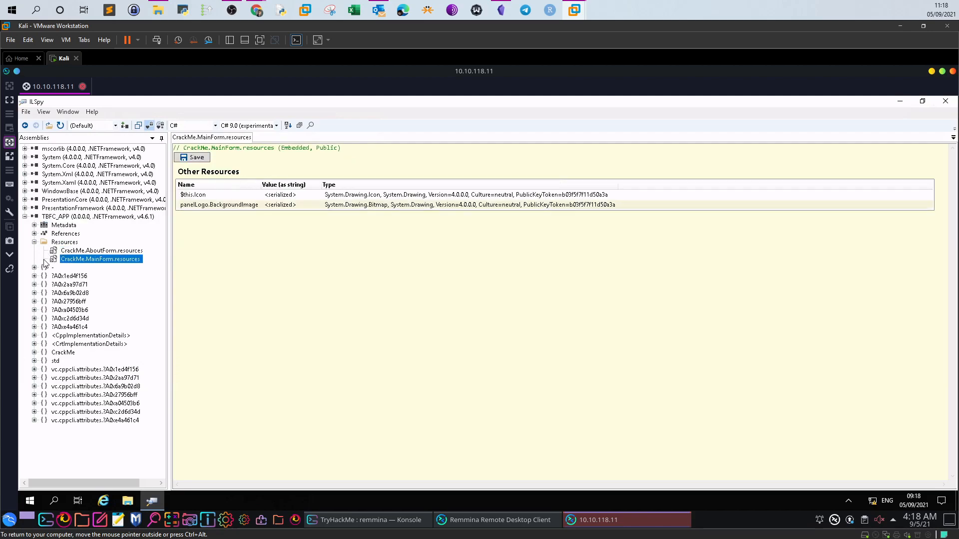
{"action": "mouse_move", "coordinate": [36, 247]}
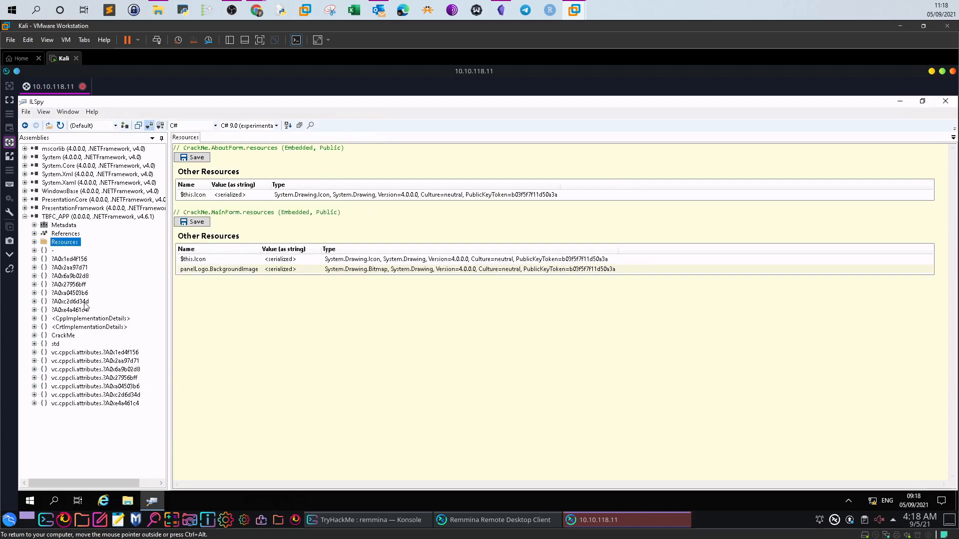
{"action": "mouse_move", "coordinate": [62, 343]}
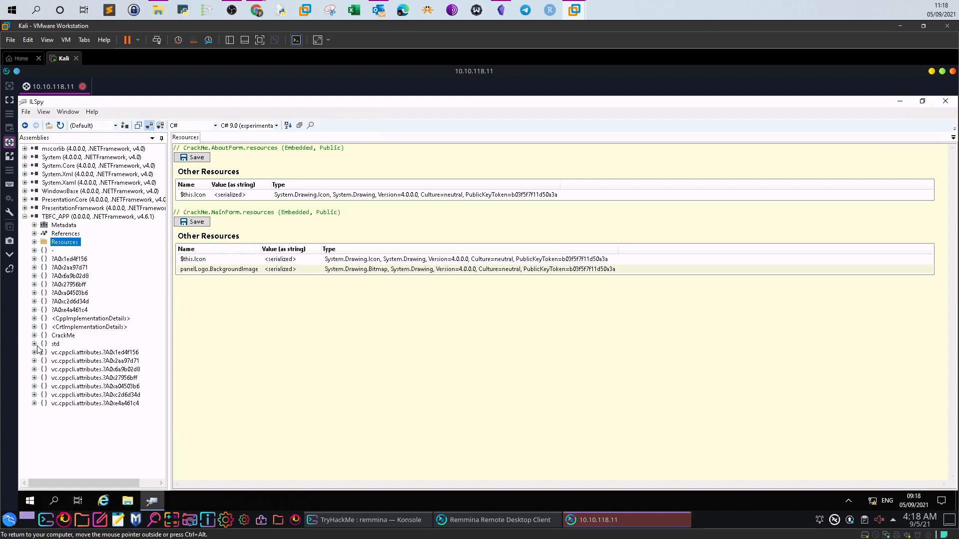
- Decompile std's align_val_t enum, collapse std, then list AboutForm's members under CrackMe
{"action": "left_click", "coordinate": [35, 336]}
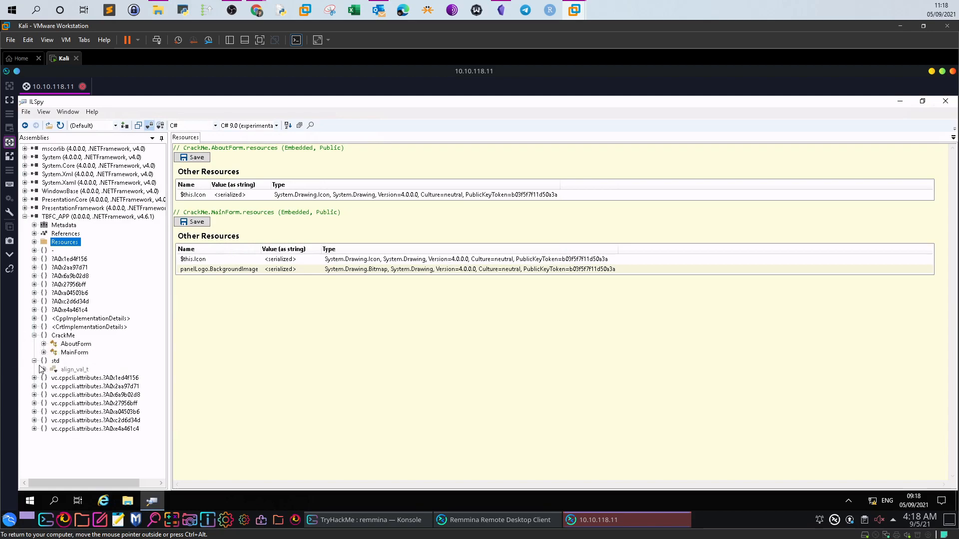
{"action": "left_click", "coordinate": [75, 370]}
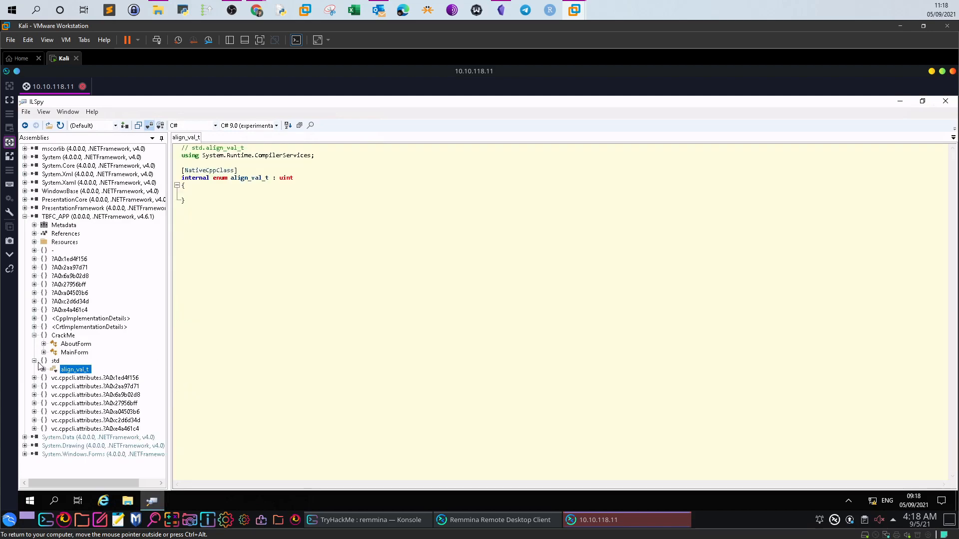
{"action": "left_click", "coordinate": [34, 360]}
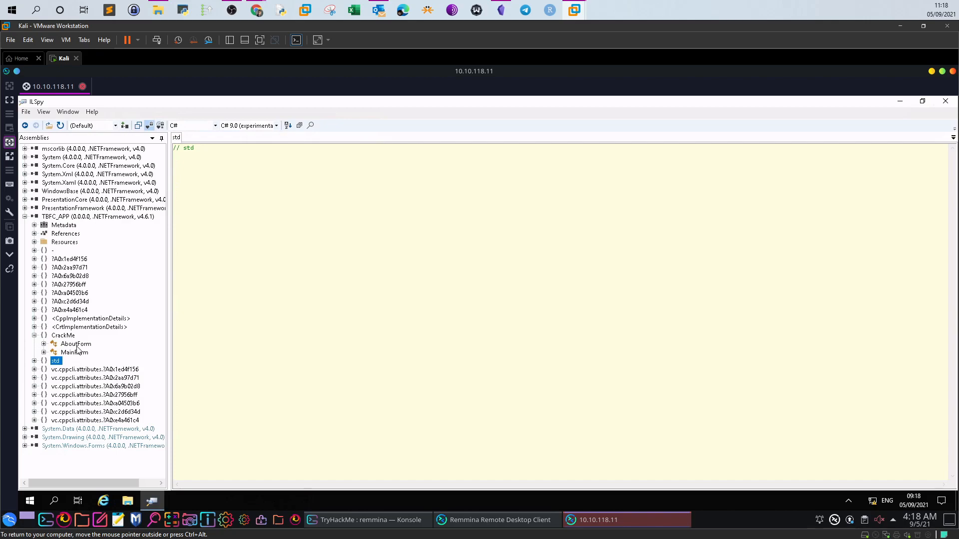
{"action": "mouse_move", "coordinate": [45, 349]}
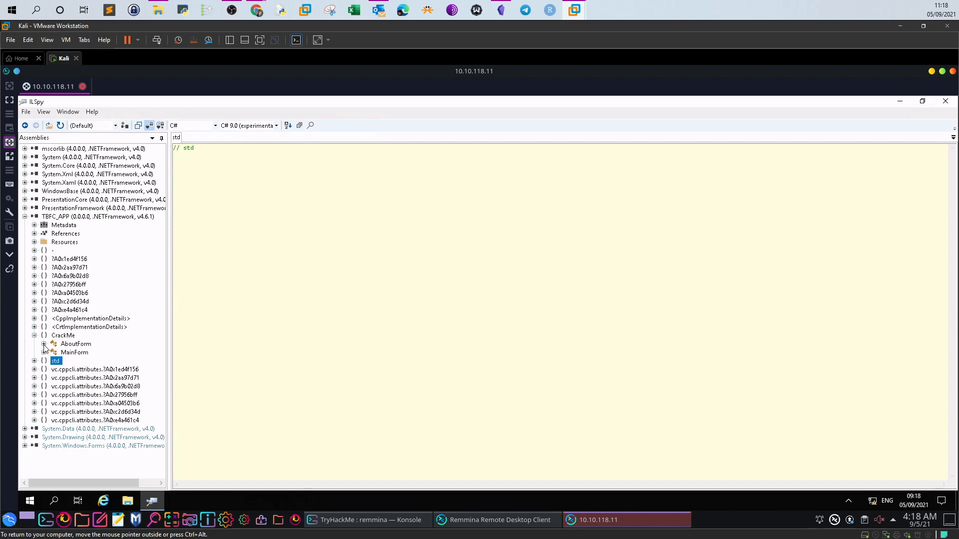
{"action": "left_click", "coordinate": [43, 343]}
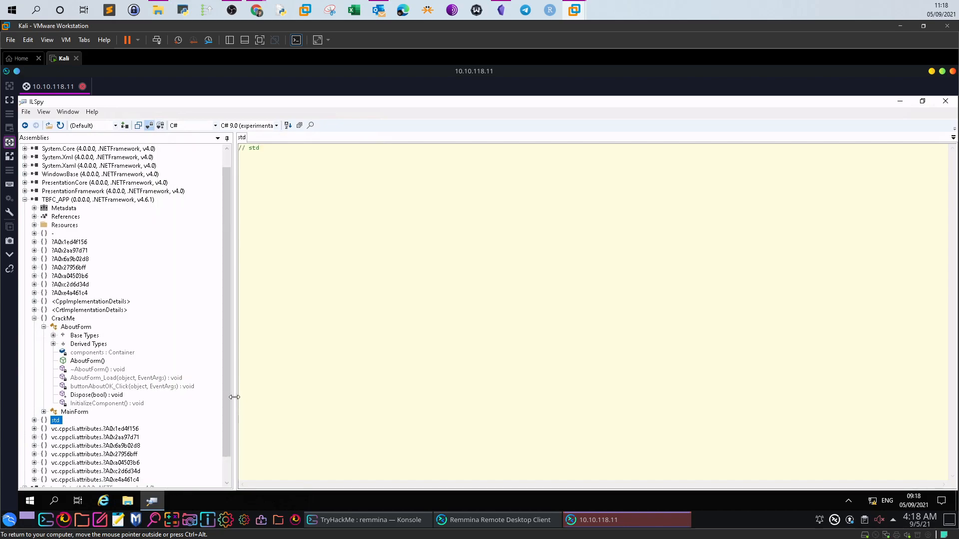
- Decompile AboutForm's empty AboutForm_Load handler and its InitializeComponent method
{"action": "left_click", "coordinate": [126, 378]}
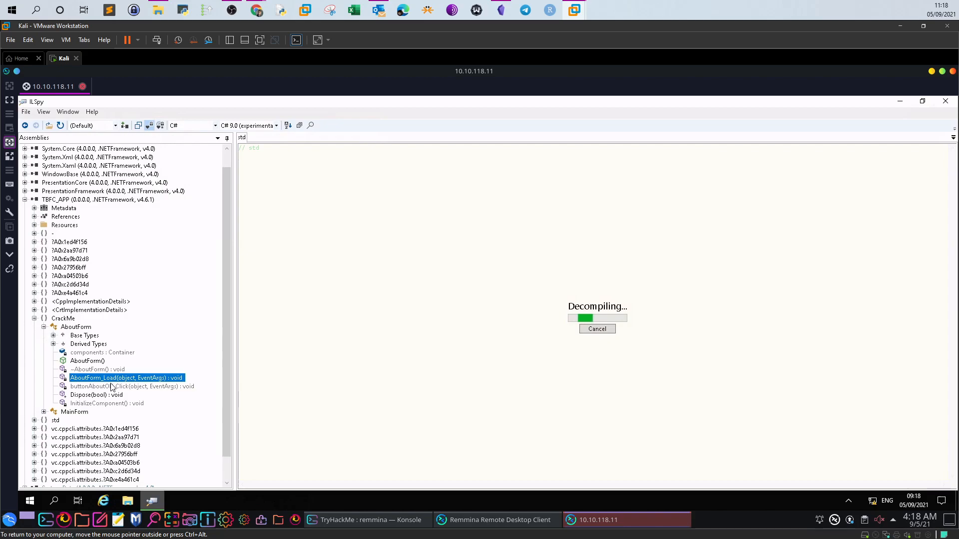
{"action": "left_click", "coordinate": [126, 378]}
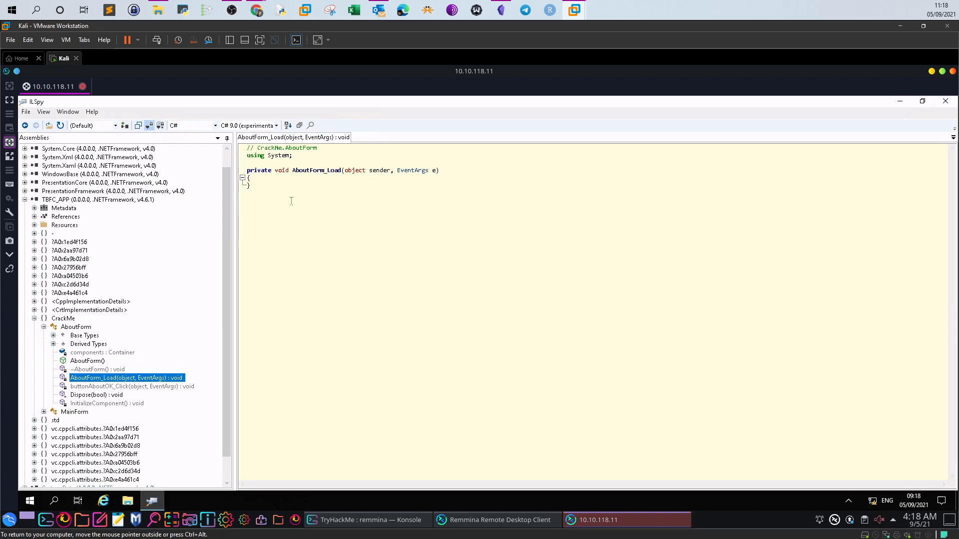
{"action": "mouse_move", "coordinate": [305, 182]}
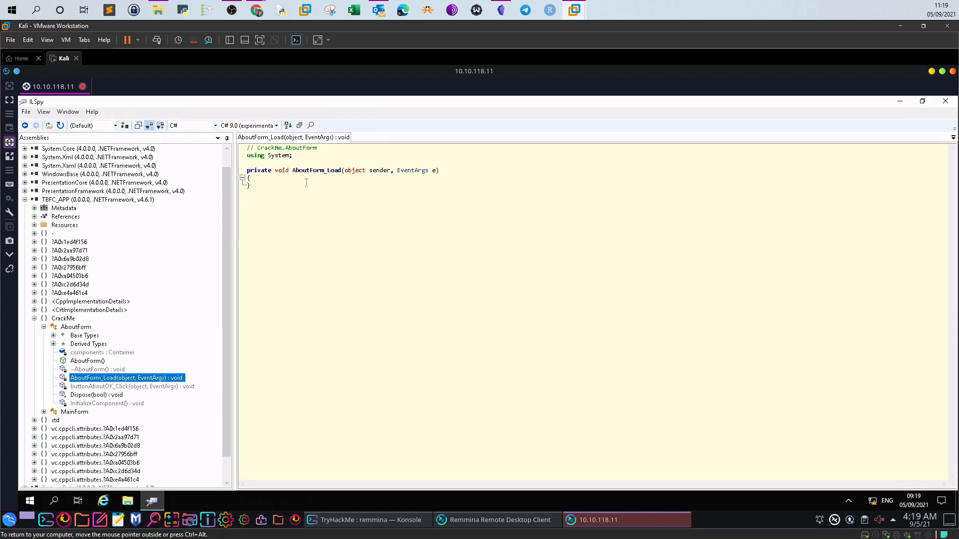
{"action": "left_click", "coordinate": [107, 402]}
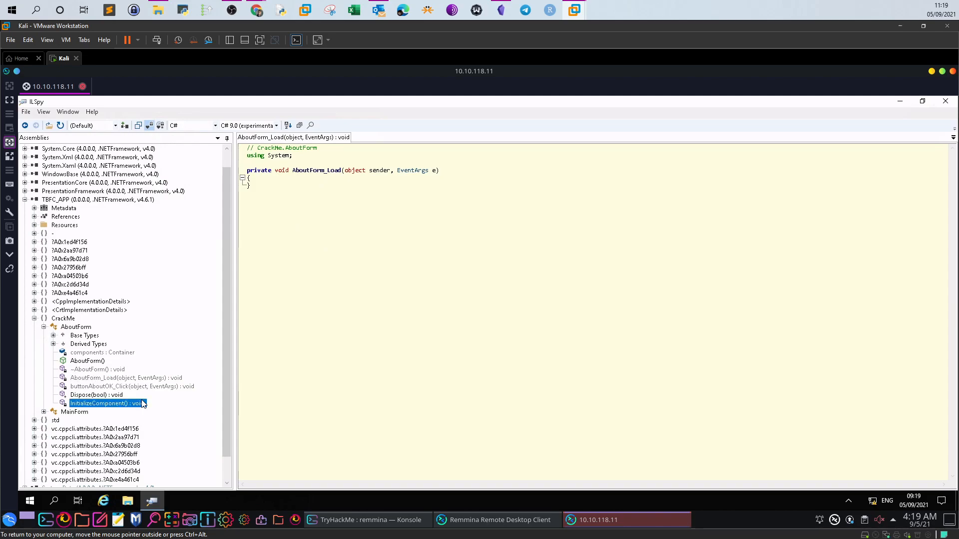
{"action": "left_click", "coordinate": [106, 402]}
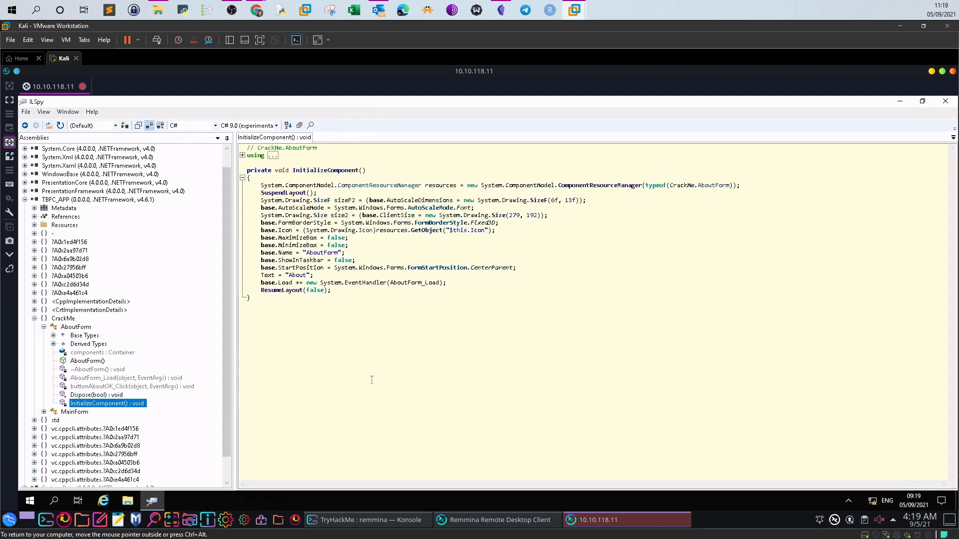
{"action": "mouse_move", "coordinate": [381, 246]}
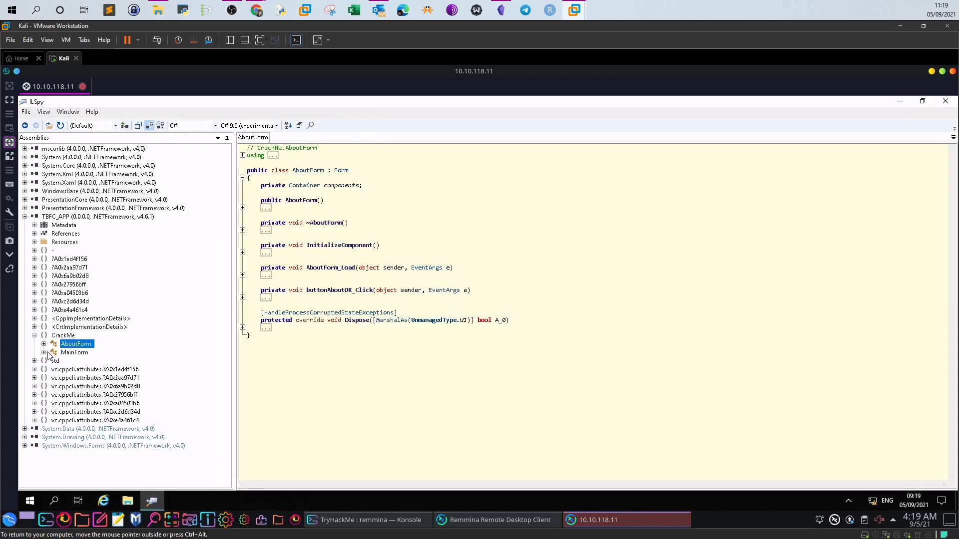
- Decompile MainForm's constructor, destructor and buttonAbout_Click handler
{"action": "left_click", "coordinate": [43, 301]}
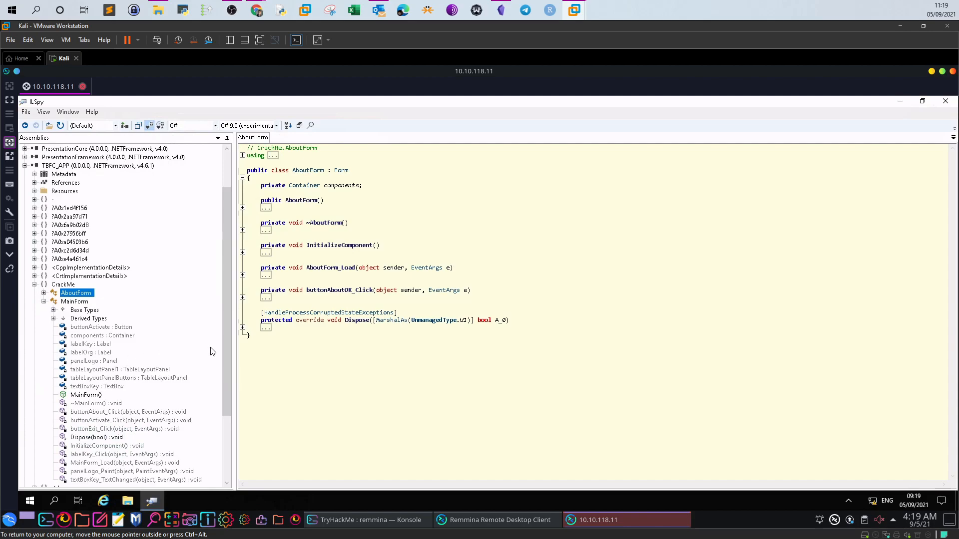
{"action": "scroll", "scroll_direction": "down", "scroll_amount": 3}
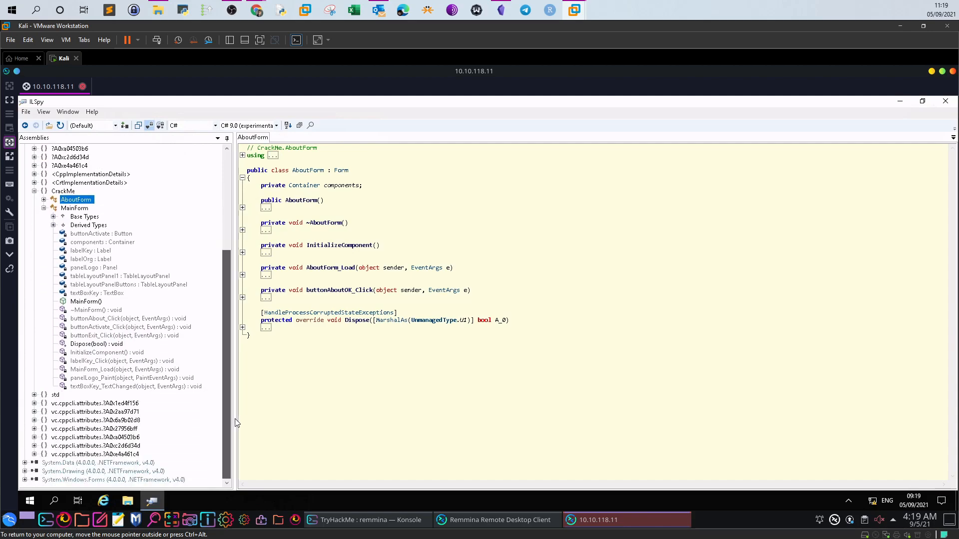
{"action": "left_click", "coordinate": [86, 302]}
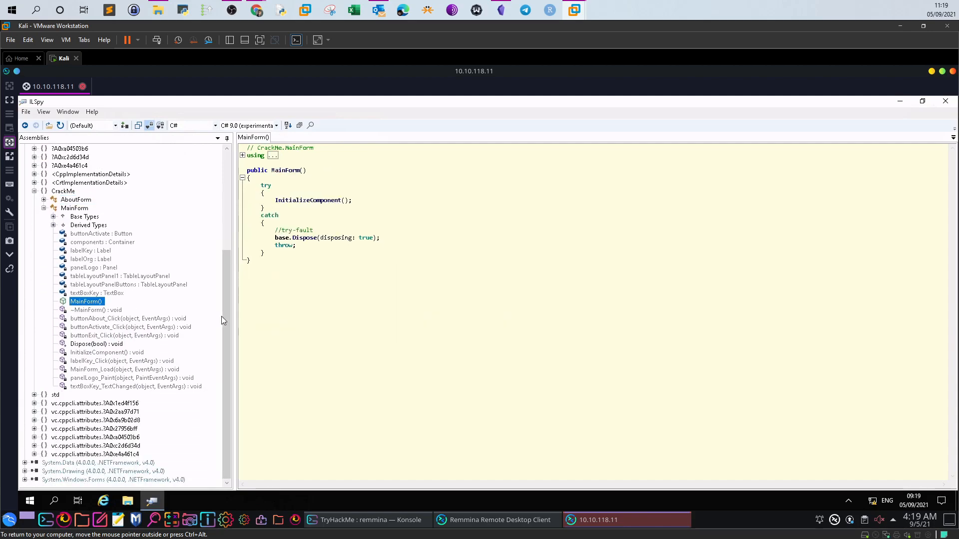
{"action": "mouse_move", "coordinate": [330, 219]}
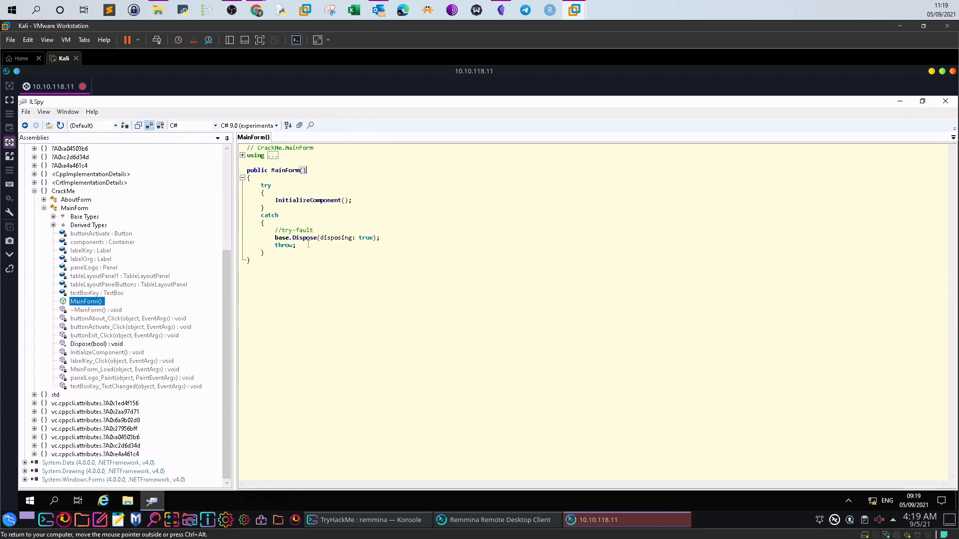
{"action": "mouse_move", "coordinate": [340, 205]}
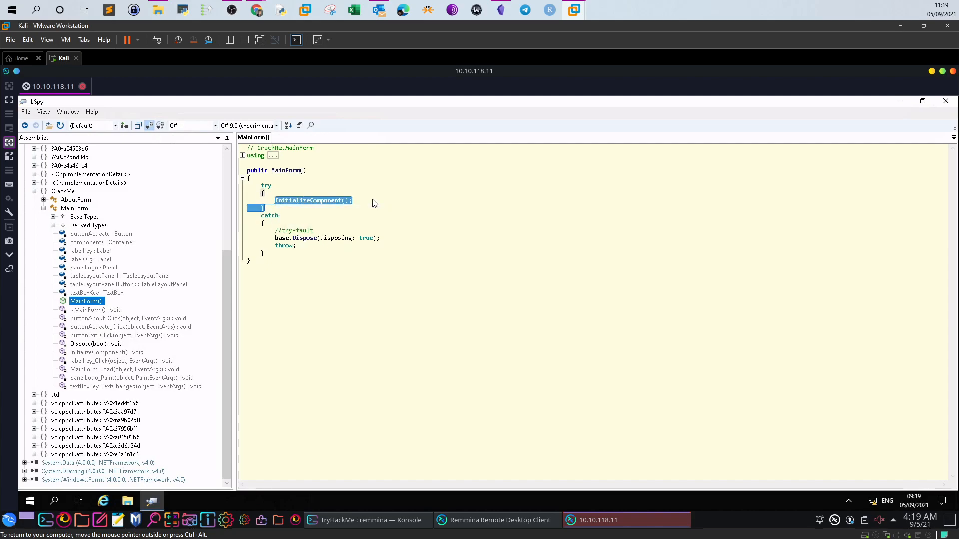
{"action": "mouse_move", "coordinate": [346, 250]}
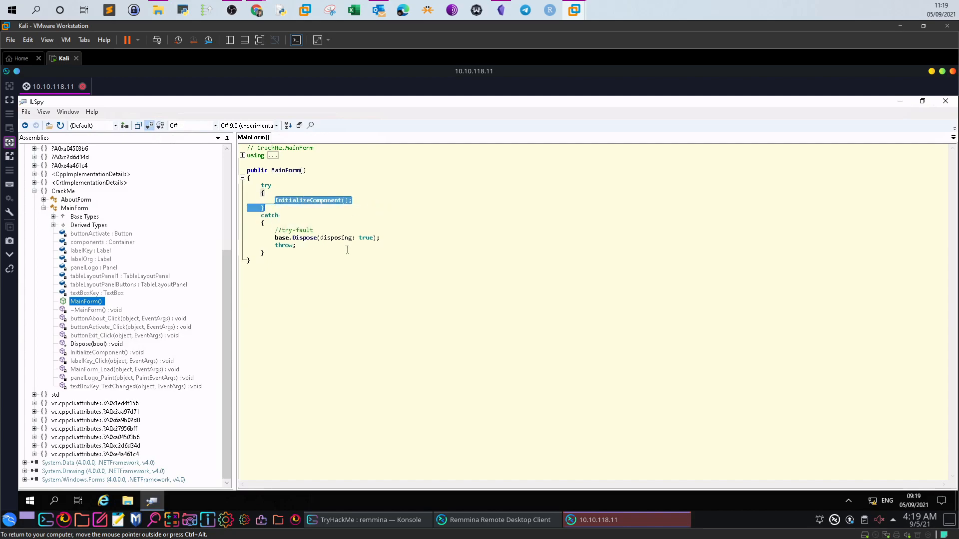
{"action": "mouse_move", "coordinate": [84, 316]}
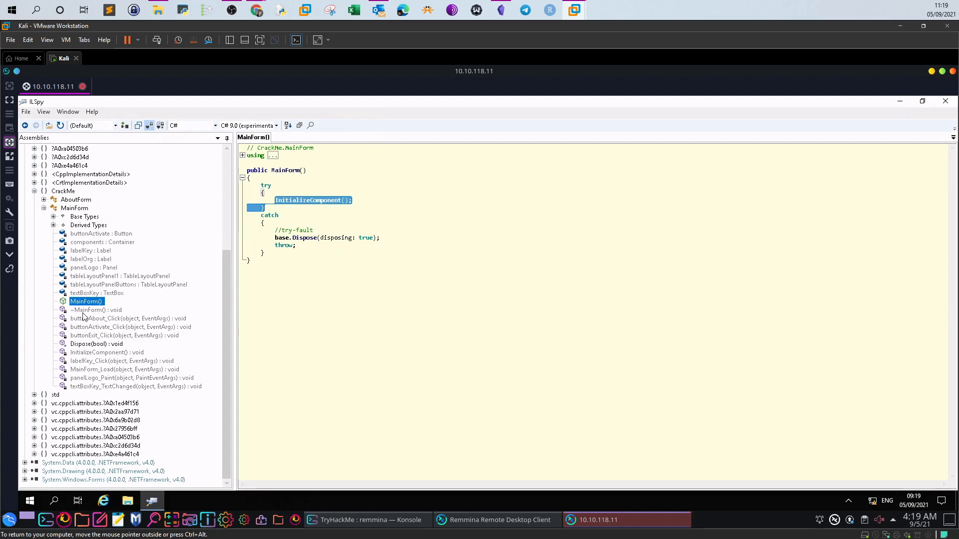
{"action": "left_click", "coordinate": [92, 309]}
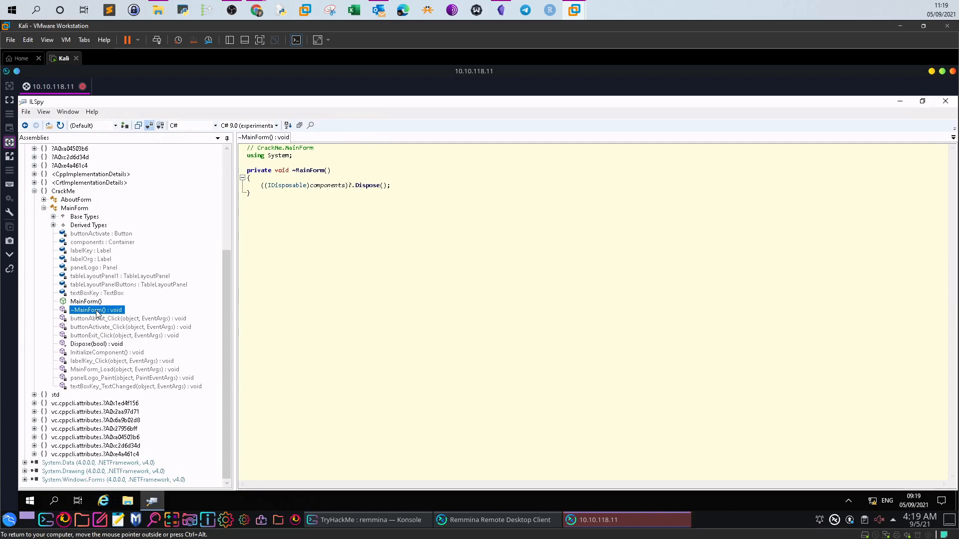
{"action": "mouse_move", "coordinate": [98, 331]}
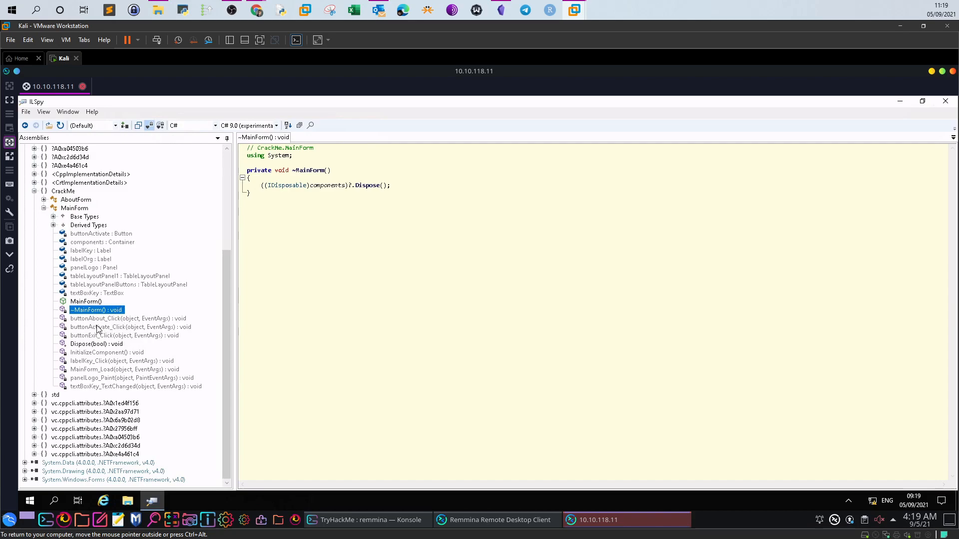
{"action": "left_click", "coordinate": [126, 318]}
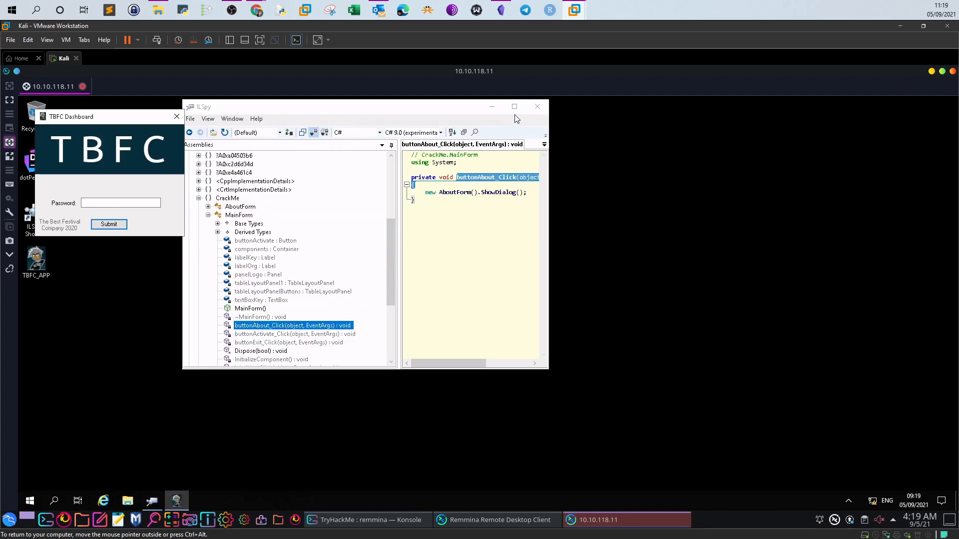
- Restore ILSpy to full screen with buttonAbout_Click's AboutForm dialog code displayed
{"action": "left_click", "coordinate": [514, 107]}
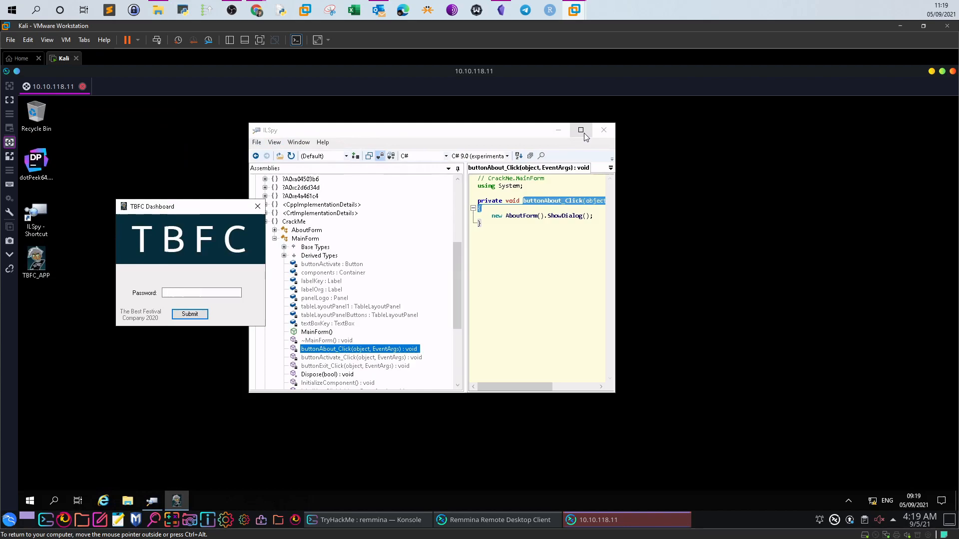
{"action": "left_click", "coordinate": [580, 130]}
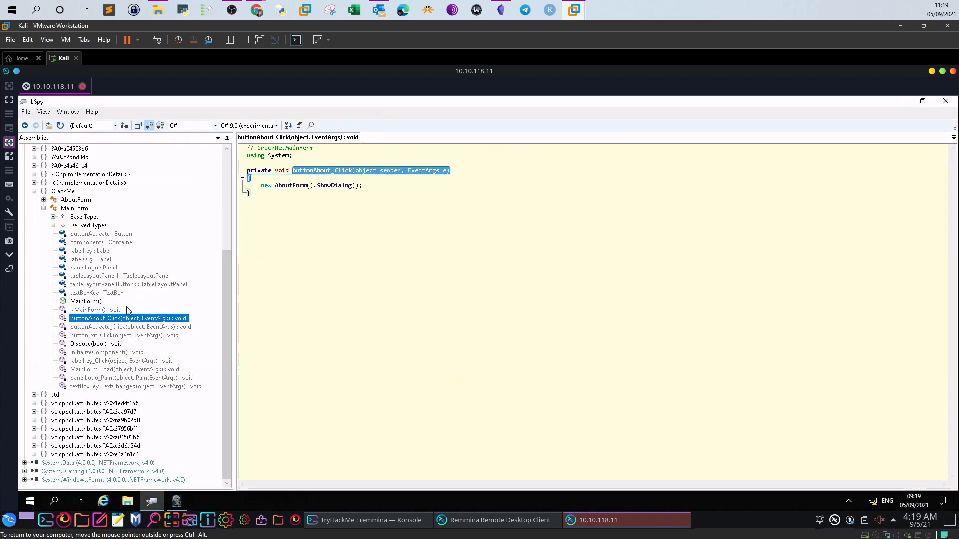
{"action": "mouse_move", "coordinate": [227, 177]}
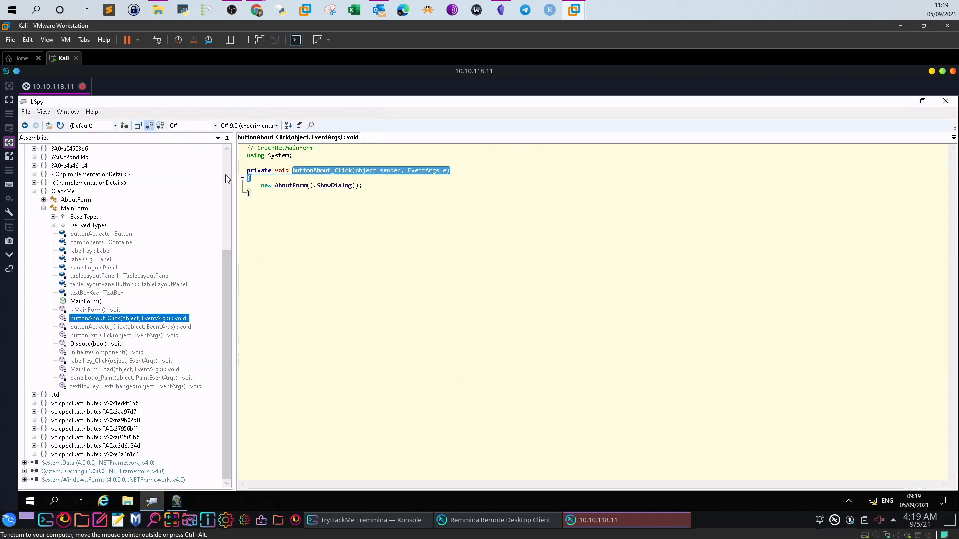
{"action": "mouse_move", "coordinate": [157, 319]}
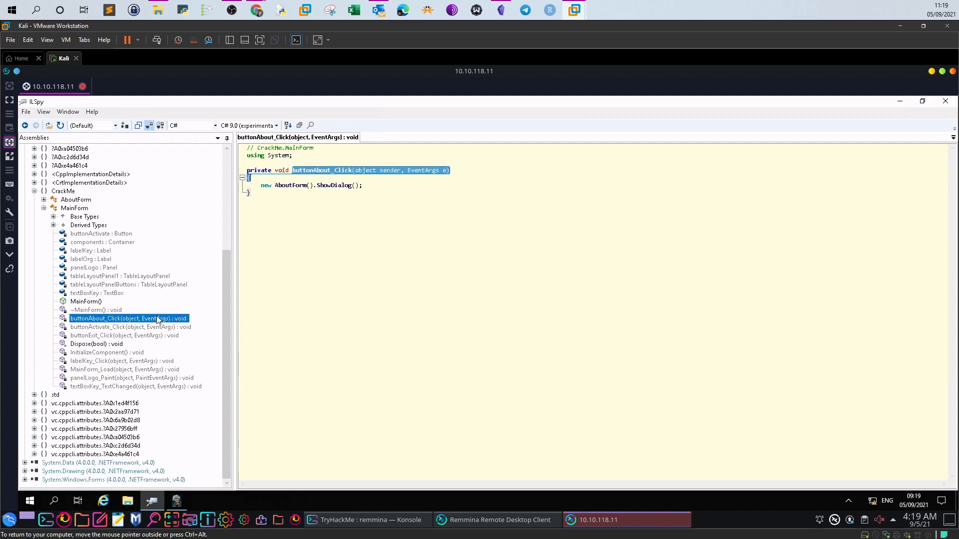
{"action": "mouse_move", "coordinate": [136, 331]}
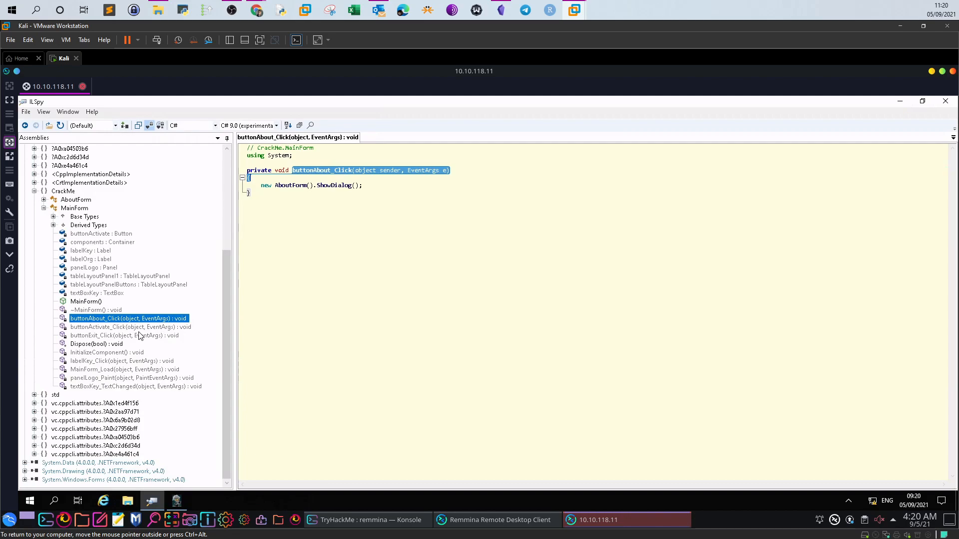
{"action": "mouse_move", "coordinate": [269, 222]}
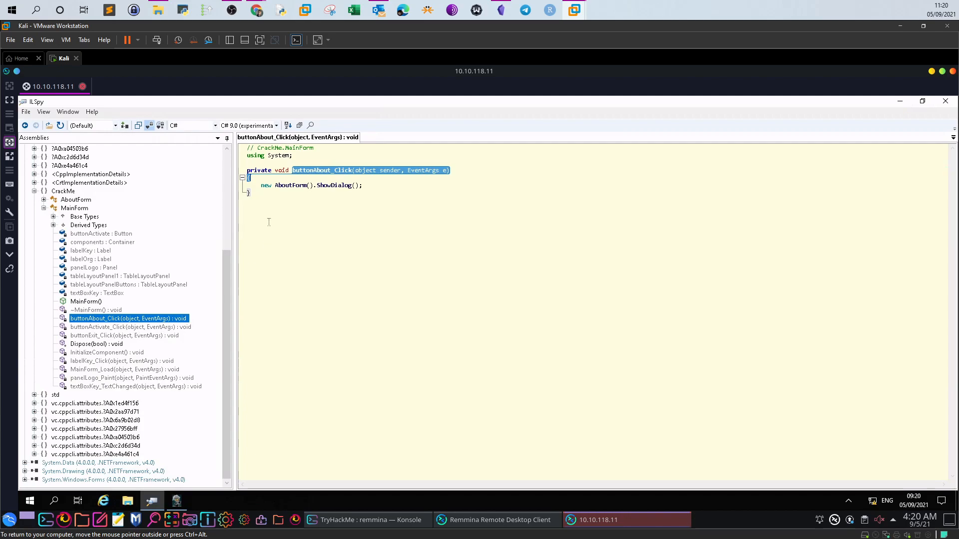
{"action": "mouse_move", "coordinate": [90, 334]}
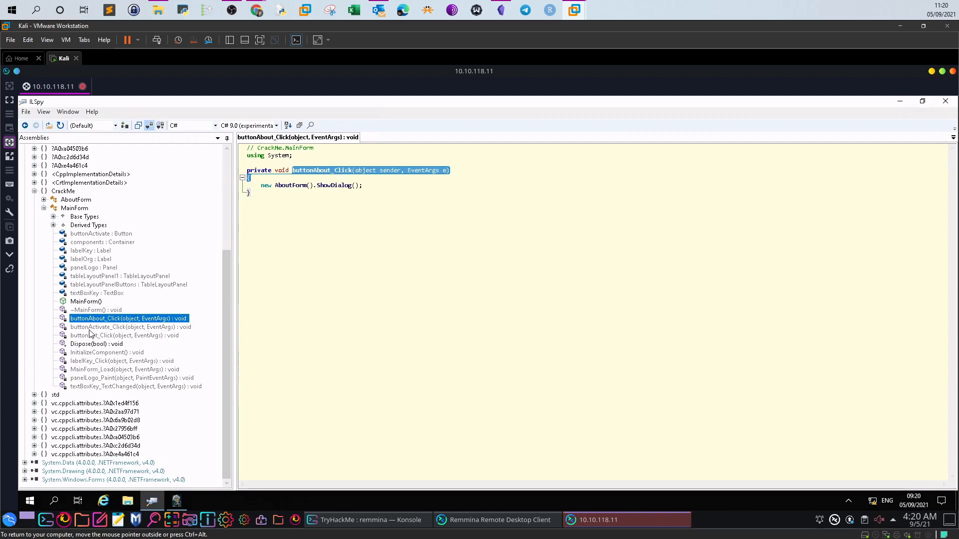
{"action": "left_click", "coordinate": [129, 327]}
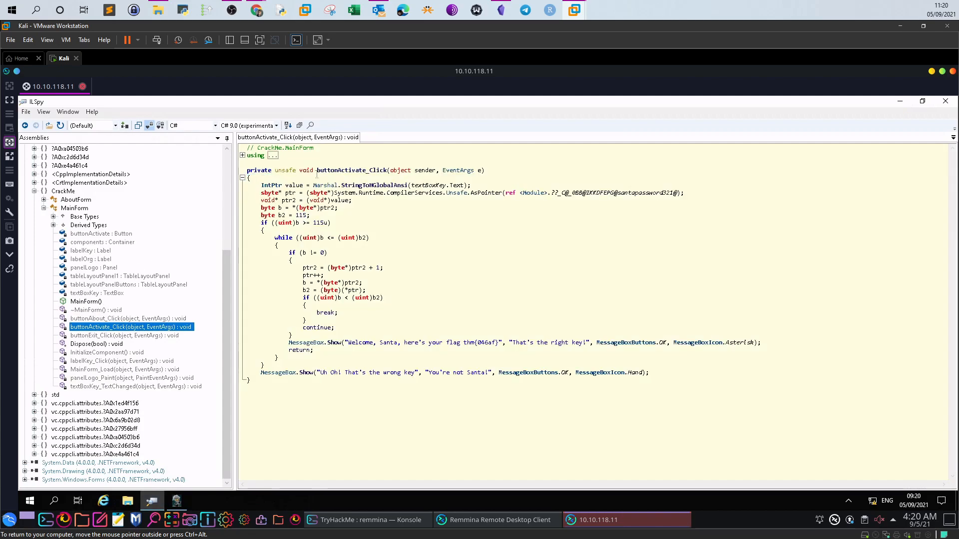
{"action": "double_click", "coordinate": [347, 169]}
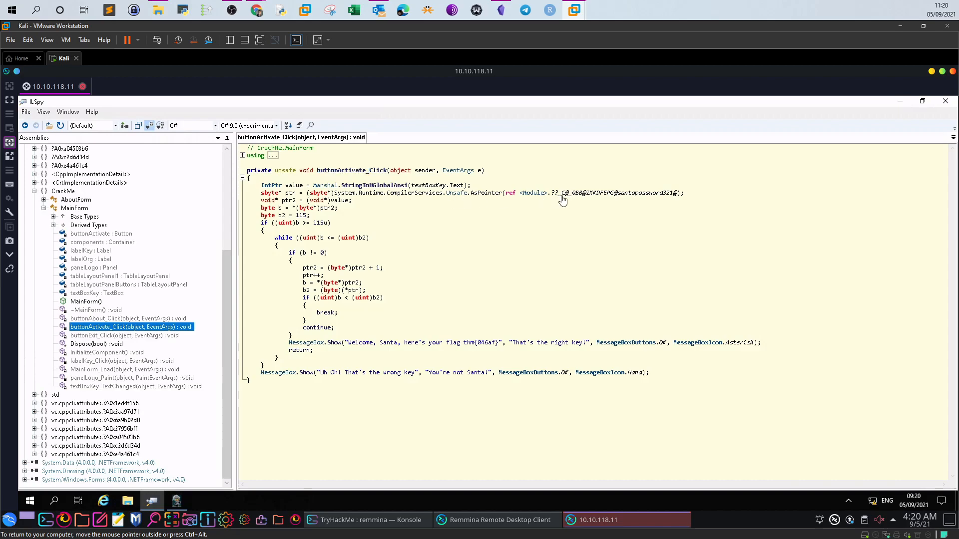
{"action": "mouse_move", "coordinate": [590, 195]}
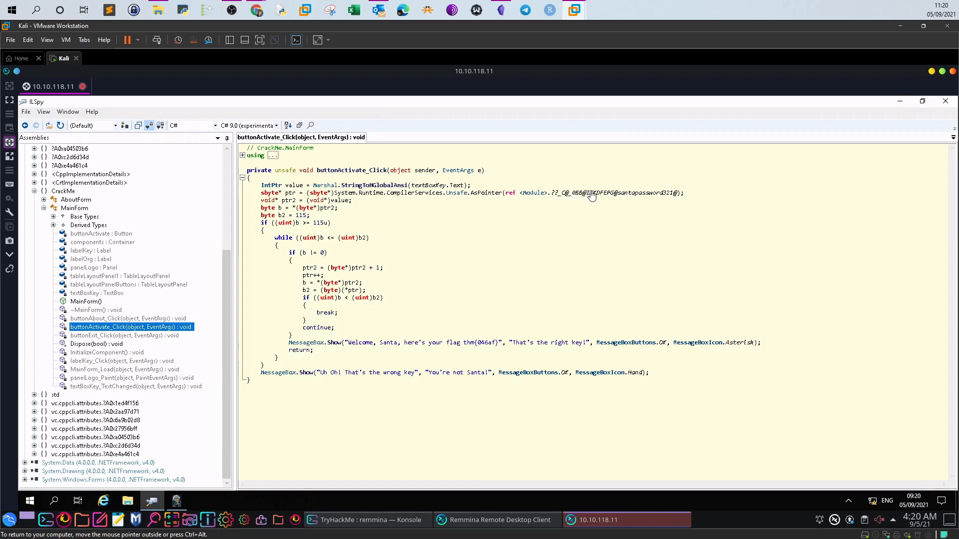
{"action": "mouse_move", "coordinate": [672, 195]}
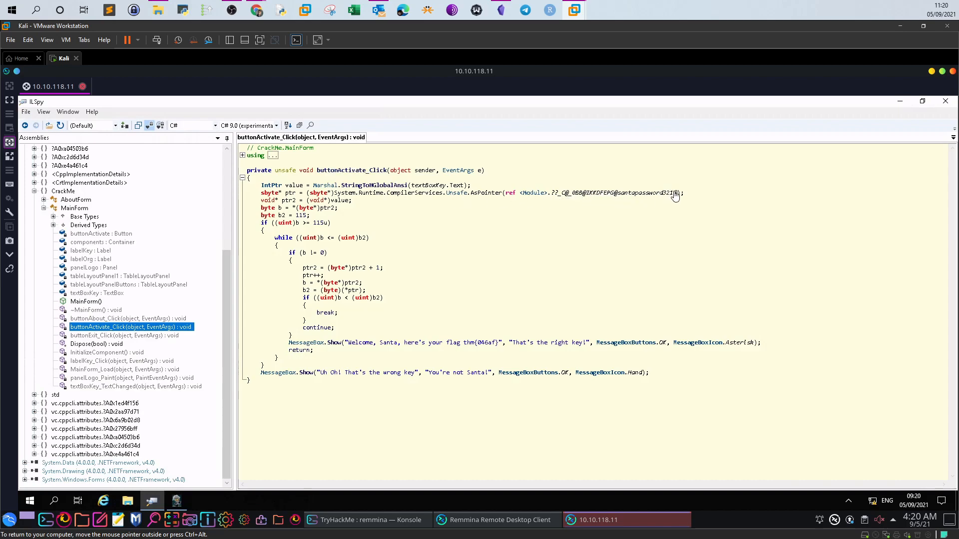
{"action": "double_click", "coordinate": [642, 193]}
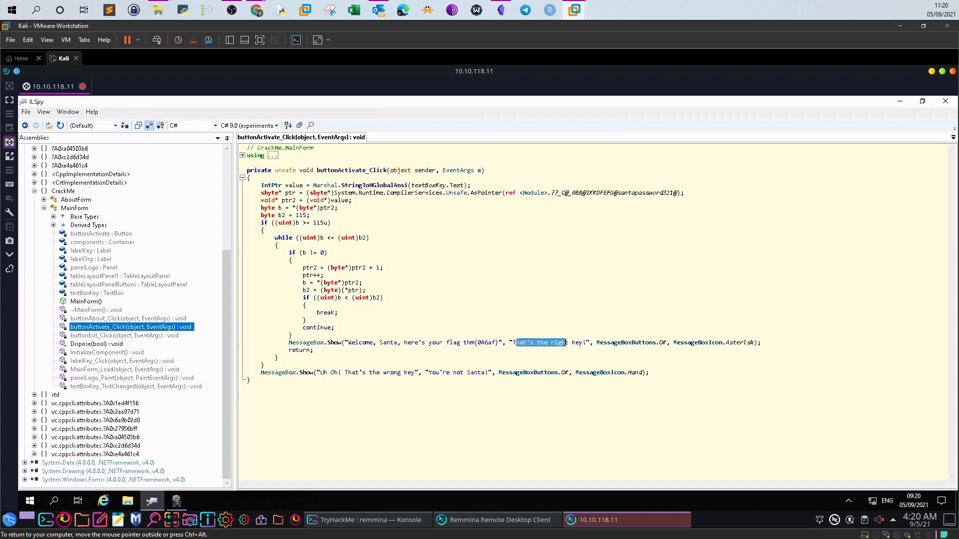
{"action": "mouse_move", "coordinate": [400, 208]}
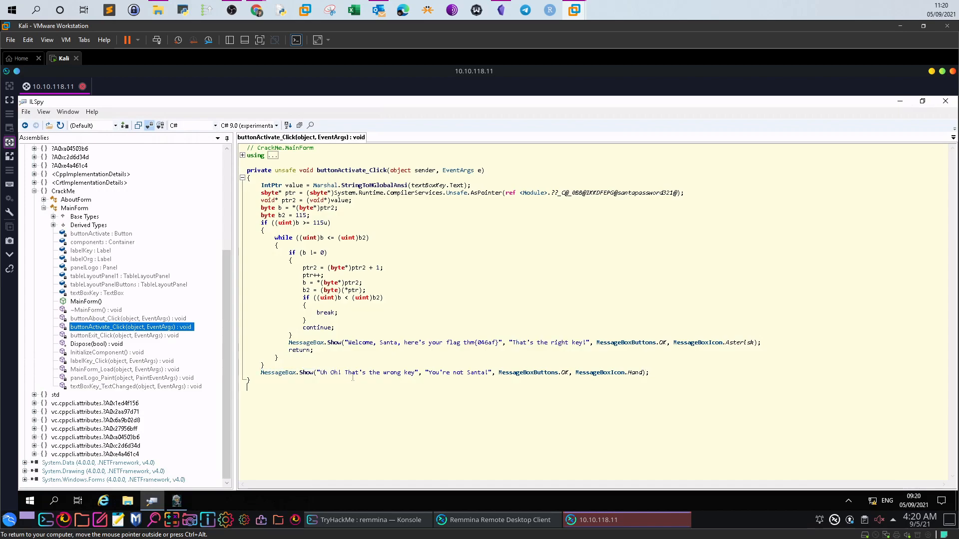
{"action": "mouse_move", "coordinate": [228, 171]}
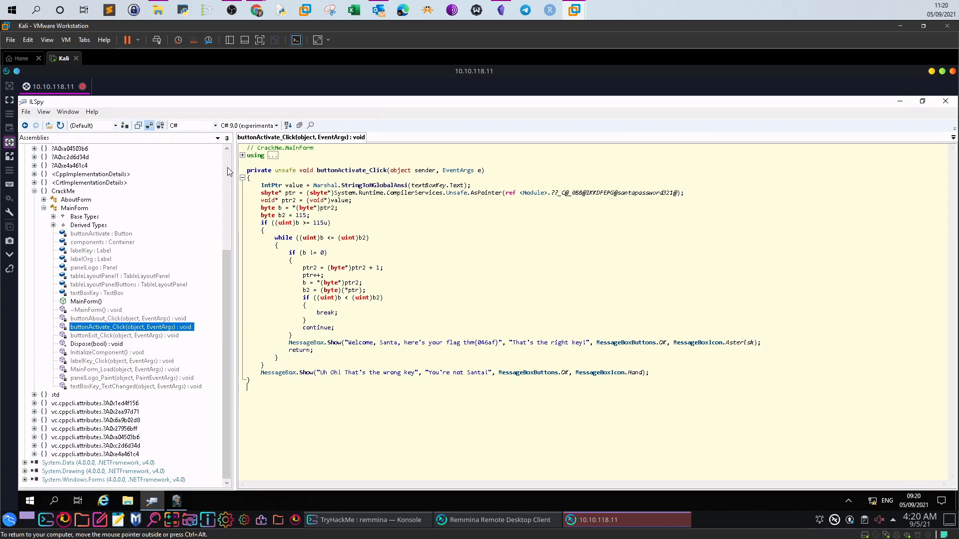
{"action": "mouse_move", "coordinate": [119, 340]}
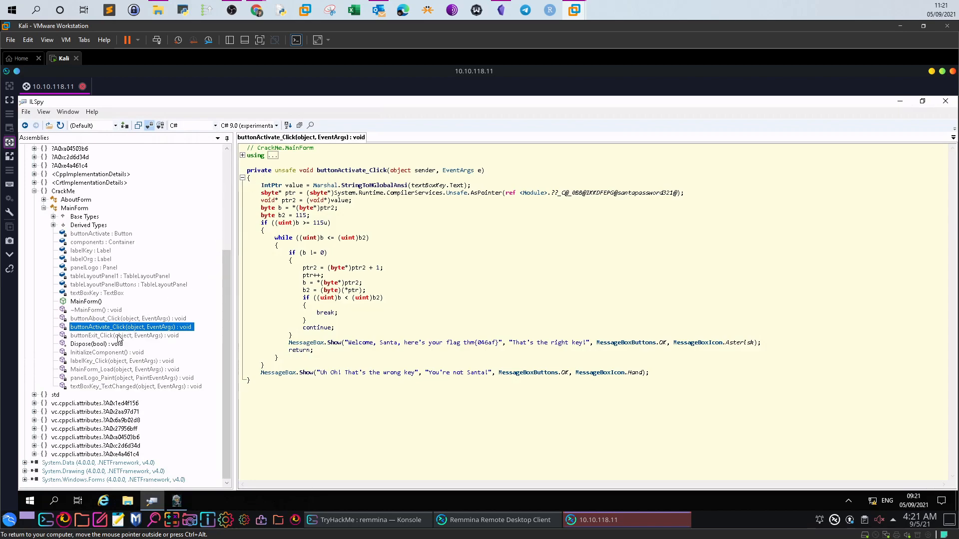
- View the decompiled buttonExit_Click, MainForm_Load and panelLogo_Paint handlers, all empty or trivial
{"action": "left_click", "coordinate": [126, 336]}
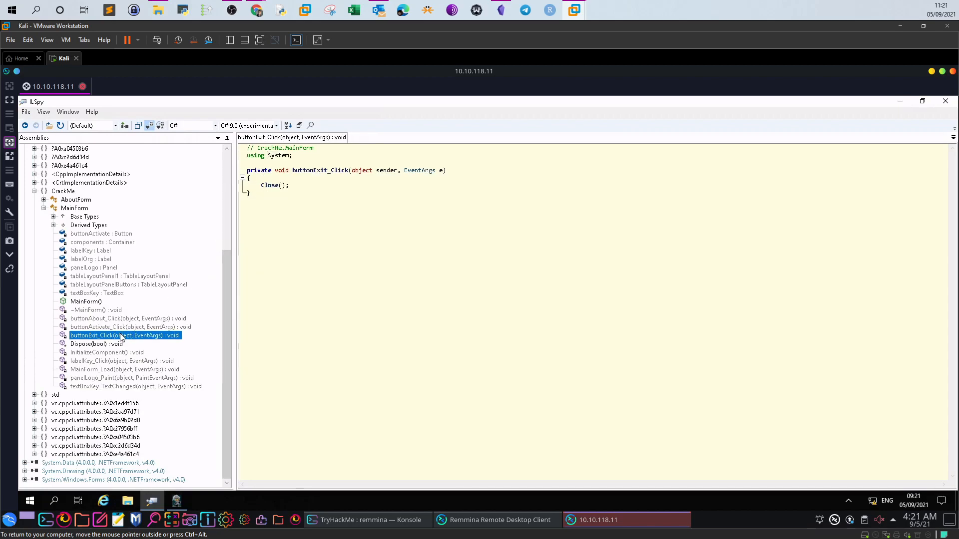
{"action": "mouse_move", "coordinate": [105, 378]}
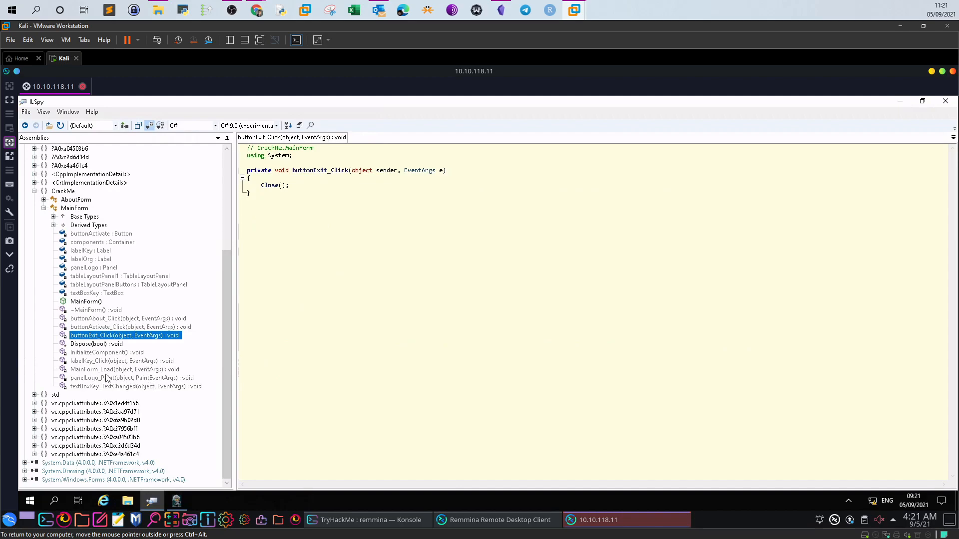
{"action": "left_click", "coordinate": [125, 369]}
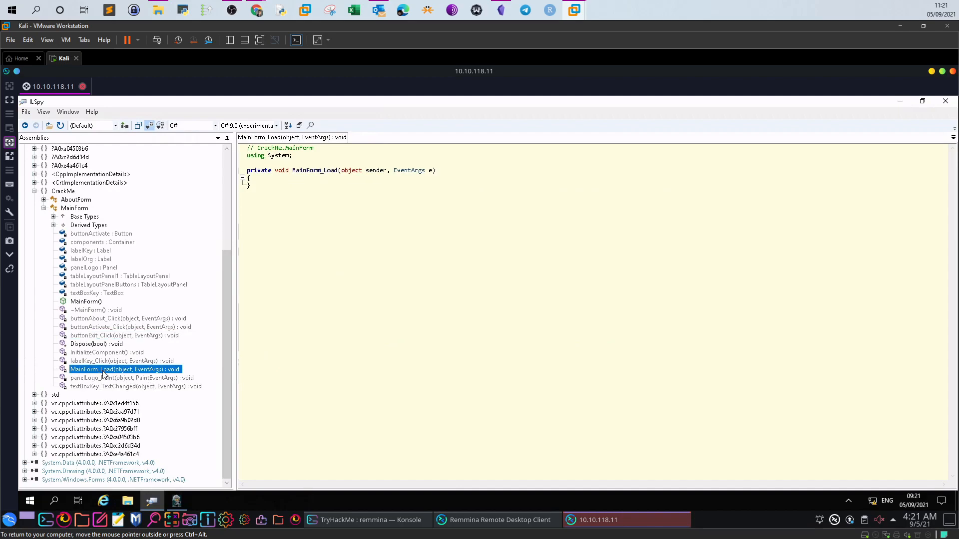
{"action": "left_click", "coordinate": [131, 378]}
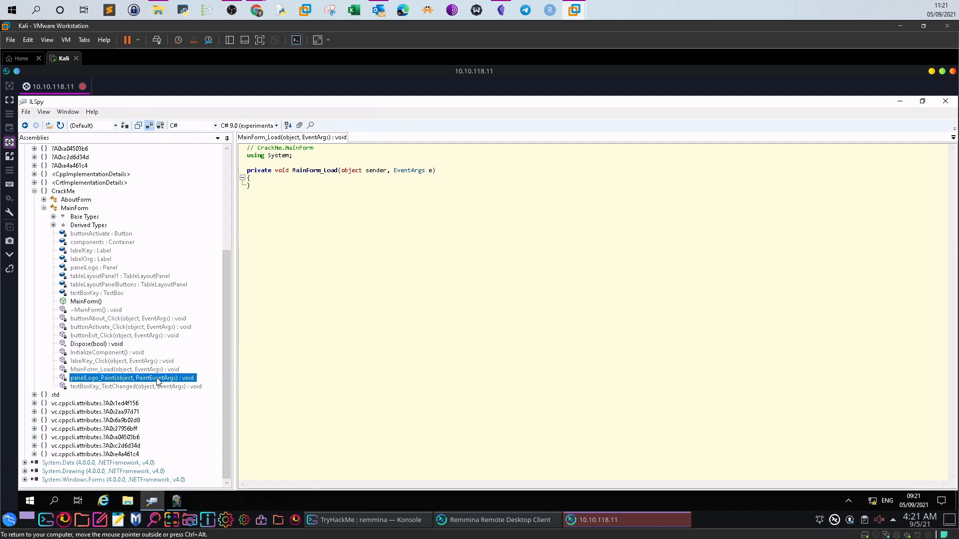
{"action": "left_click", "coordinate": [132, 377]}
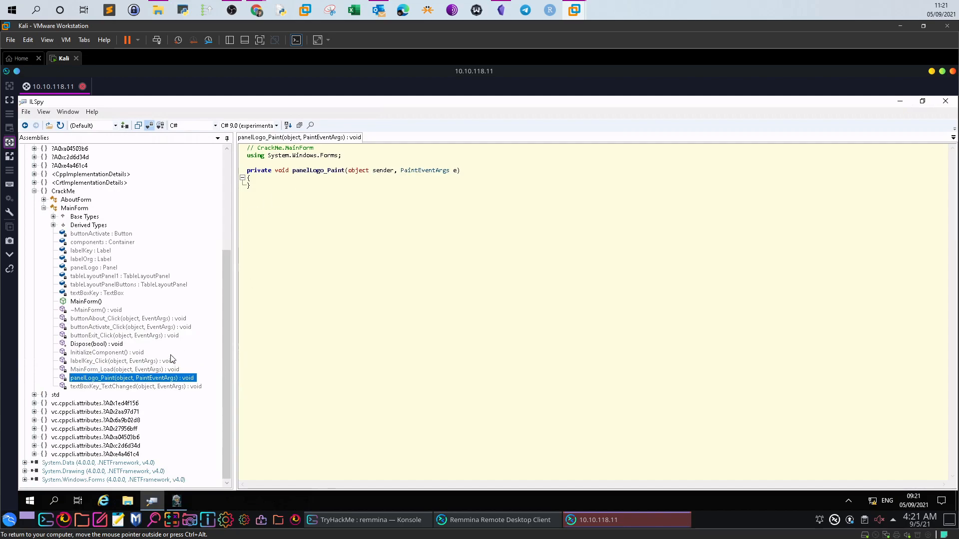
{"action": "mouse_move", "coordinate": [165, 315]}
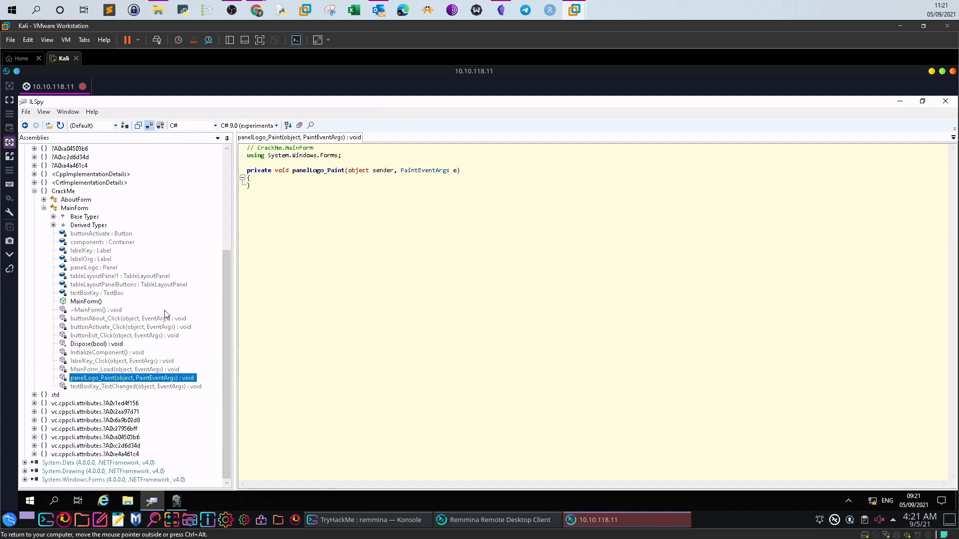
{"action": "mouse_move", "coordinate": [101, 300]}
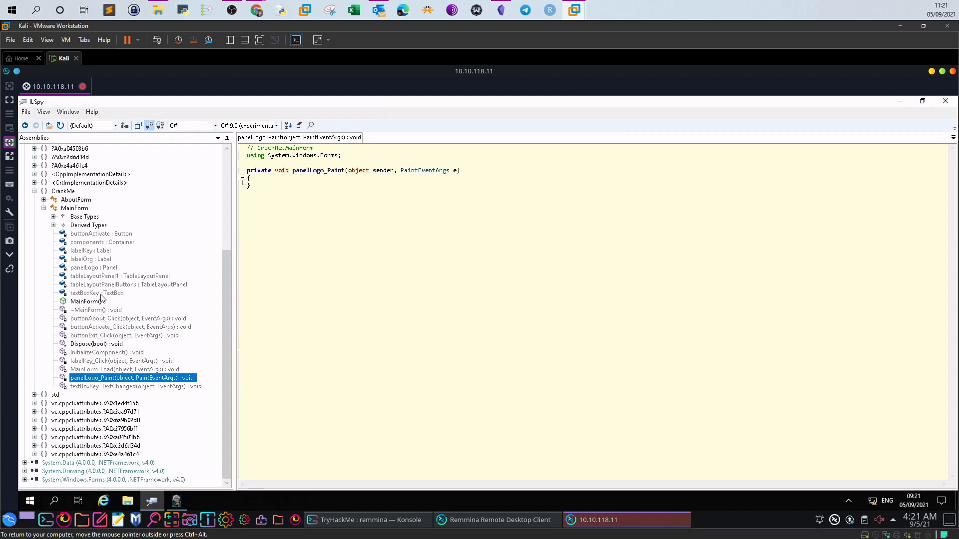
- View tableLayoutPanel1 and buttonAbout_Click, then land on buttonActivate_Click with the password check and flag
{"action": "left_click", "coordinate": [120, 276]}
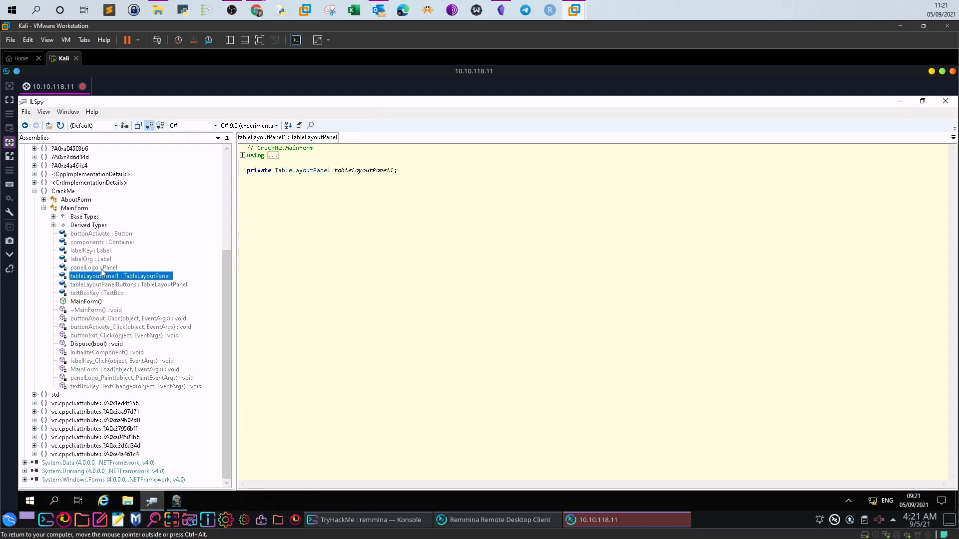
{"action": "left_click", "coordinate": [126, 317]}
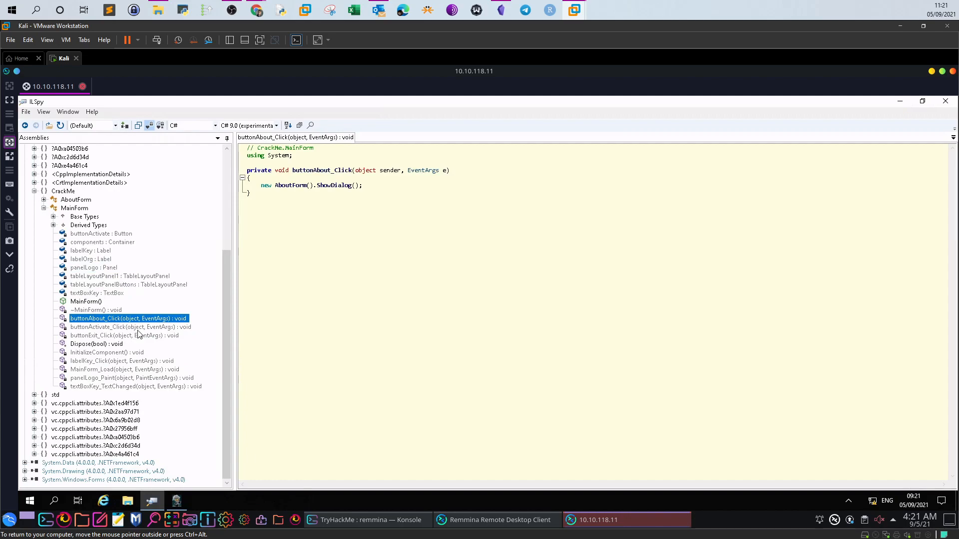
{"action": "left_click", "coordinate": [130, 326]}
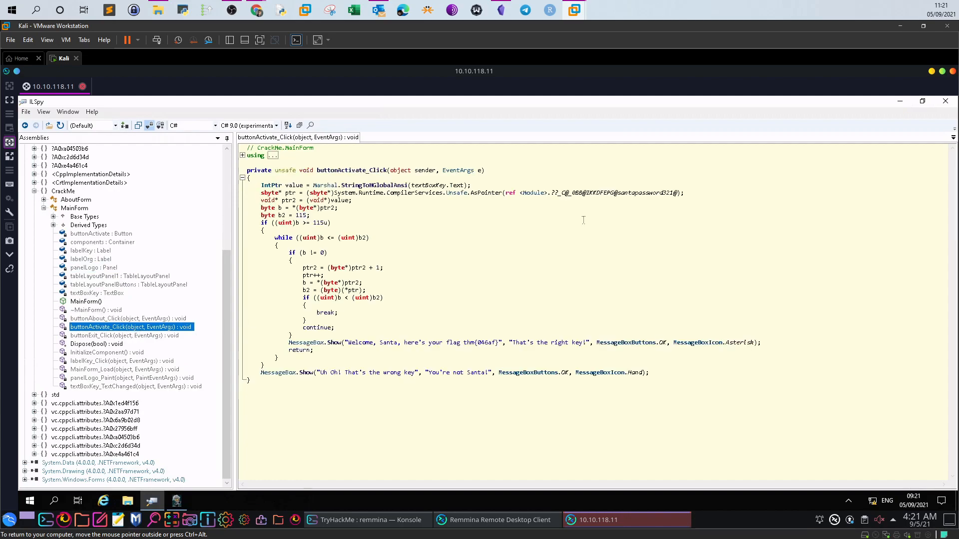
{"action": "mouse_move", "coordinate": [616, 197]}
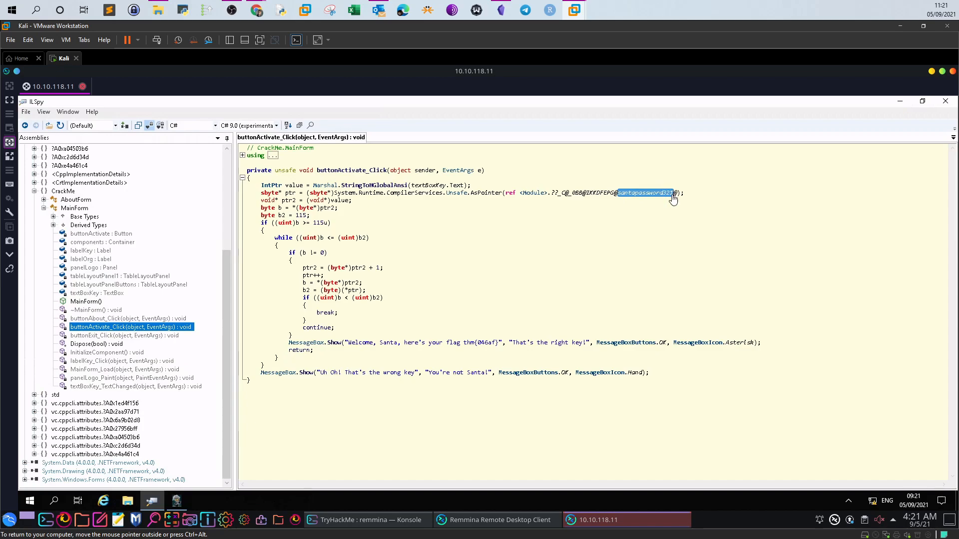
{"action": "right_click", "coordinate": [666, 196]}
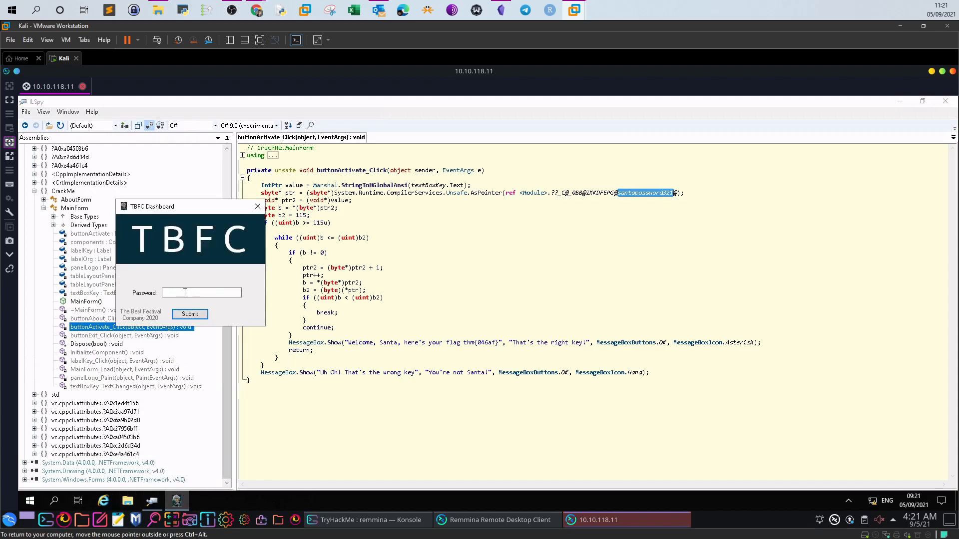
{"action": "left_click", "coordinate": [189, 313]}
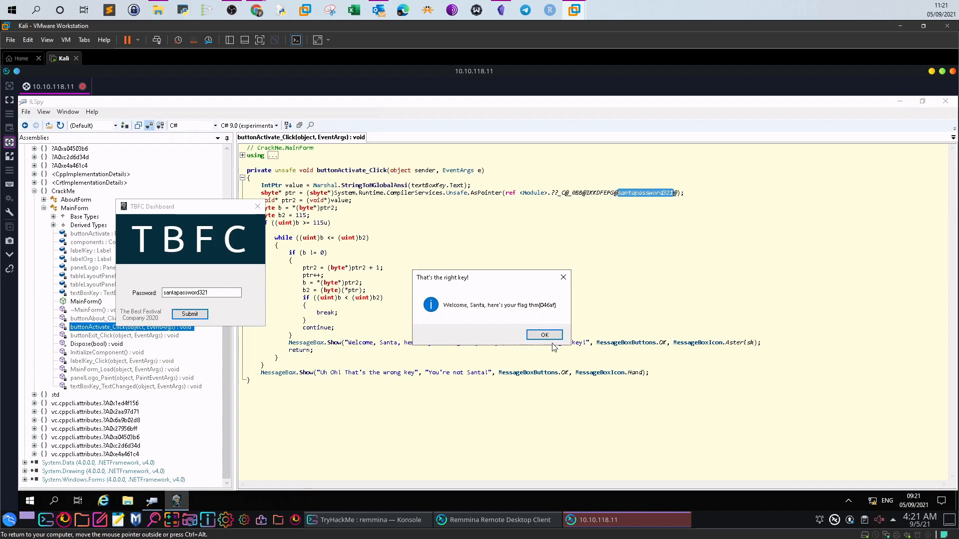
{"action": "left_click", "coordinate": [543, 334]}
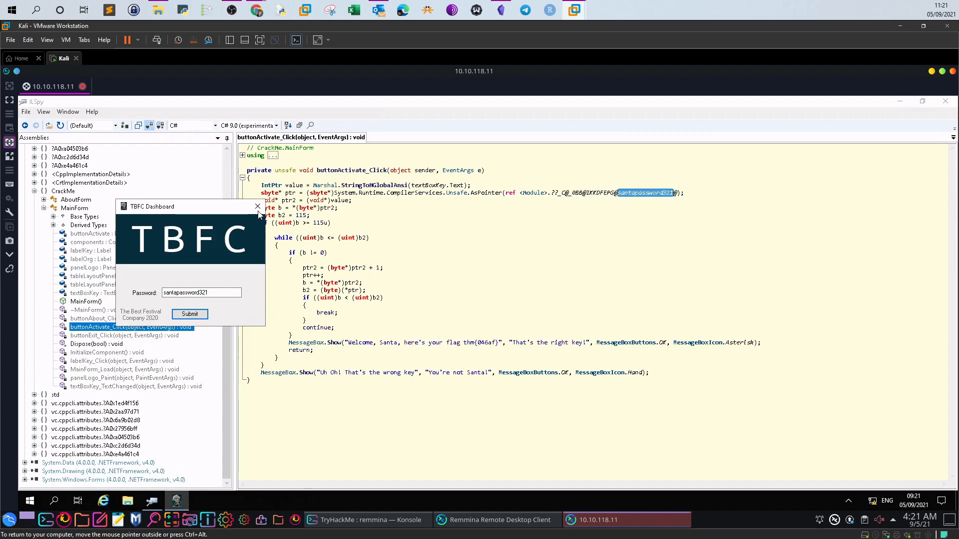
{"action": "mouse_move", "coordinate": [256, 207]}
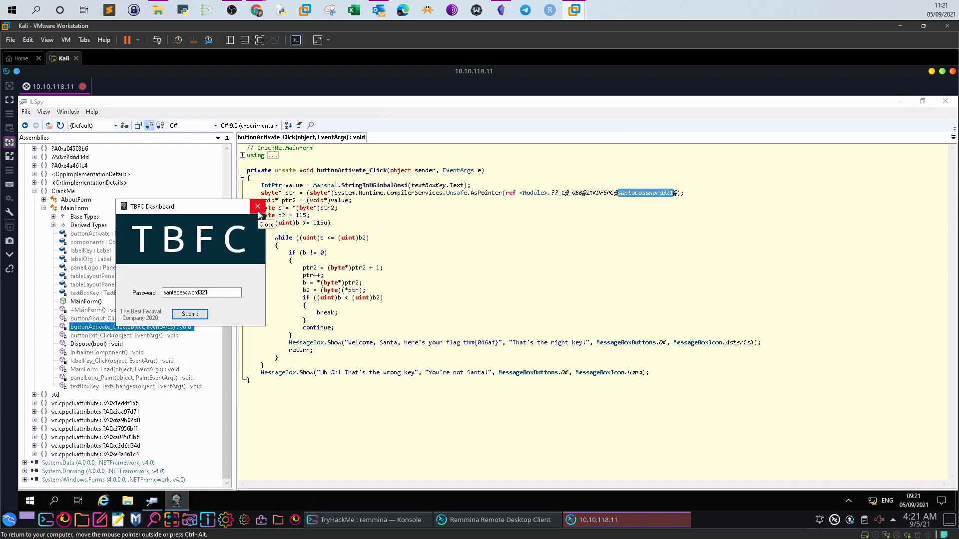
{"action": "left_click", "coordinate": [257, 206]}
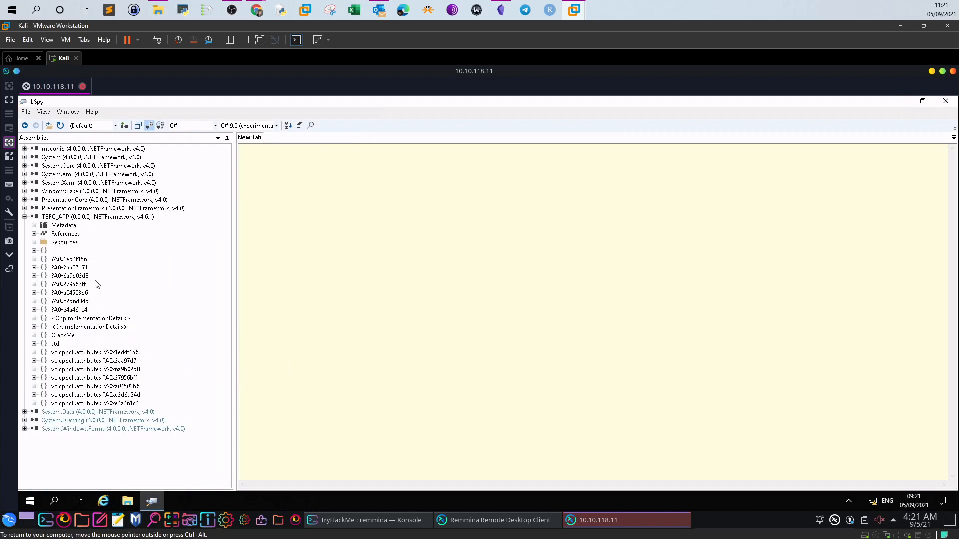
- Browse the ?A0xc2d6d34d and ?A0x27956bff namespaces, including the __clr_placement_new_t struct
{"action": "left_click", "coordinate": [35, 301]}
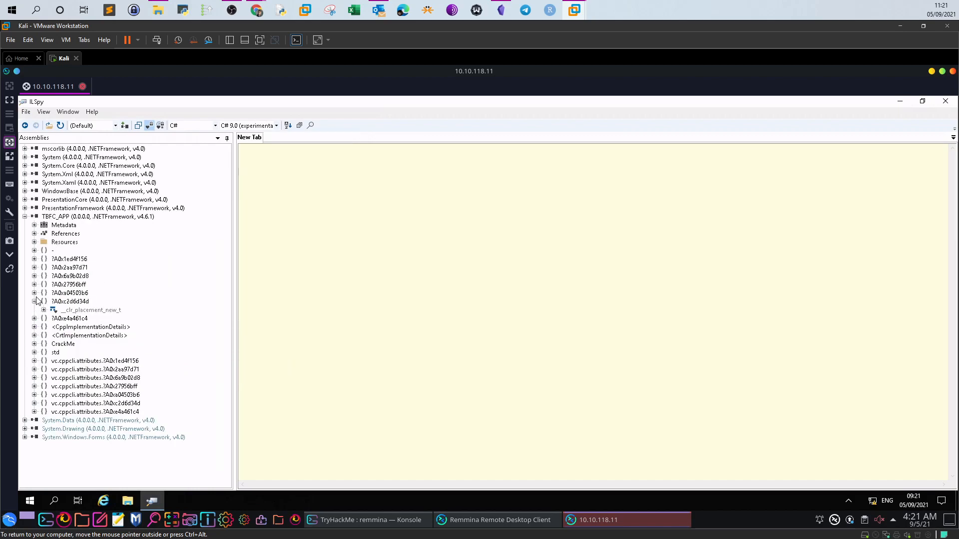
{"action": "left_click", "coordinate": [91, 309]}
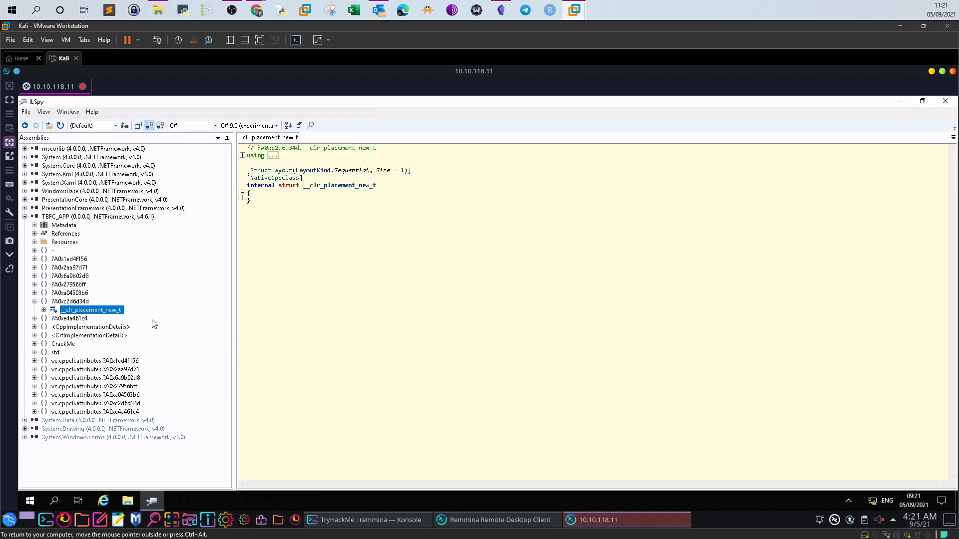
{"action": "left_click", "coordinate": [35, 285]}
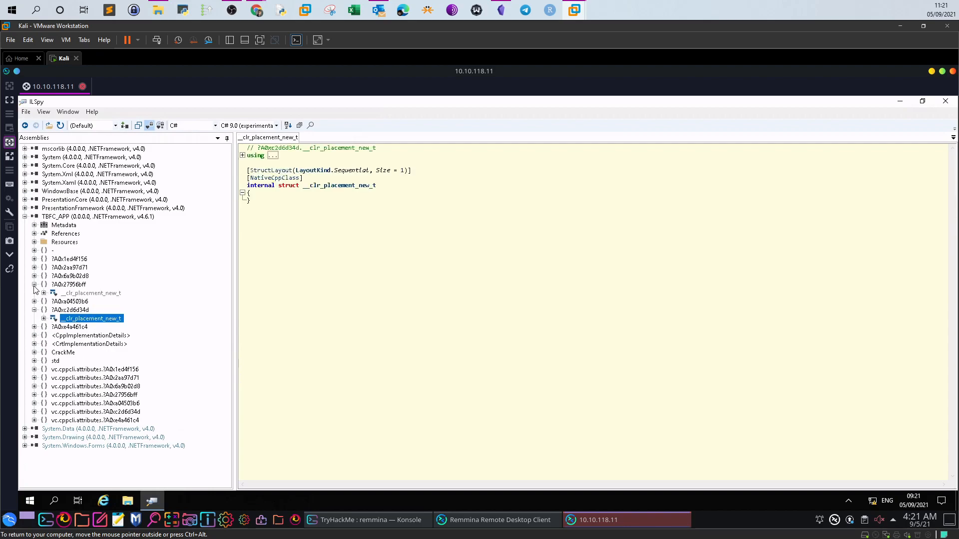
{"action": "left_click", "coordinate": [91, 292]}
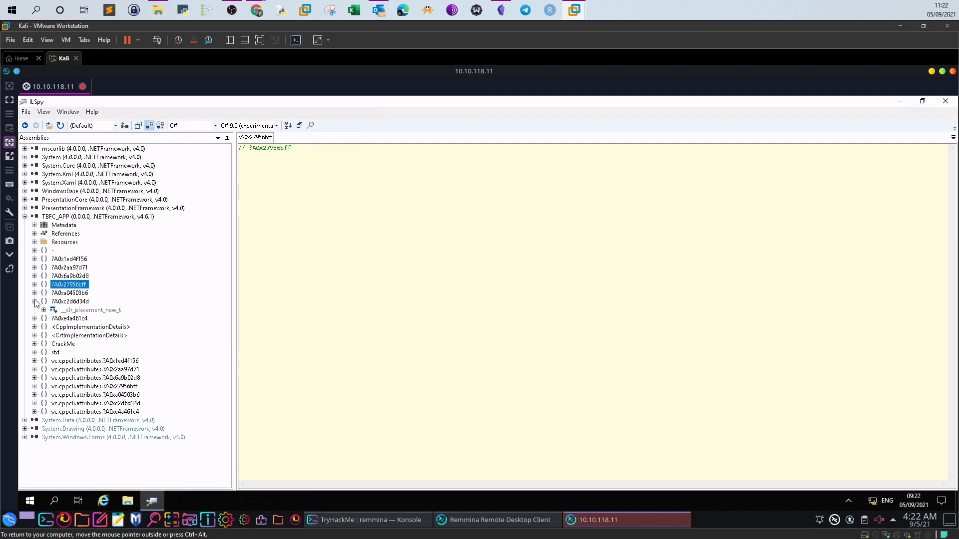
{"action": "left_click", "coordinate": [34, 302]}
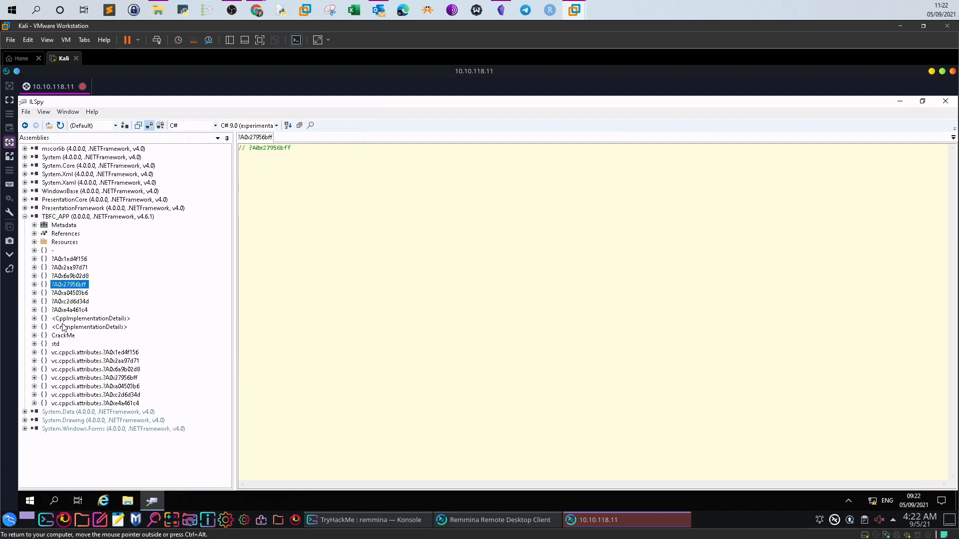
{"action": "mouse_move", "coordinate": [69, 343]}
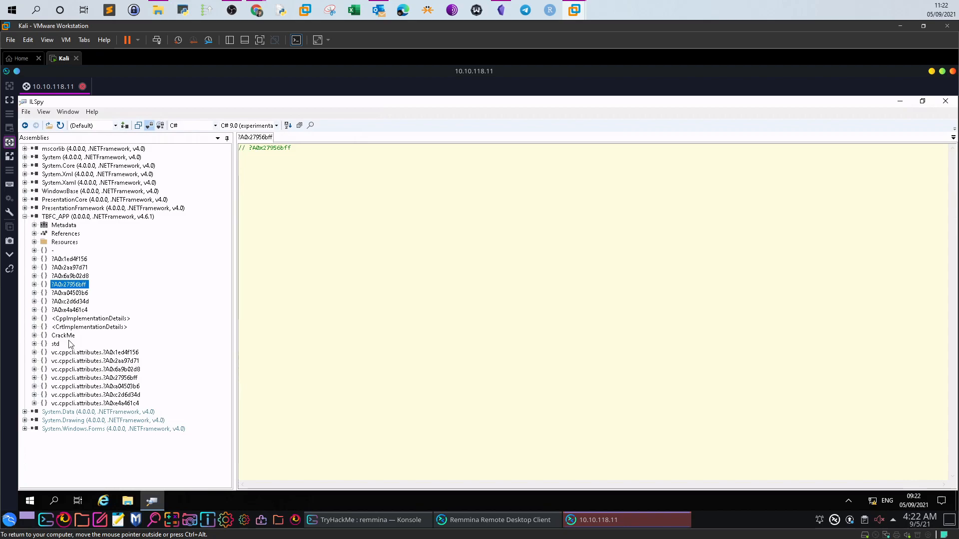
- Expand the CrackMe namespace to MainForm's members and view the decompiled buttonExit_Click handler
{"action": "left_click", "coordinate": [35, 335]}
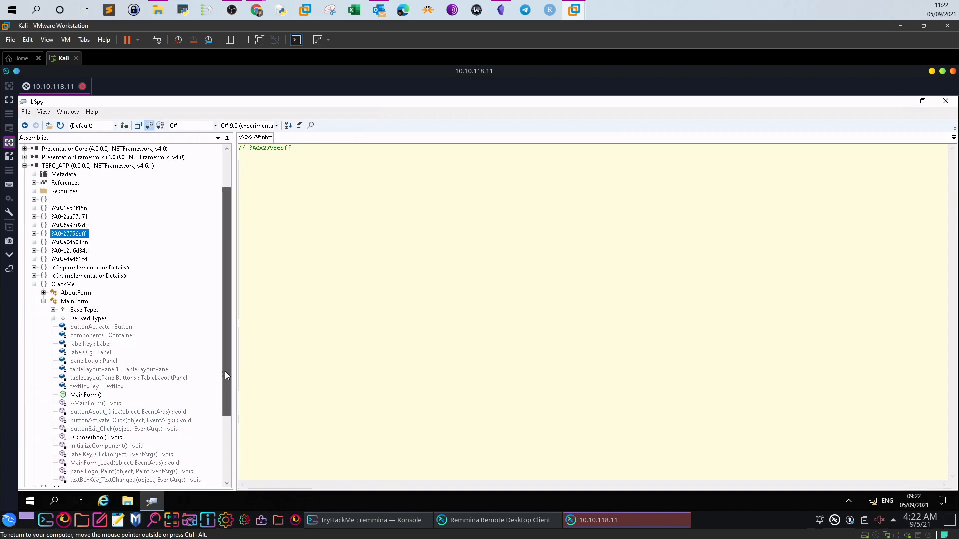
{"action": "scroll", "scroll_direction": "down", "scroll_amount": 3}
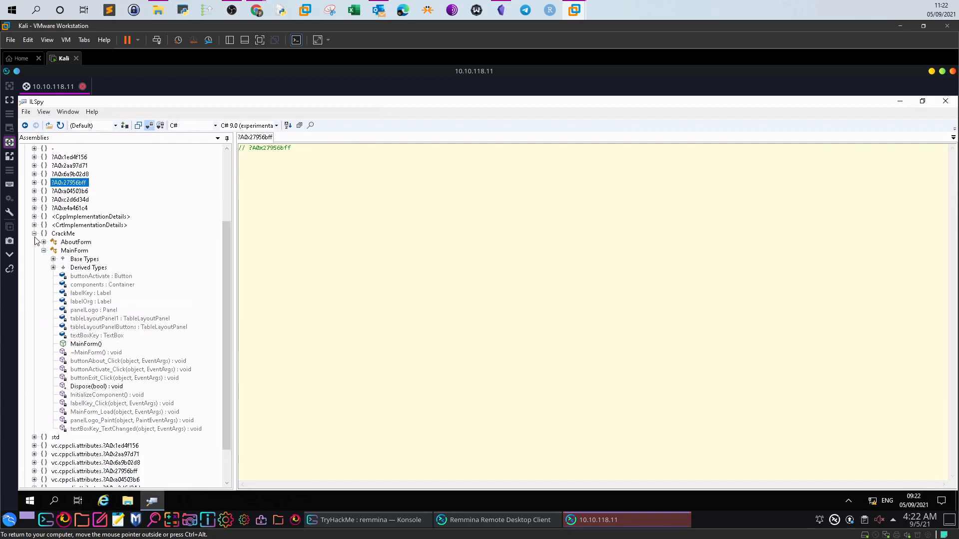
{"action": "left_click", "coordinate": [34, 233]}
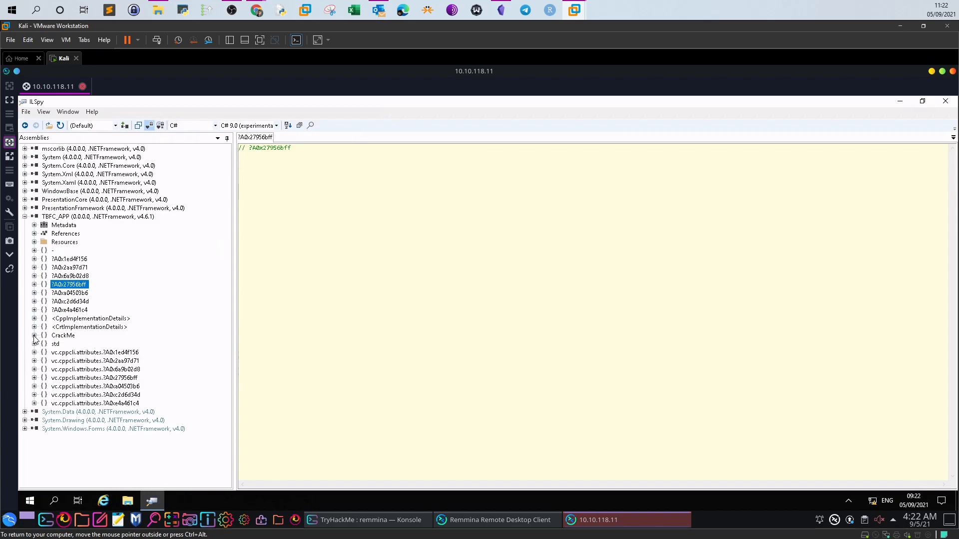
{"action": "left_click", "coordinate": [34, 335]}
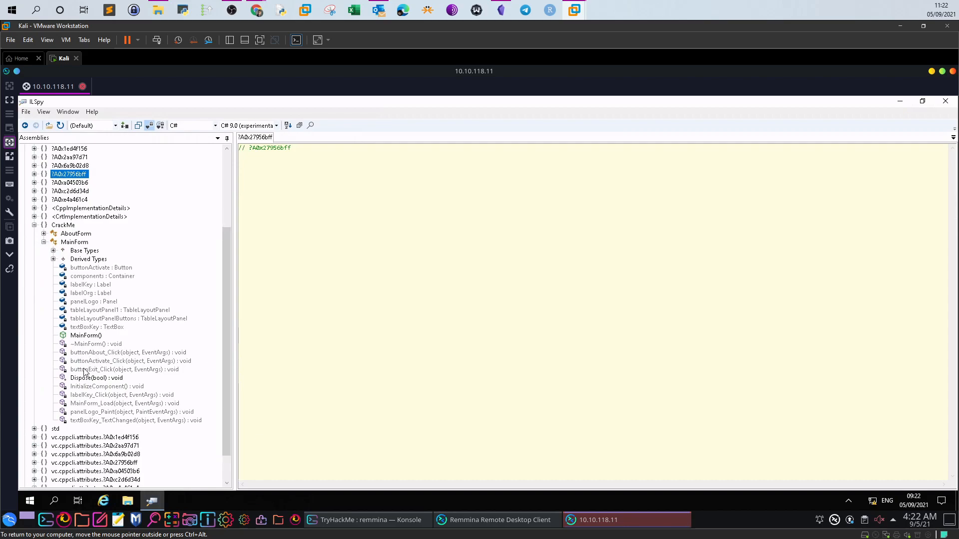
{"action": "left_click", "coordinate": [126, 370]}
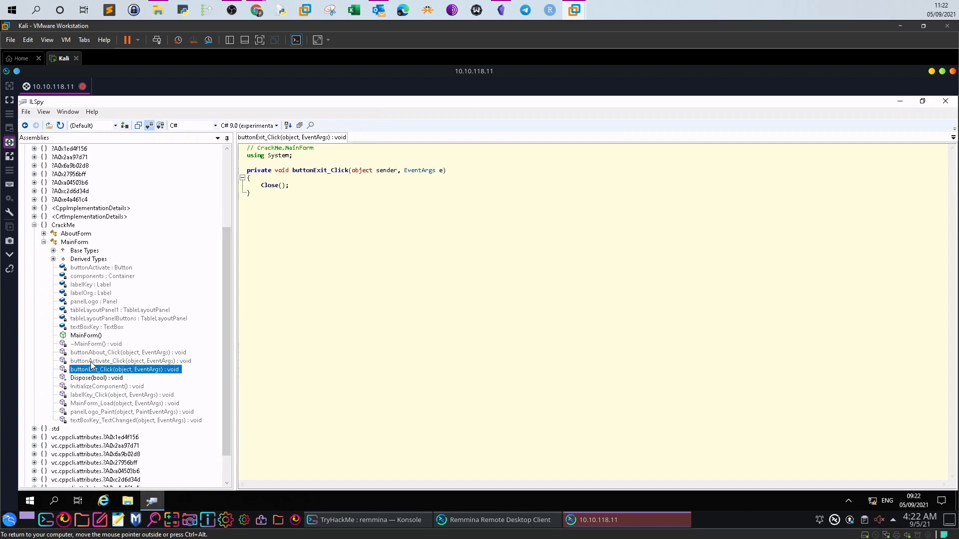
- Revisit buttonActivate_Click's password check, then collapse CrackMe and TBFC_APP so no code shows
{"action": "left_click", "coordinate": [129, 361]}
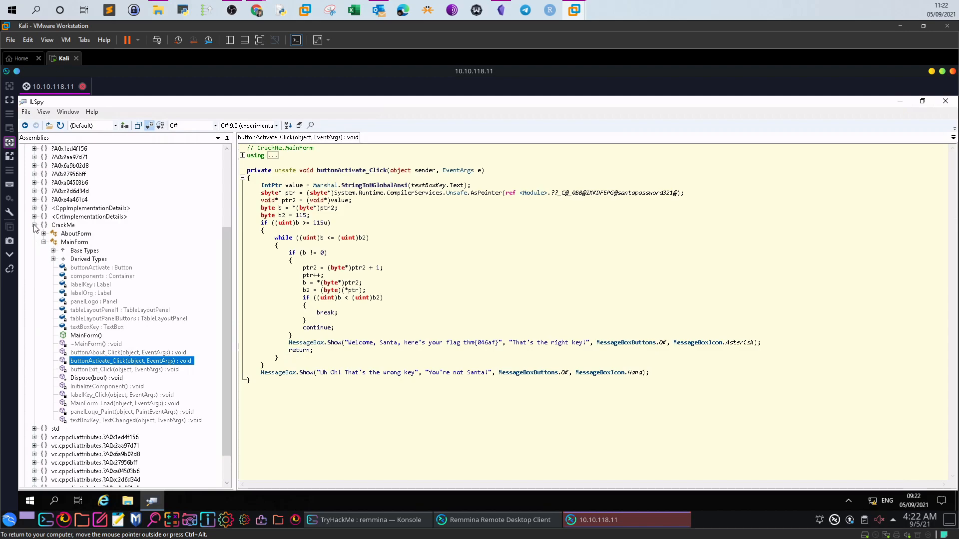
{"action": "left_click", "coordinate": [35, 224]}
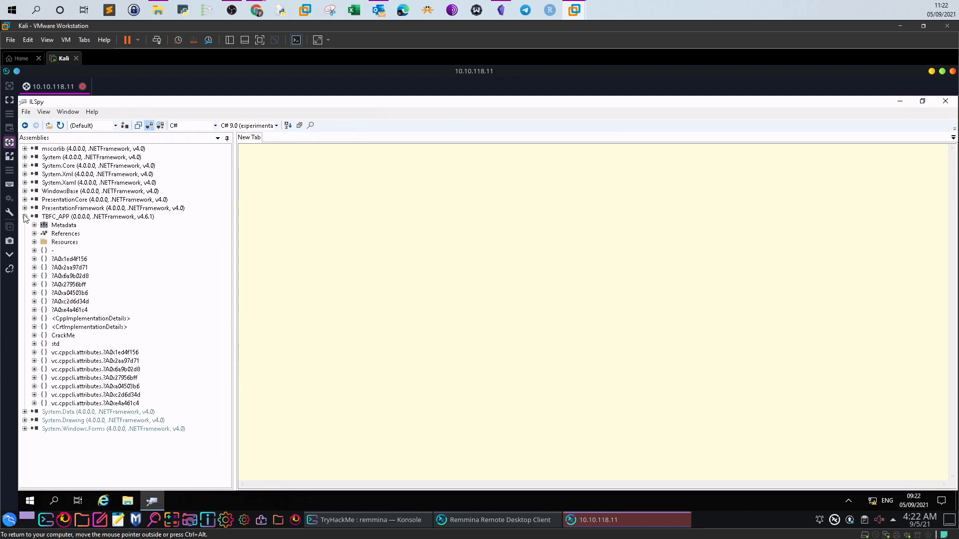
{"action": "left_click", "coordinate": [25, 216]}
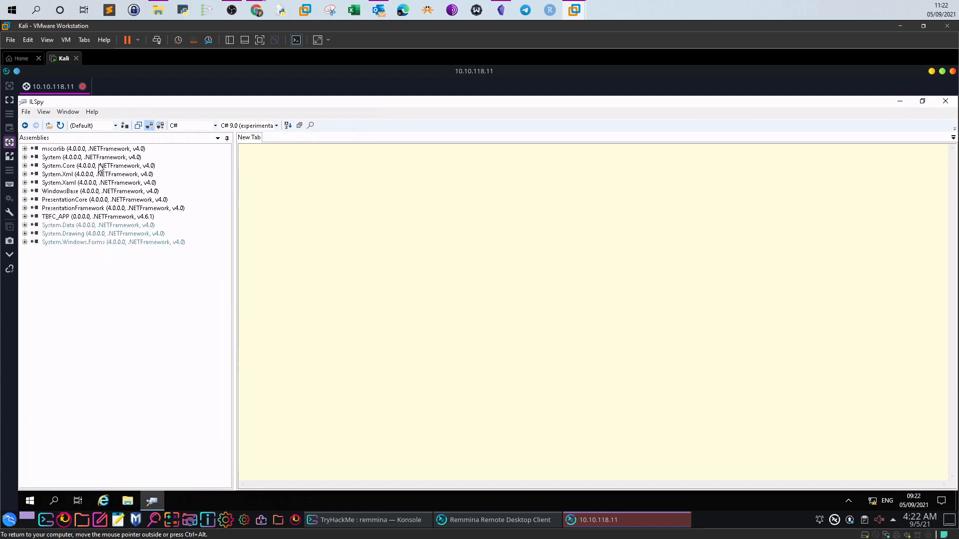
{"action": "mouse_move", "coordinate": [95, 174]}
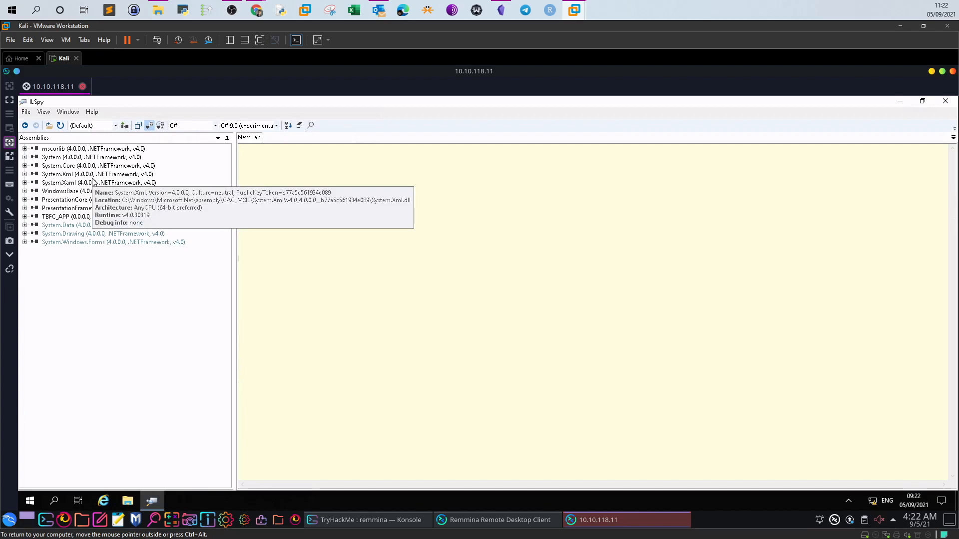
{"action": "mouse_move", "coordinate": [66, 217]}
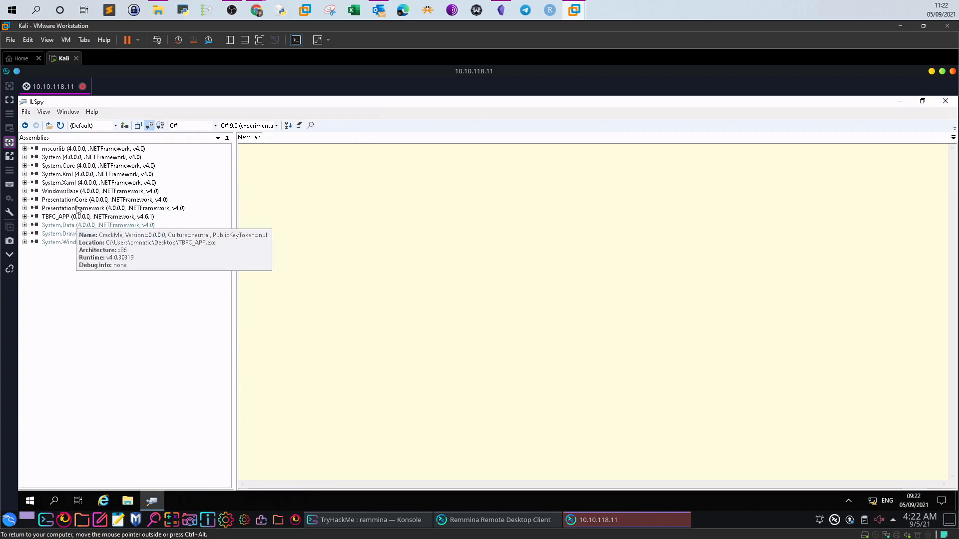
{"action": "left_click", "coordinate": [25, 207]}
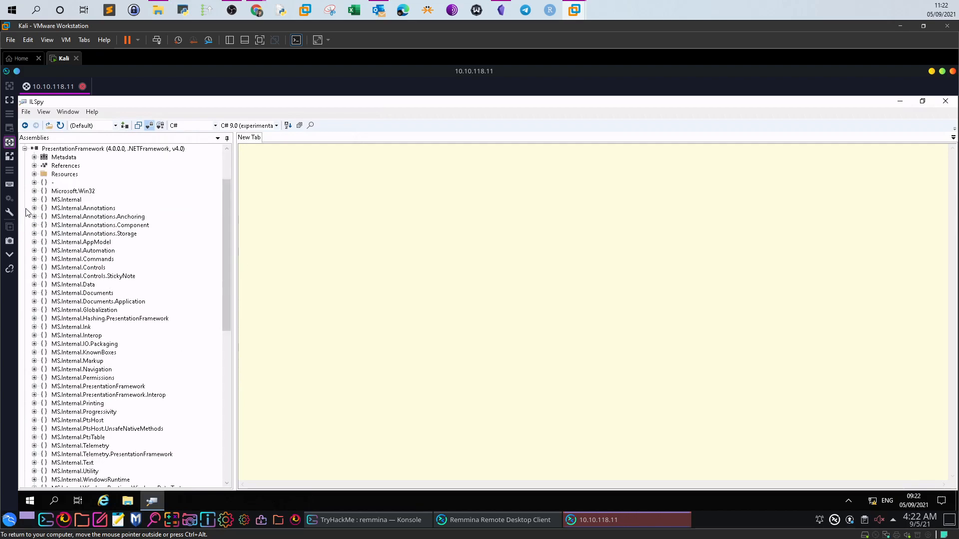
{"action": "scroll", "scroll_direction": "up", "scroll_amount": 3}
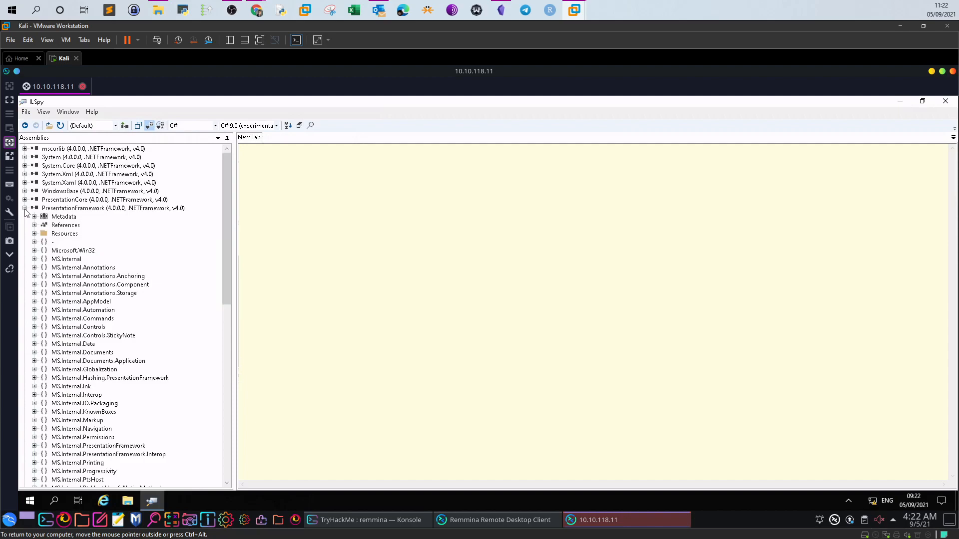
{"action": "left_click", "coordinate": [25, 208]}
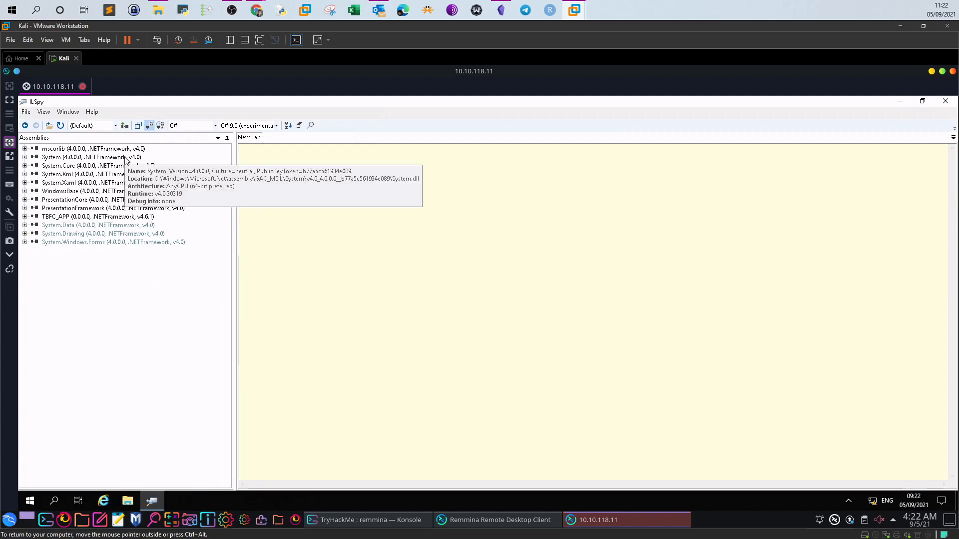
{"action": "mouse_move", "coordinate": [95, 184]}
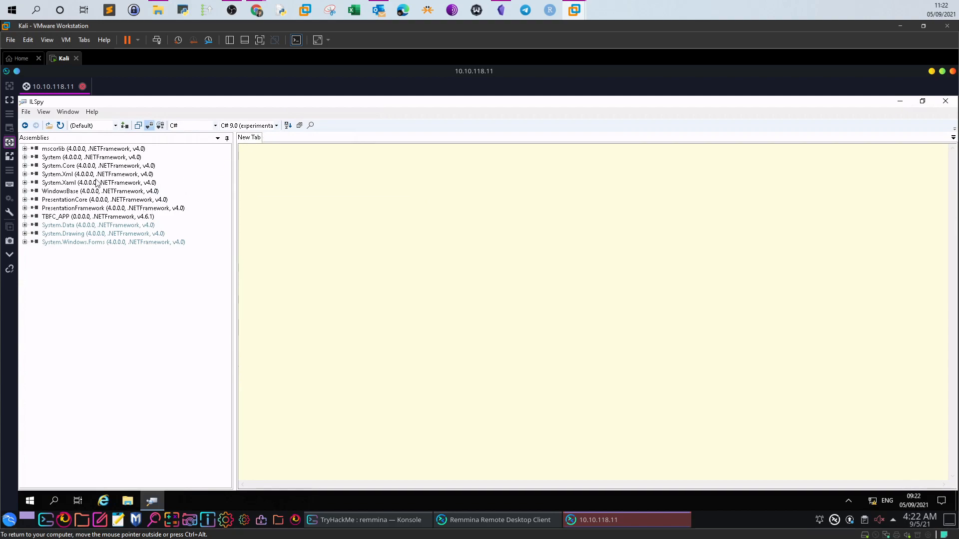
{"action": "mouse_move", "coordinate": [24, 222]}
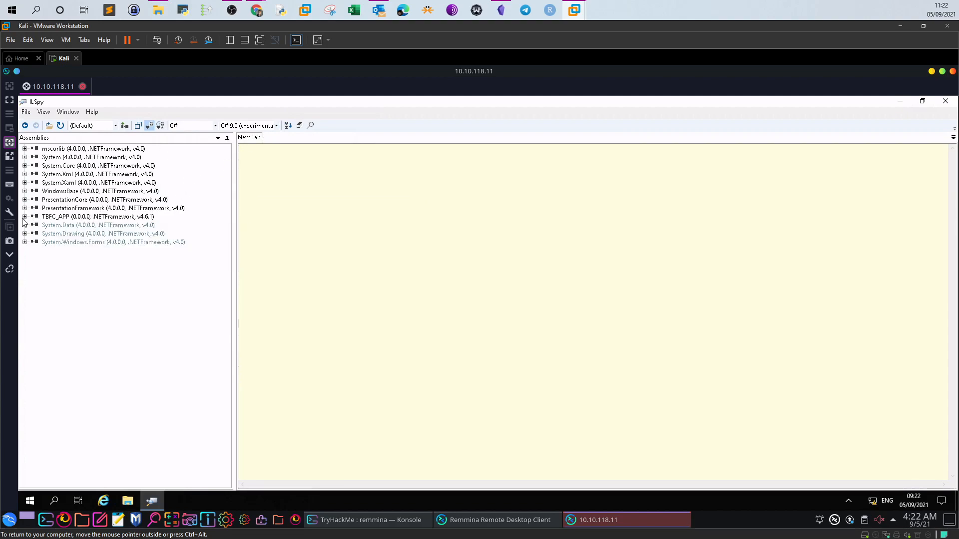
{"action": "mouse_move", "coordinate": [51, 225]}
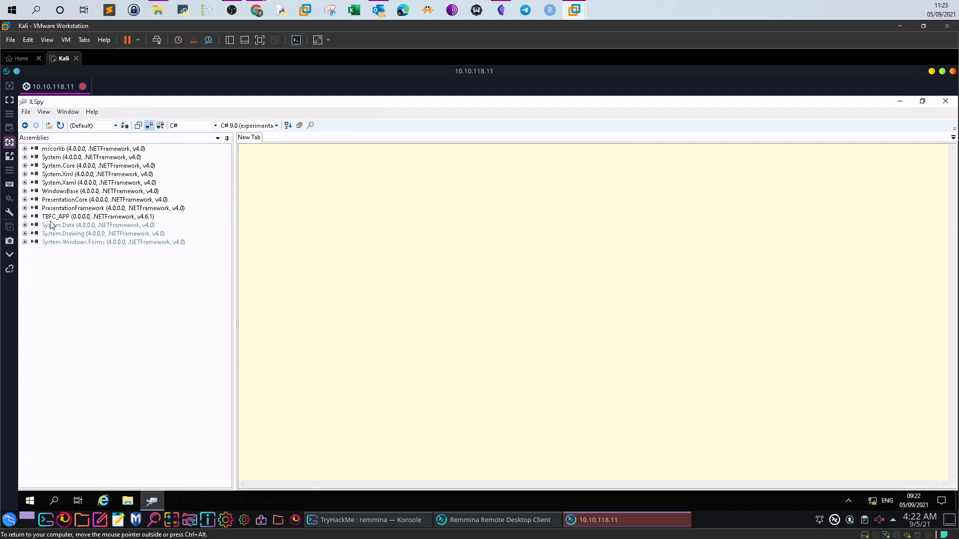
- Decompile the TBFC_APP assembly attributes and expand it to list its namespaces, including CrackMe and std
{"action": "left_click", "coordinate": [98, 216]}
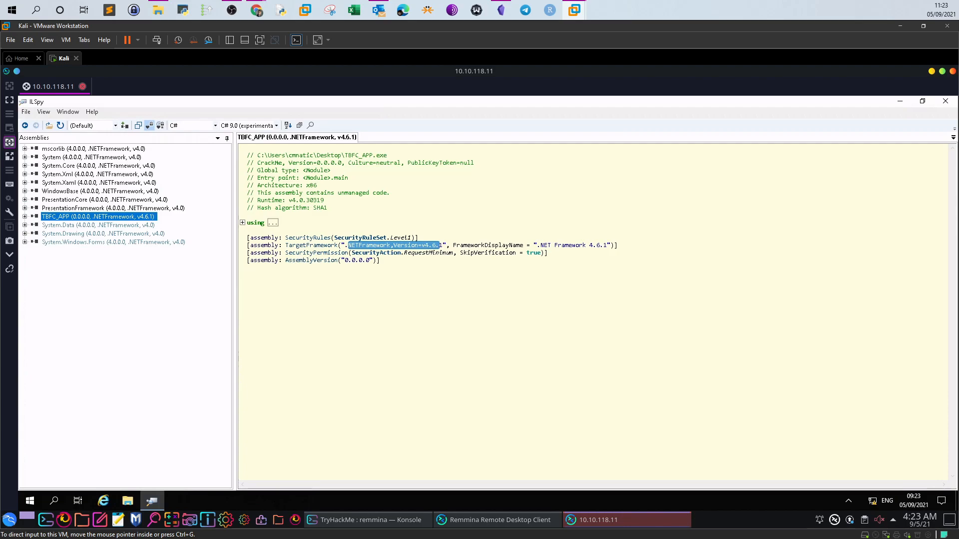
{"action": "mouse_move", "coordinate": [219, 242]}
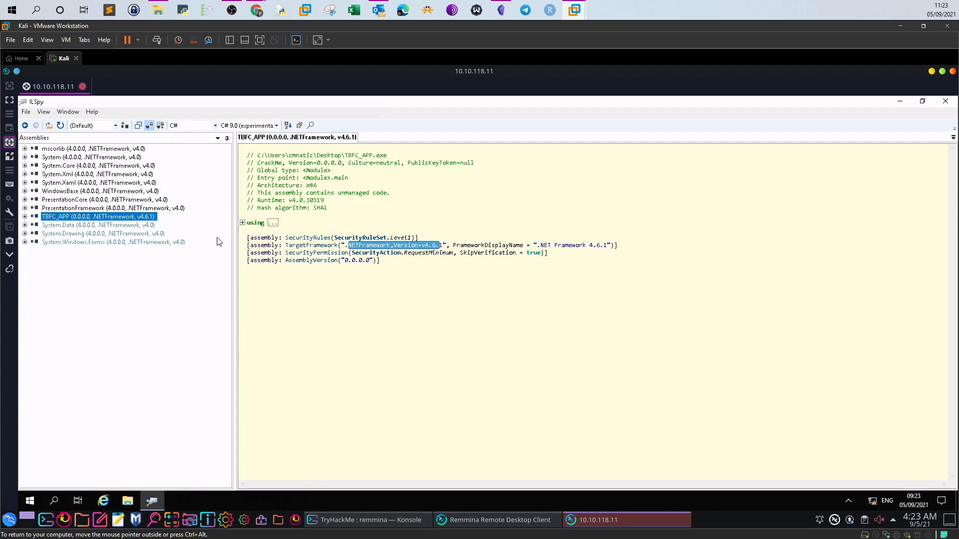
{"action": "left_click", "coordinate": [26, 217]}
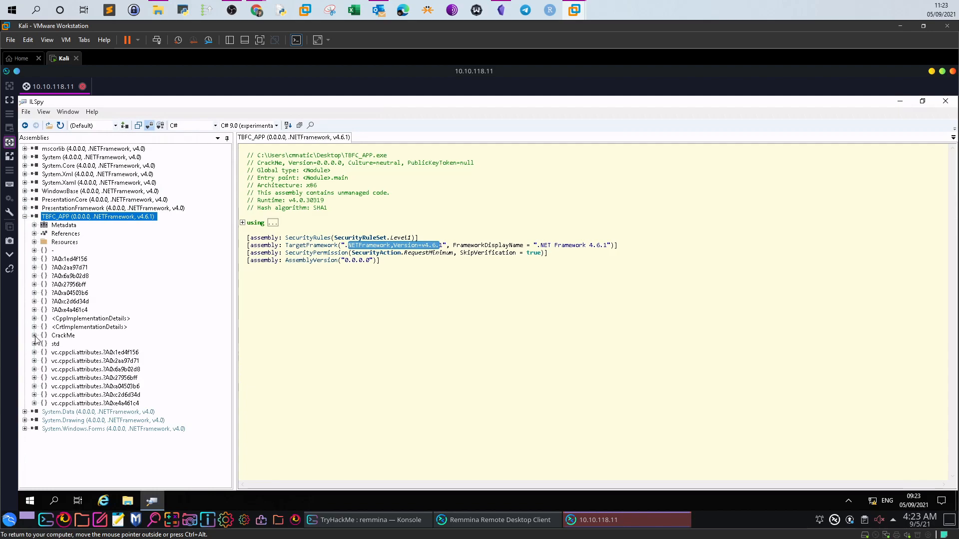
- Expand CrackMe and AboutForm's members and view the empty panelLogo_Paint handler
{"action": "left_click", "coordinate": [35, 335]}
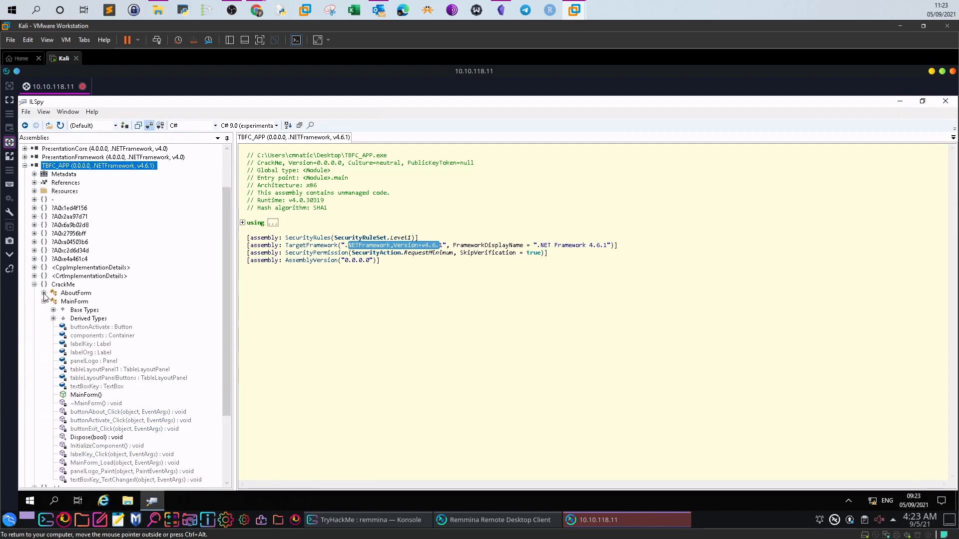
{"action": "left_click", "coordinate": [44, 292]}
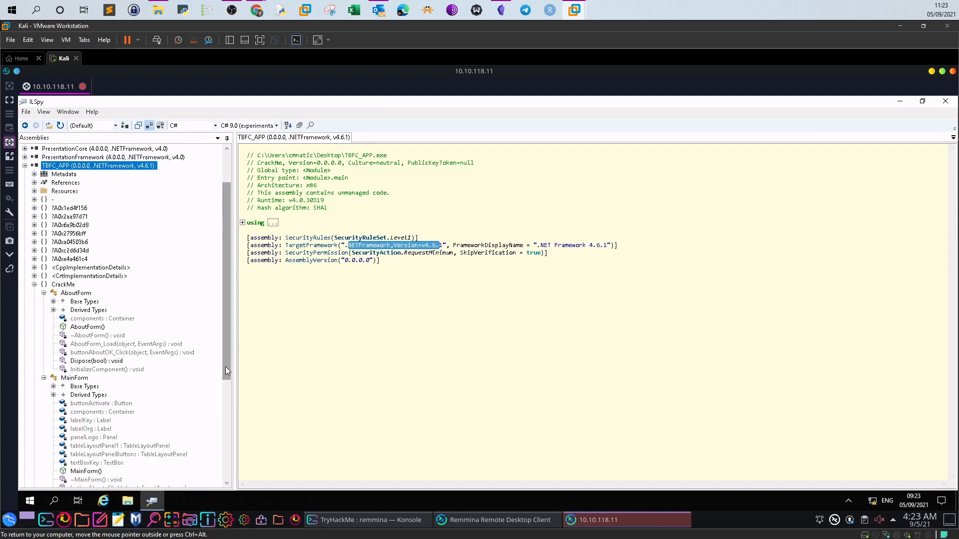
{"action": "scroll", "scroll_direction": "down", "scroll_amount": 3}
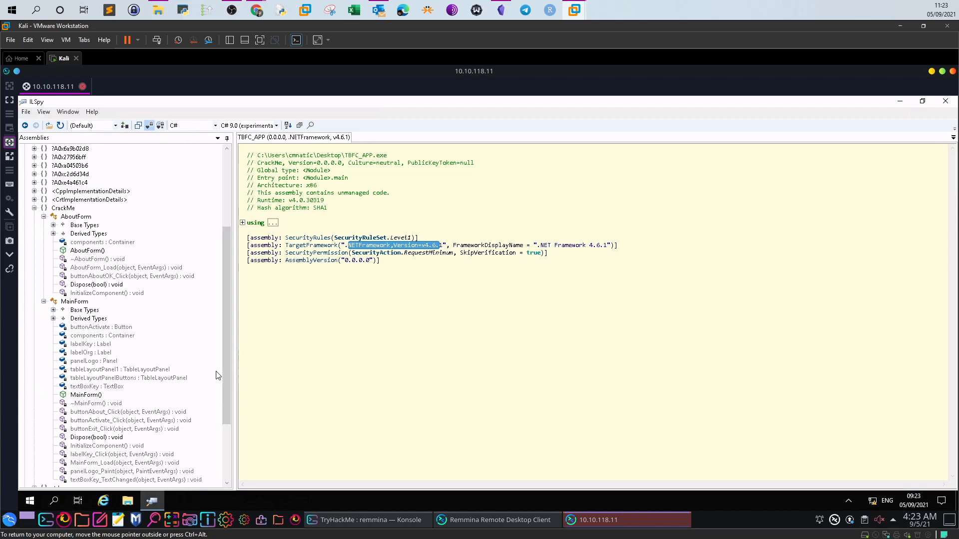
{"action": "mouse_move", "coordinate": [216, 365]}
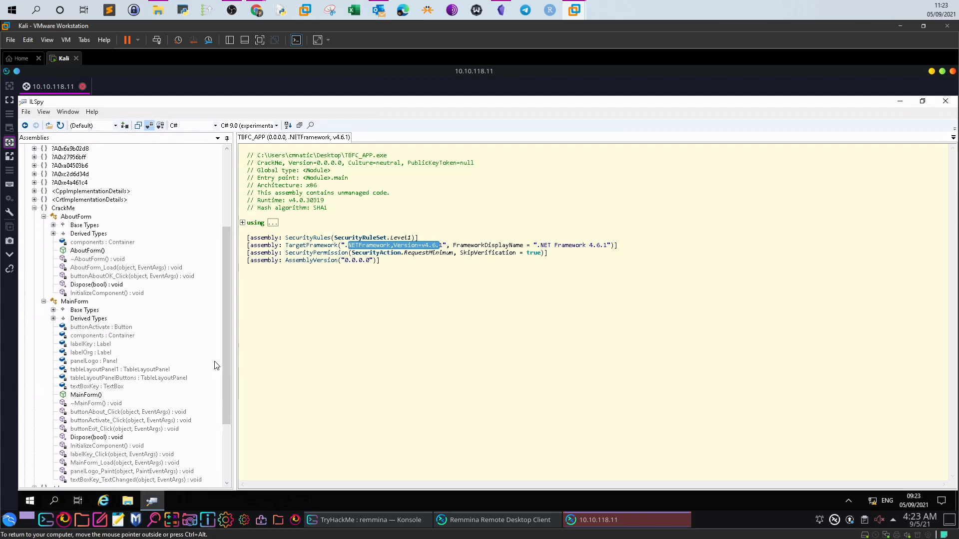
{"action": "mouse_move", "coordinate": [107, 422]}
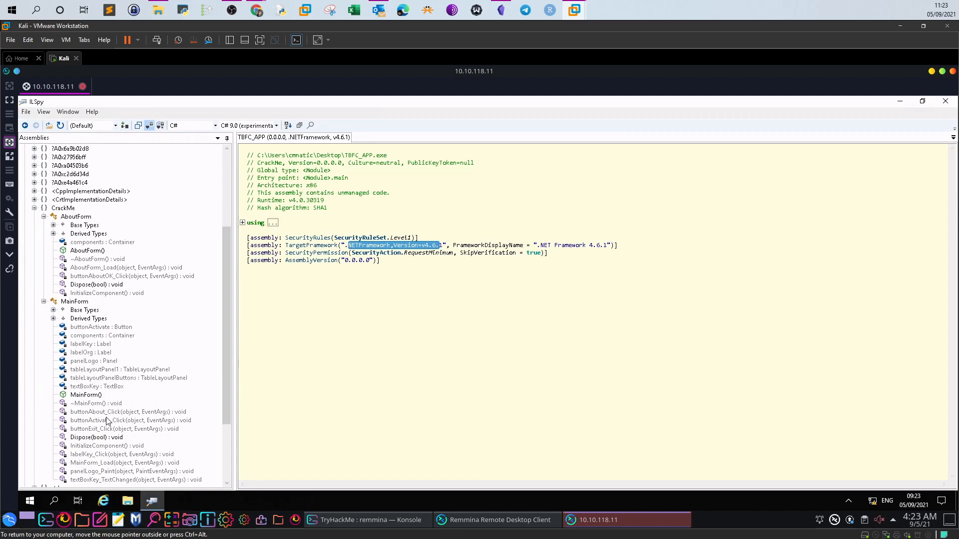
{"action": "left_click", "coordinate": [130, 470]}
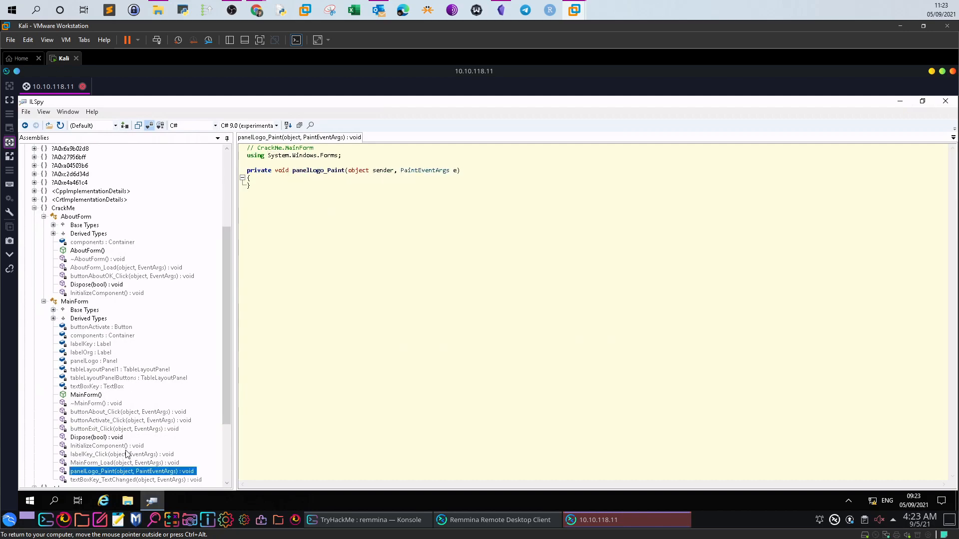
{"action": "mouse_move", "coordinate": [108, 351]}
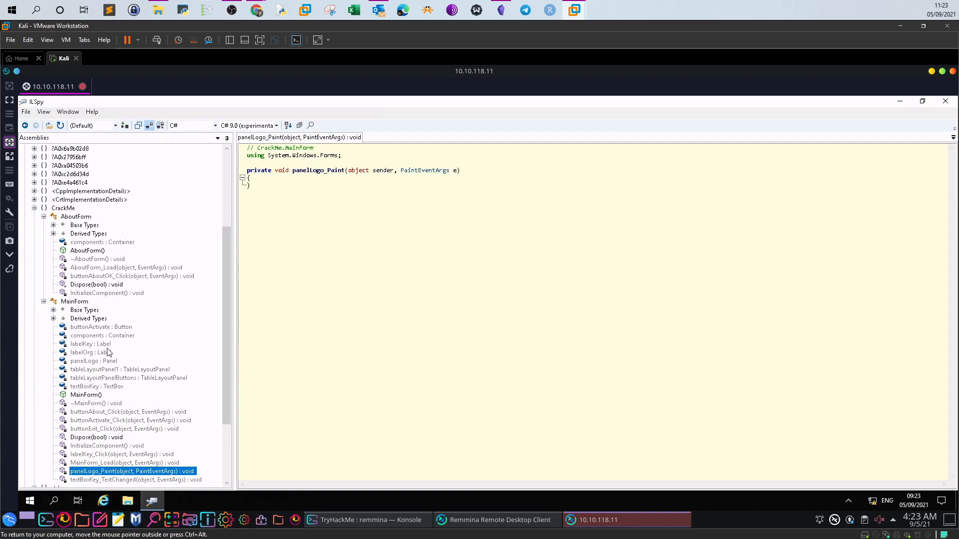
- View the labelOrg field and textBoxKey_TextChanged handler, ending on the MainForm class outline
{"action": "left_click", "coordinate": [91, 352]}
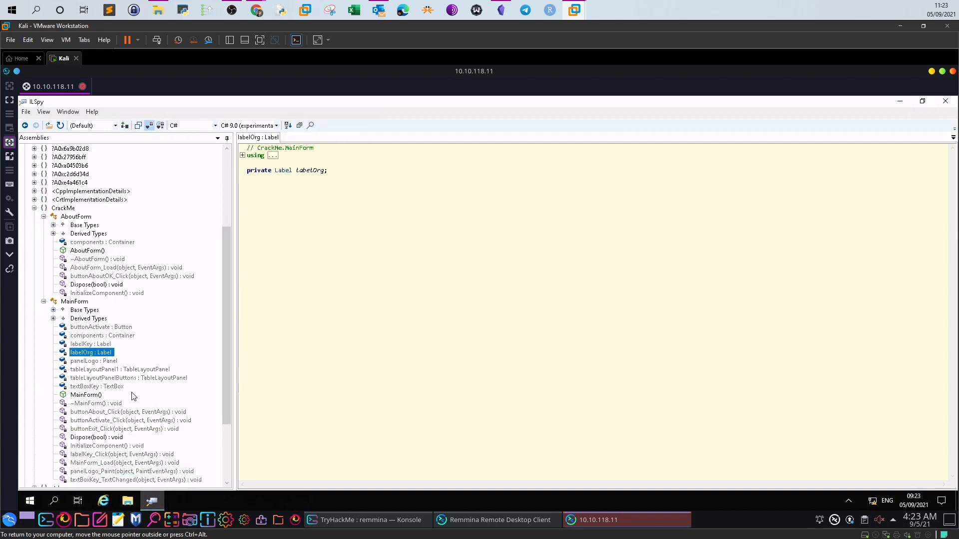
{"action": "left_click", "coordinate": [133, 479]}
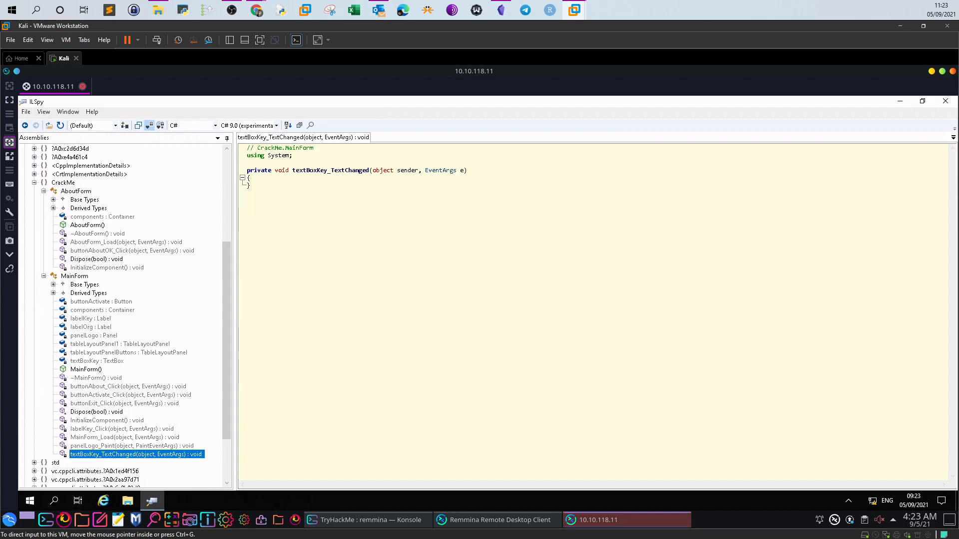
{"action": "scroll", "scroll_direction": "up", "scroll_amount": 3}
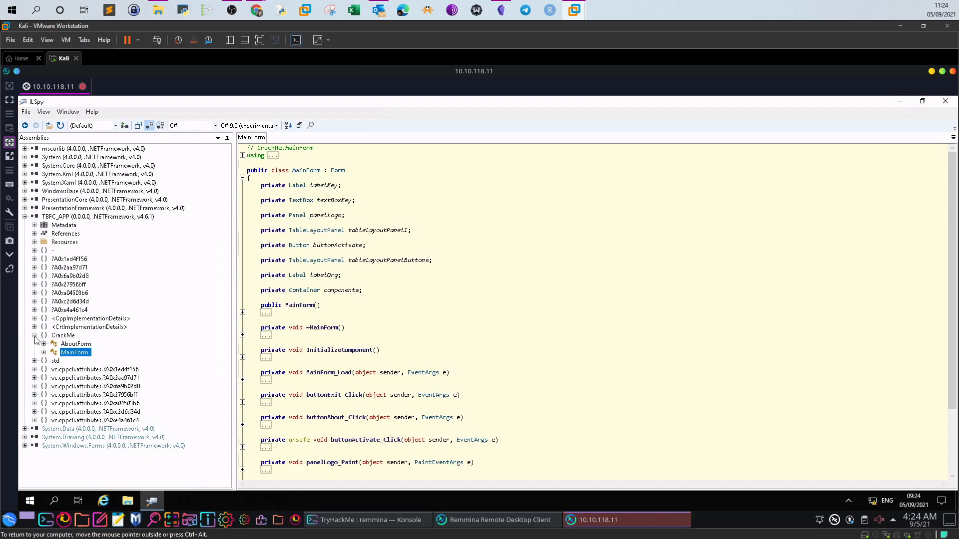
- Select the CrackMe namespace node so the code view shows just the folded namespace
{"action": "left_click", "coordinate": [34, 335]}
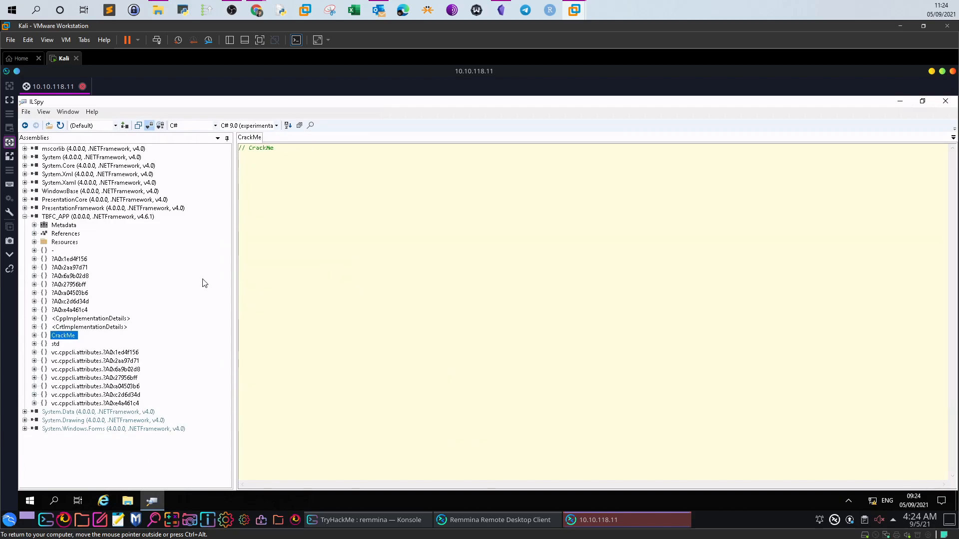
{"action": "mouse_move", "coordinate": [795, 126]}
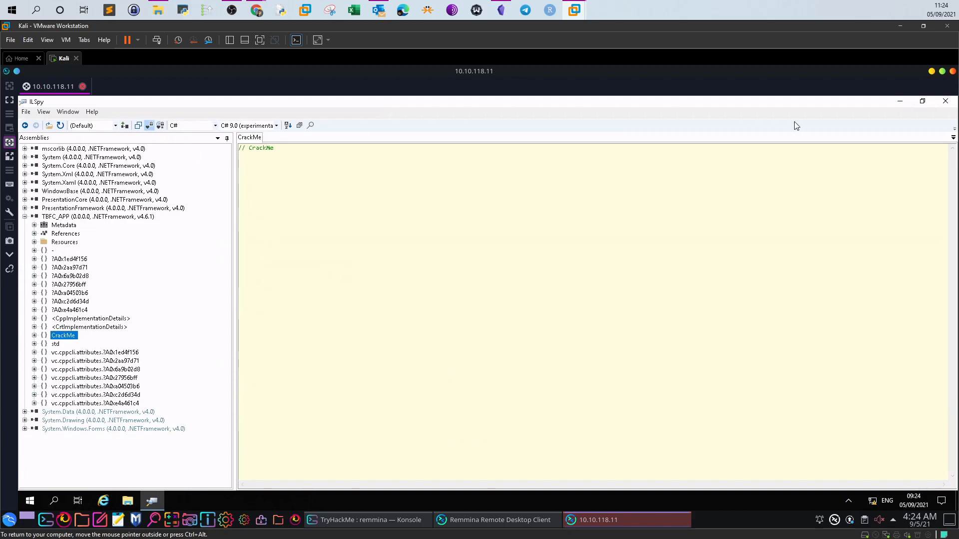
{"action": "mouse_move", "coordinate": [238, 170]}
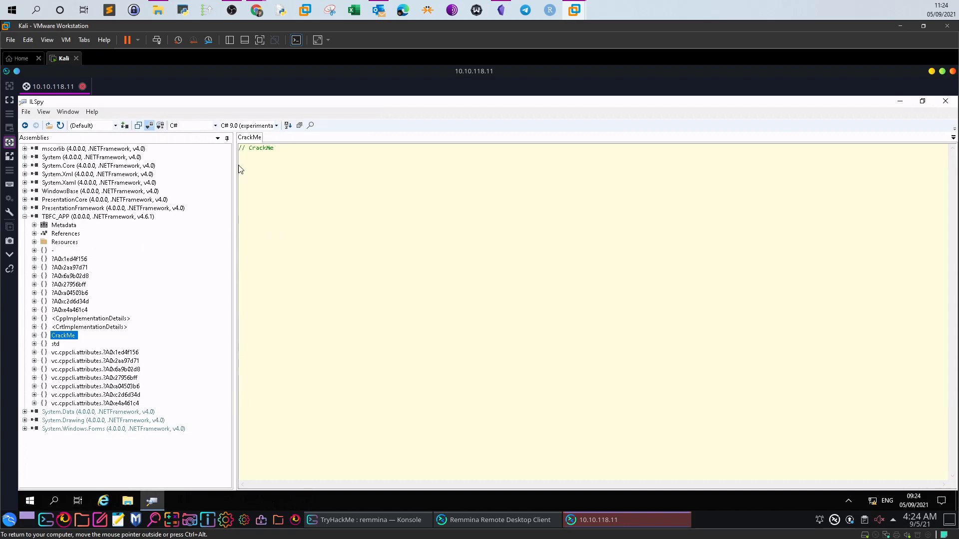
{"action": "mouse_move", "coordinate": [267, 159]}
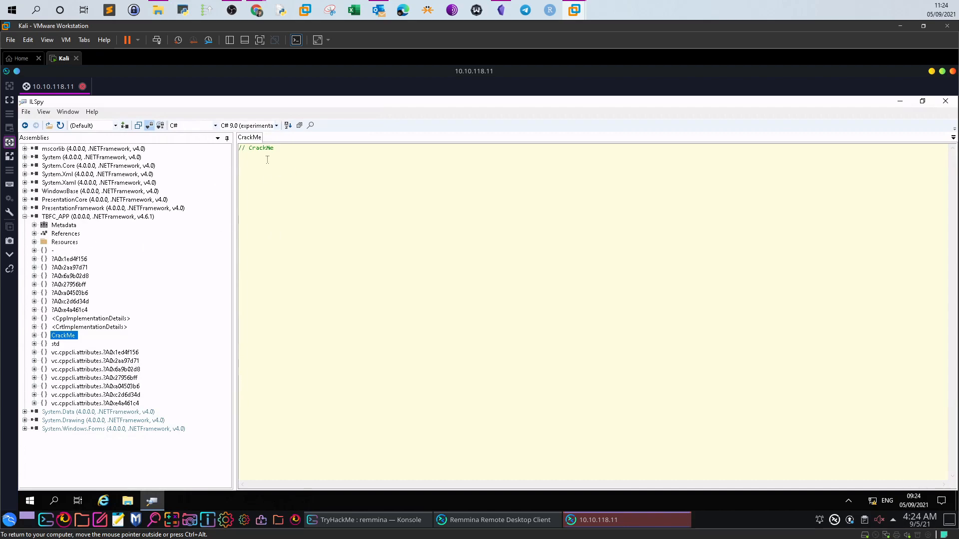
{"action": "mouse_move", "coordinate": [98, 181]}
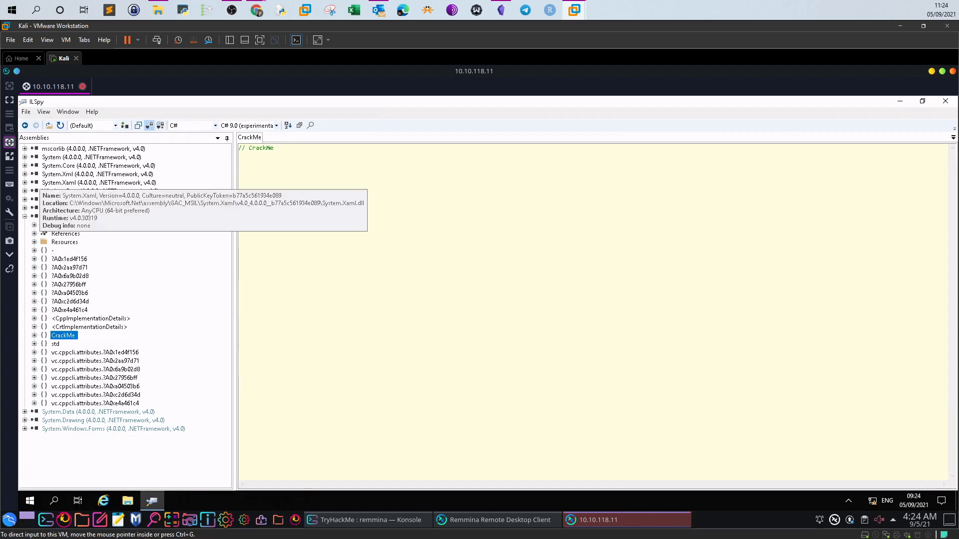